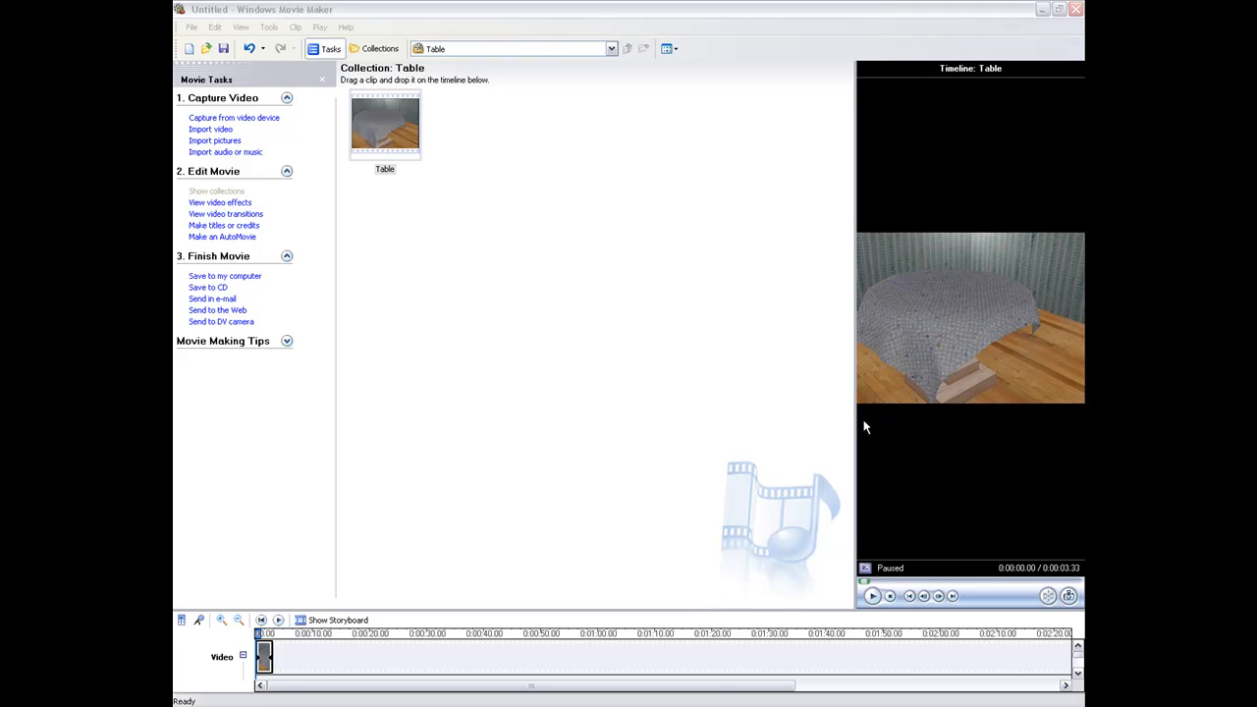
mouse_move(853, 402)
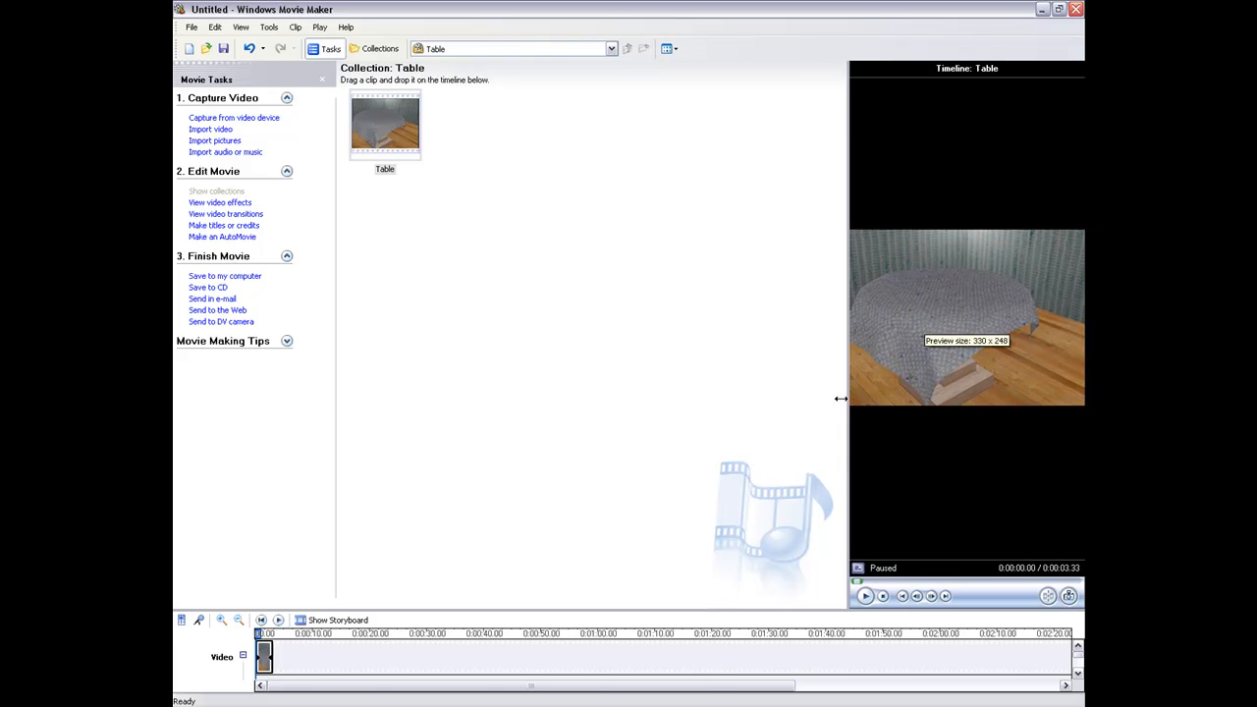
- Enlarge the preview, play the Table clip through, and close Windows Movie Maker
left_click_drag(843, 399, 607, 399)
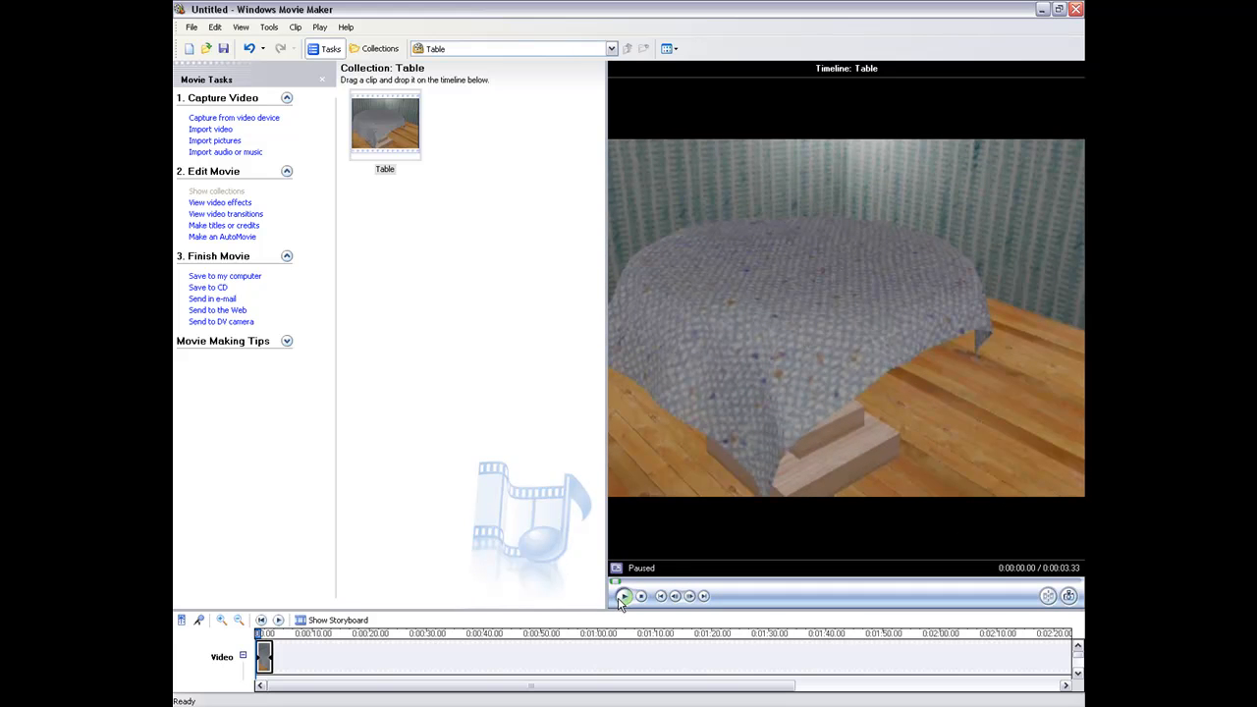
left_click(624, 596)
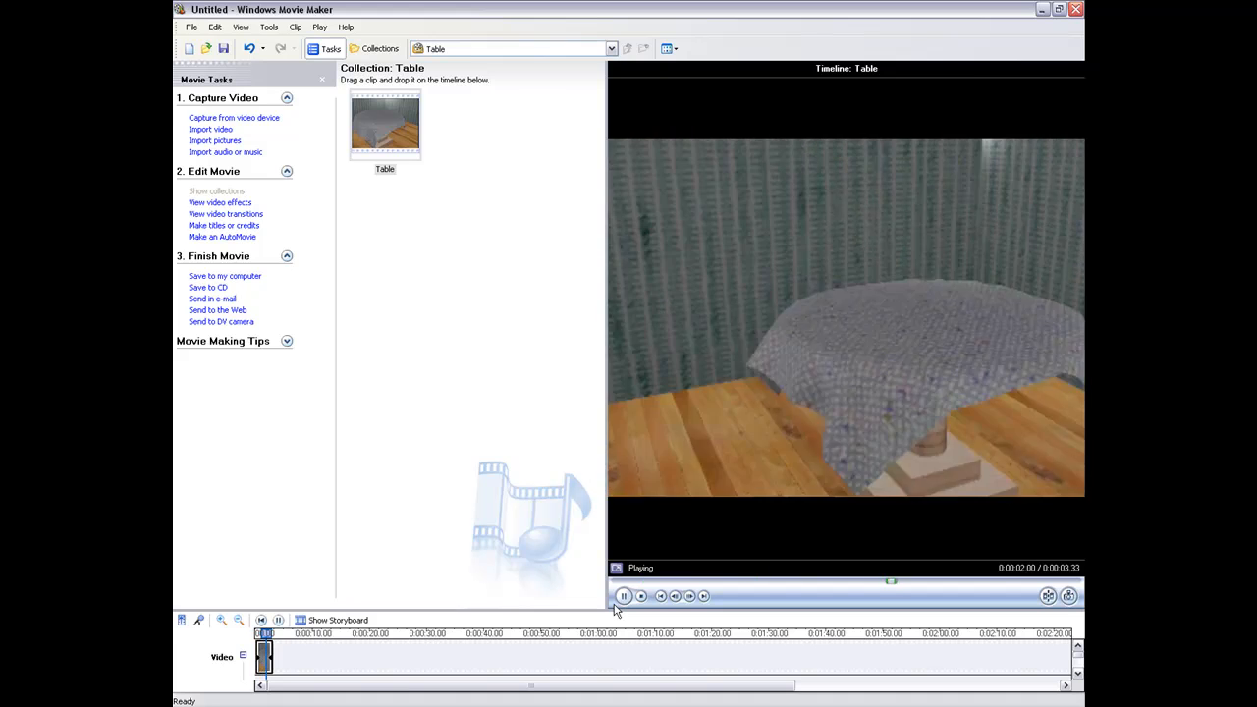
left_click(623, 596)
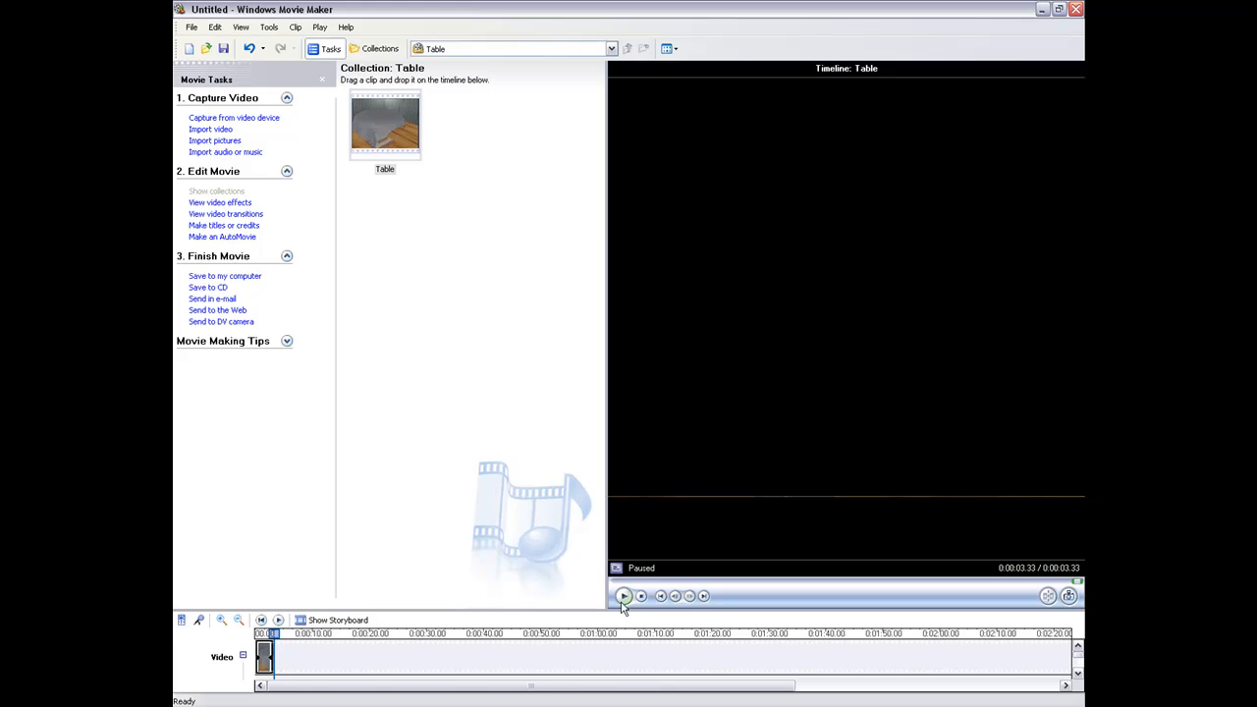
left_click(623, 597)
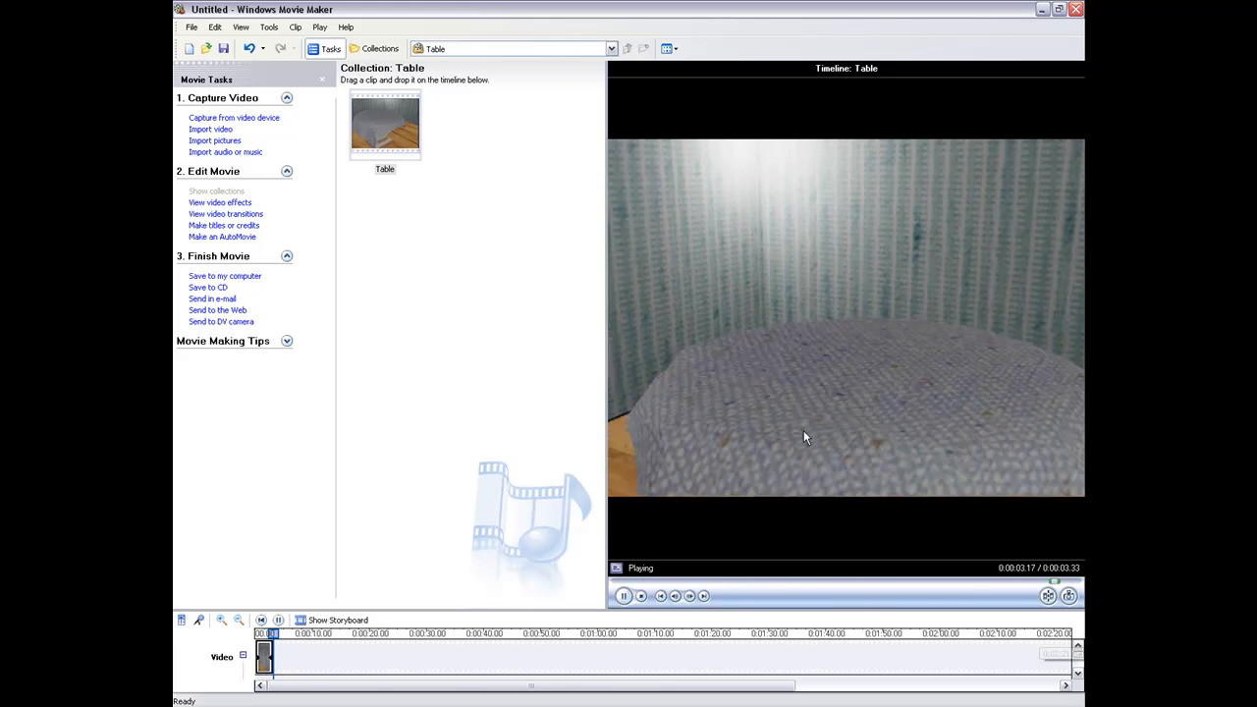
left_click(623, 596)
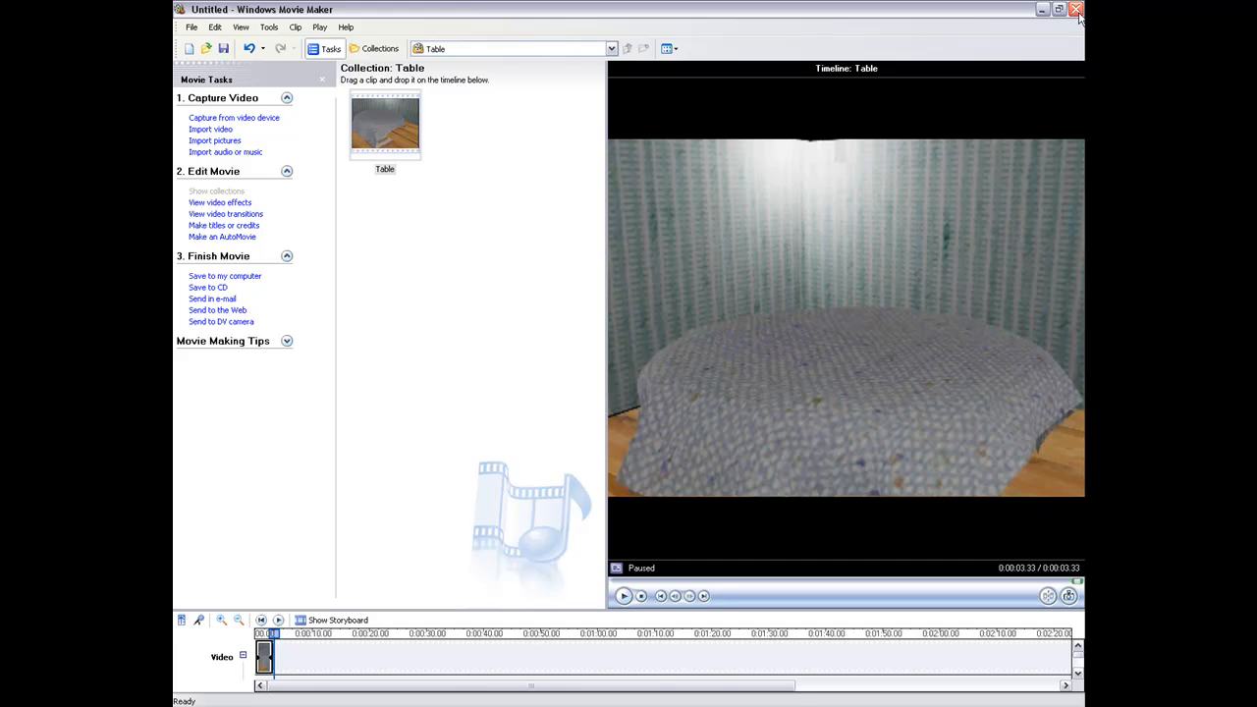
left_click(1077, 9)
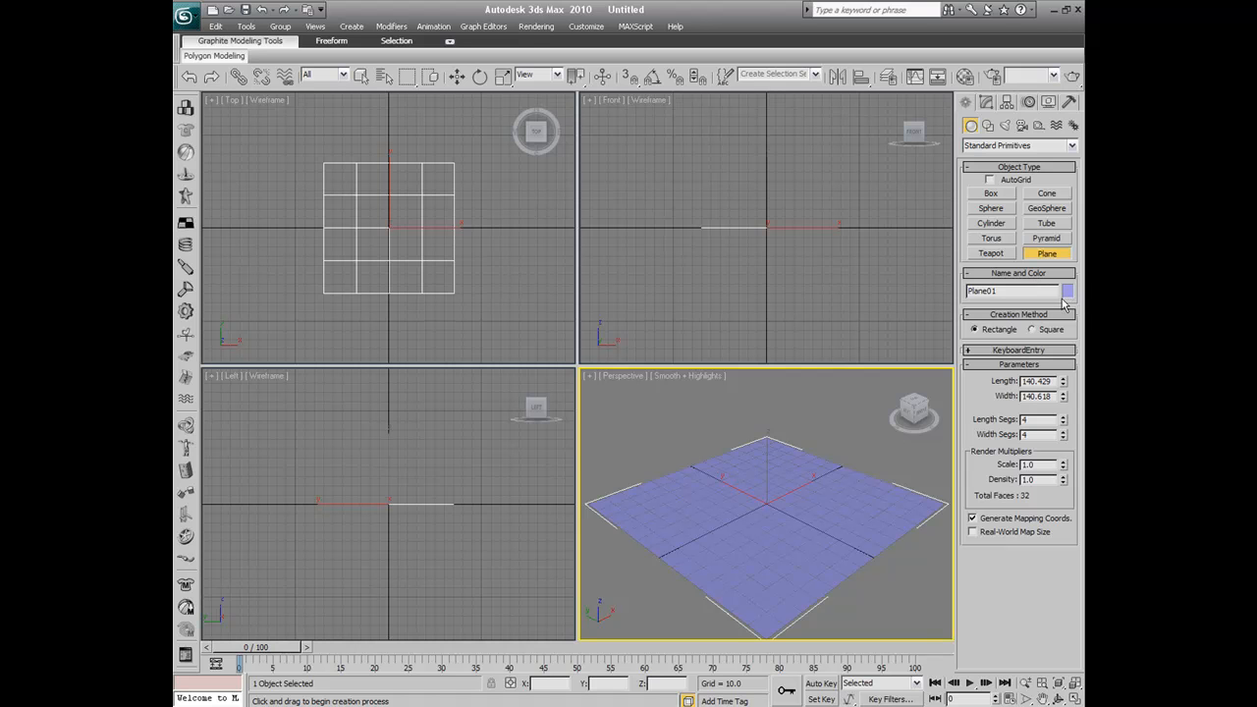
- Colour Plane01 green from its colour swatch
left_click(1067, 290)
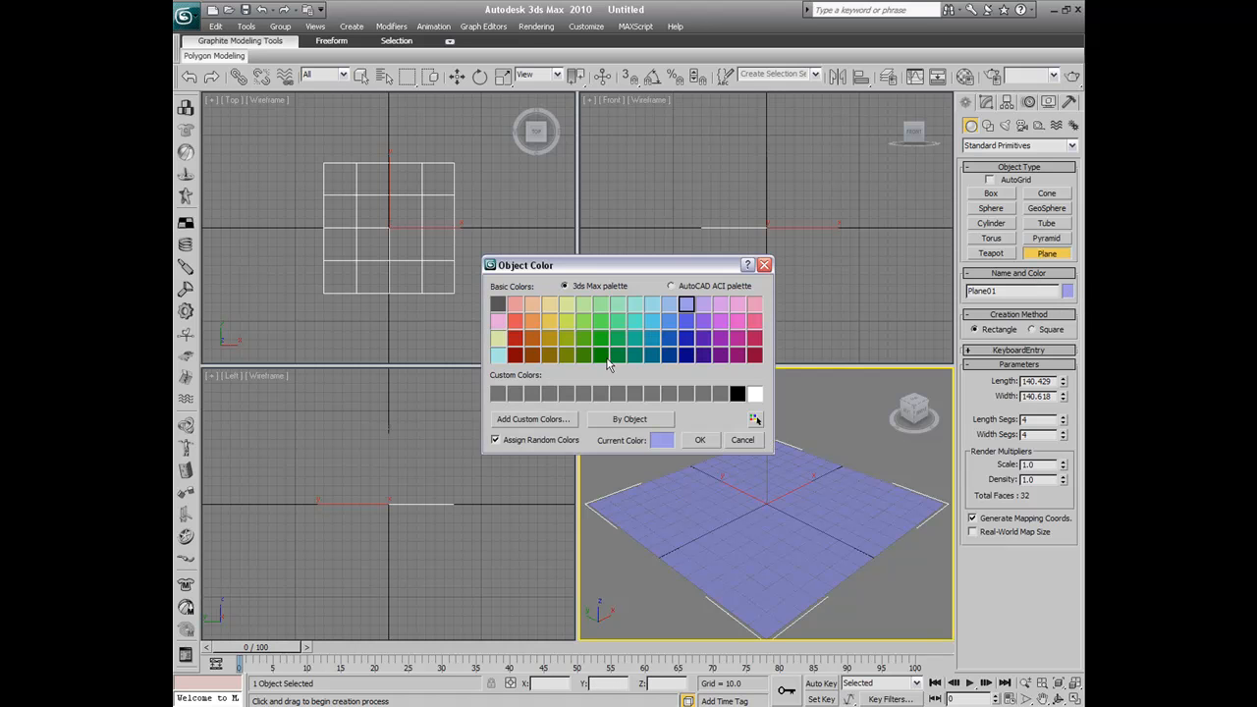
left_click(700, 439)
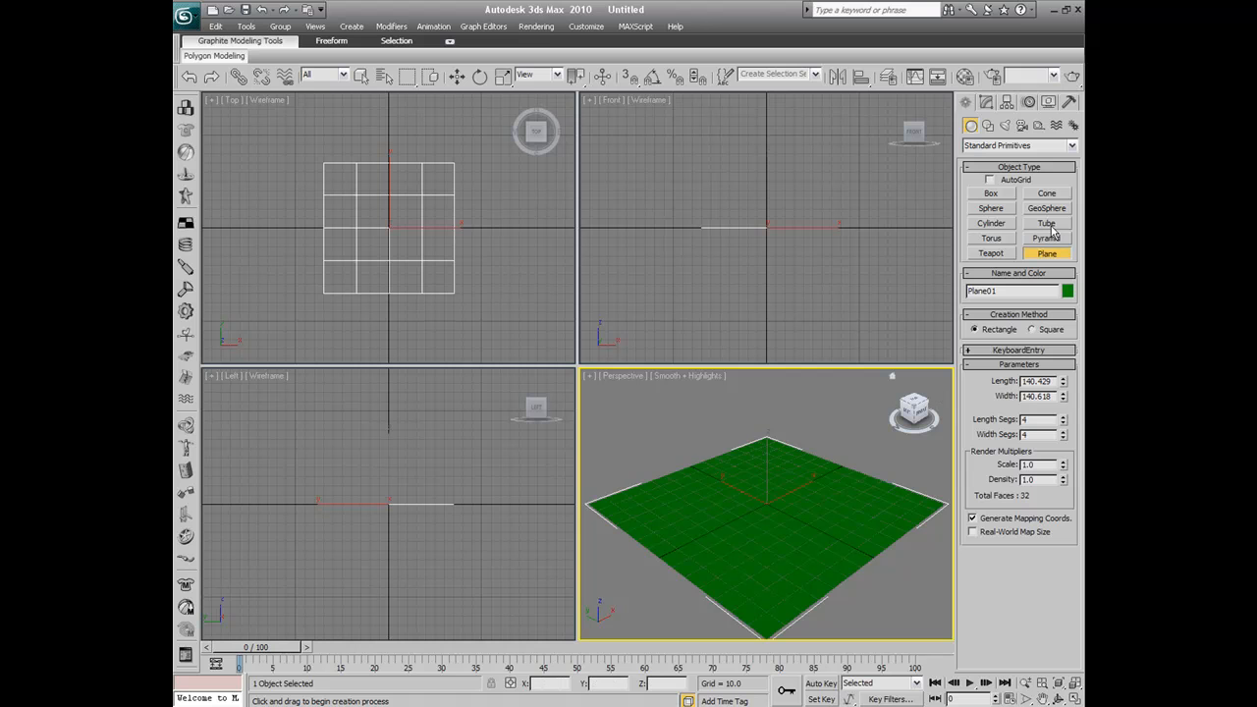
left_click(990, 193)
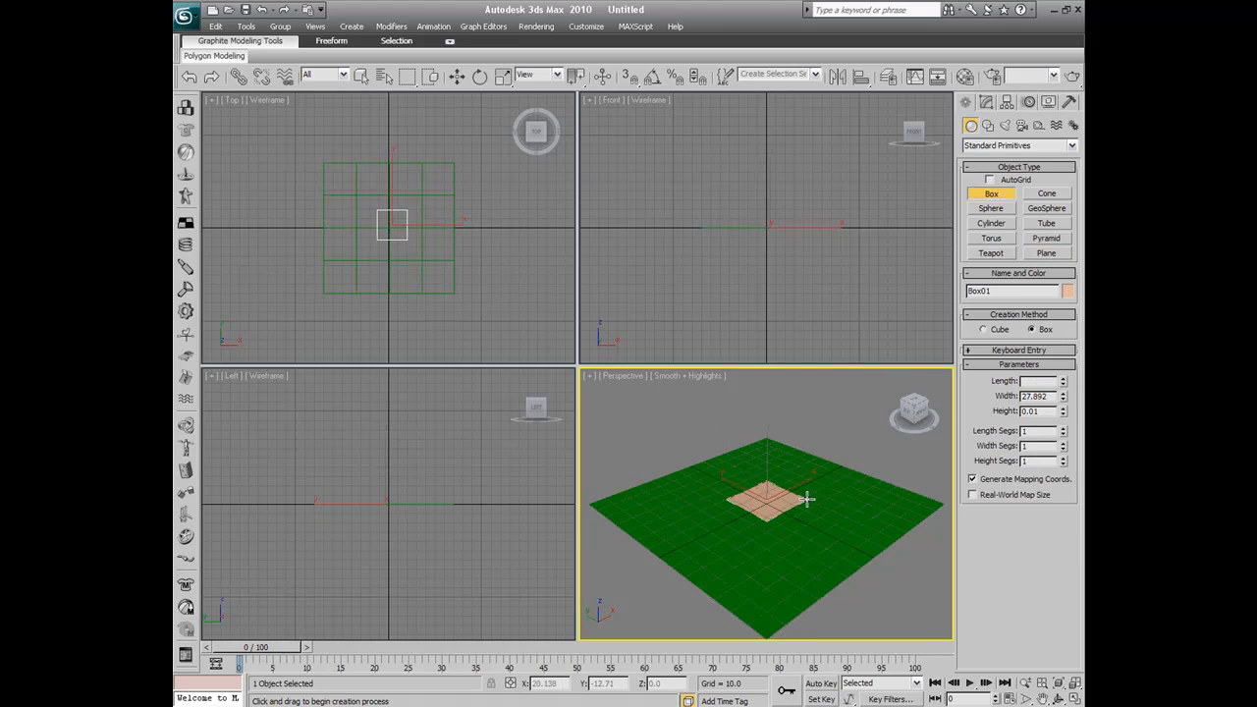
- Build a cube-like Box primitive standing at the centre of the plane
left_click_drag(807, 499, 823, 470)
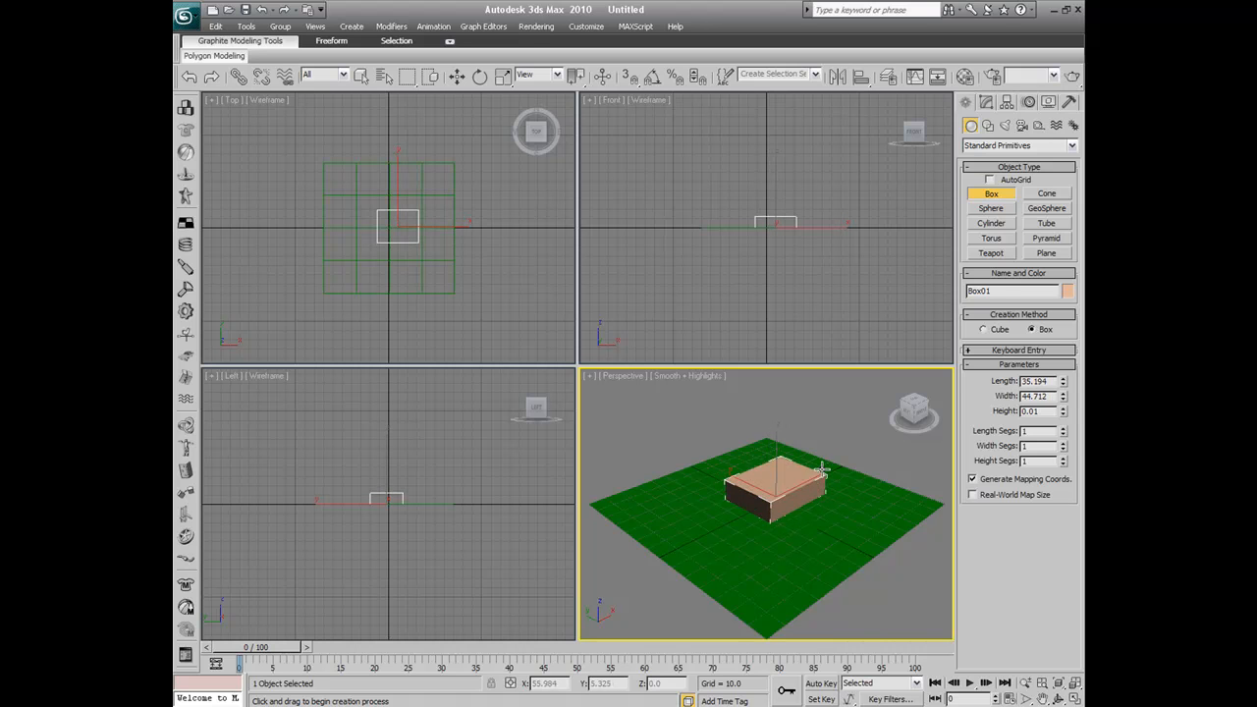
left_click(457, 75)
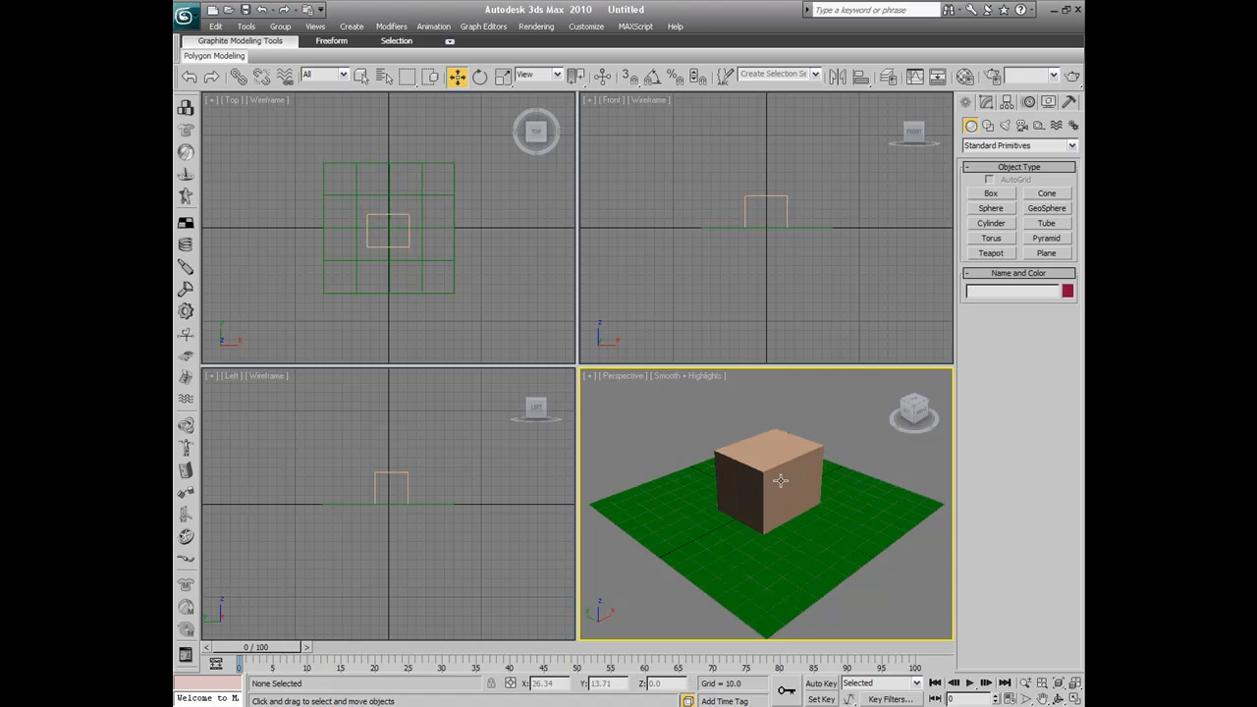
left_click(766, 500)
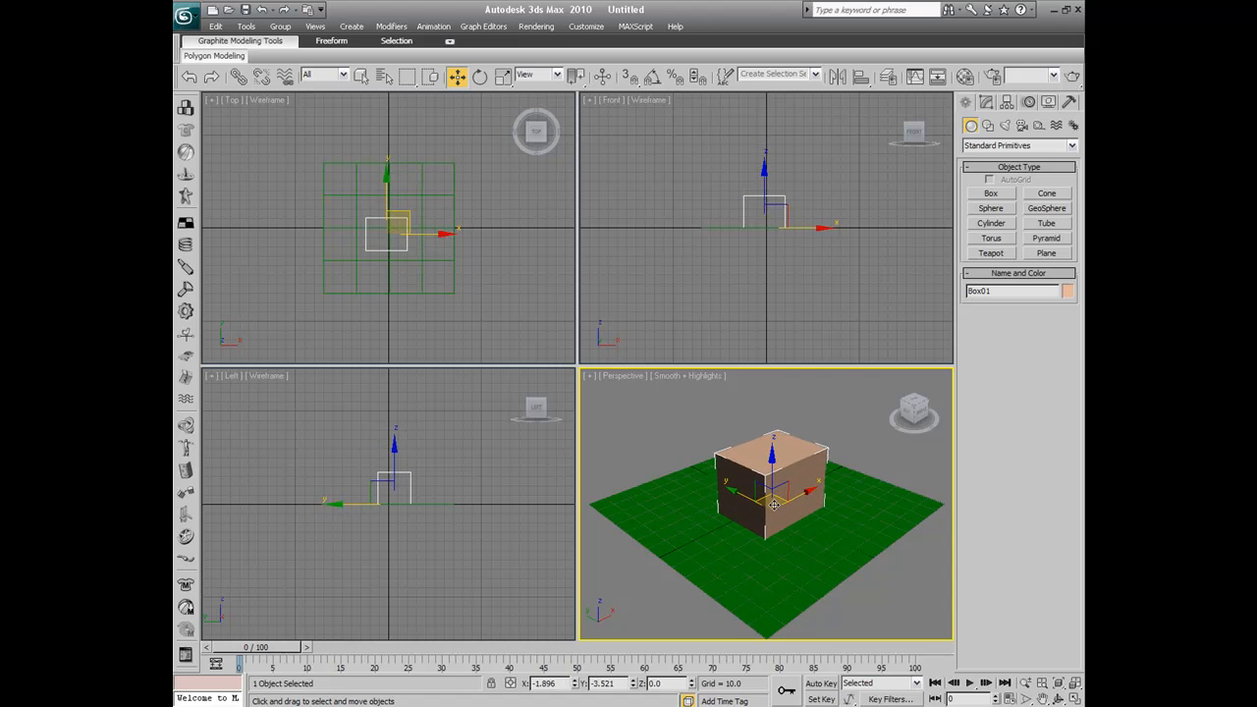
left_click(823, 397)
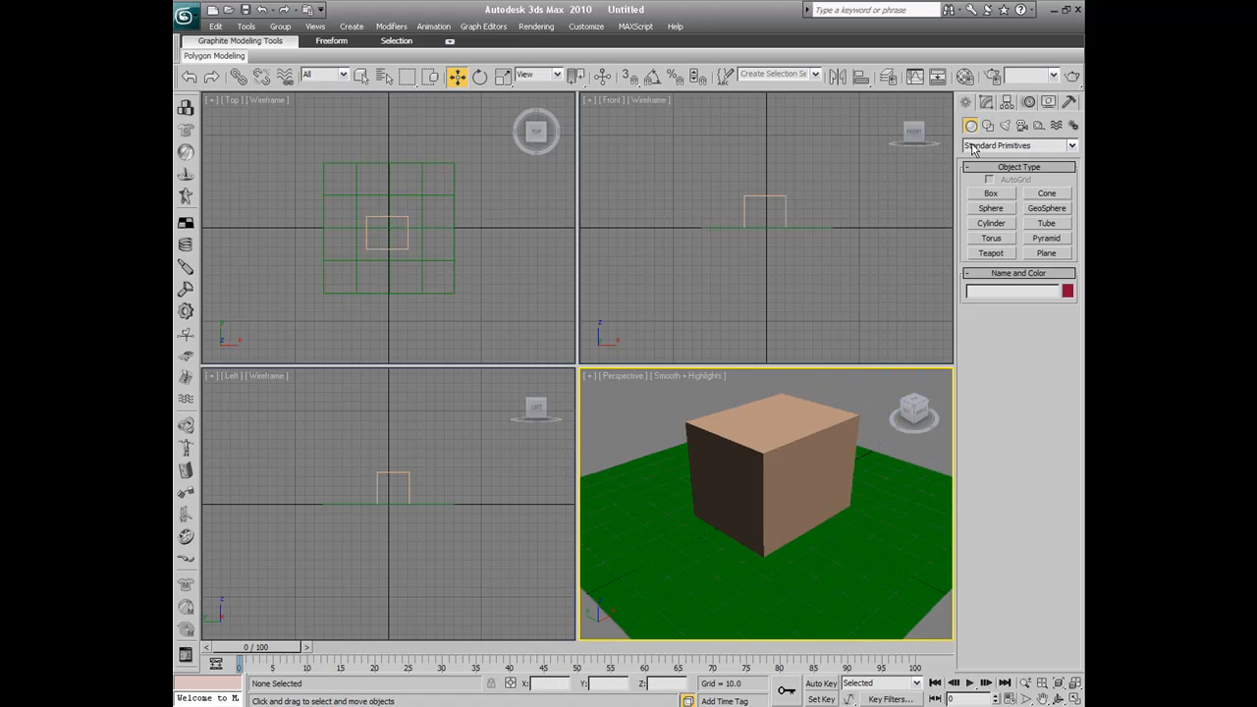
- Create a Target camera aimed at the box, then undo it, leaving only plane and box
left_click(1021, 126)
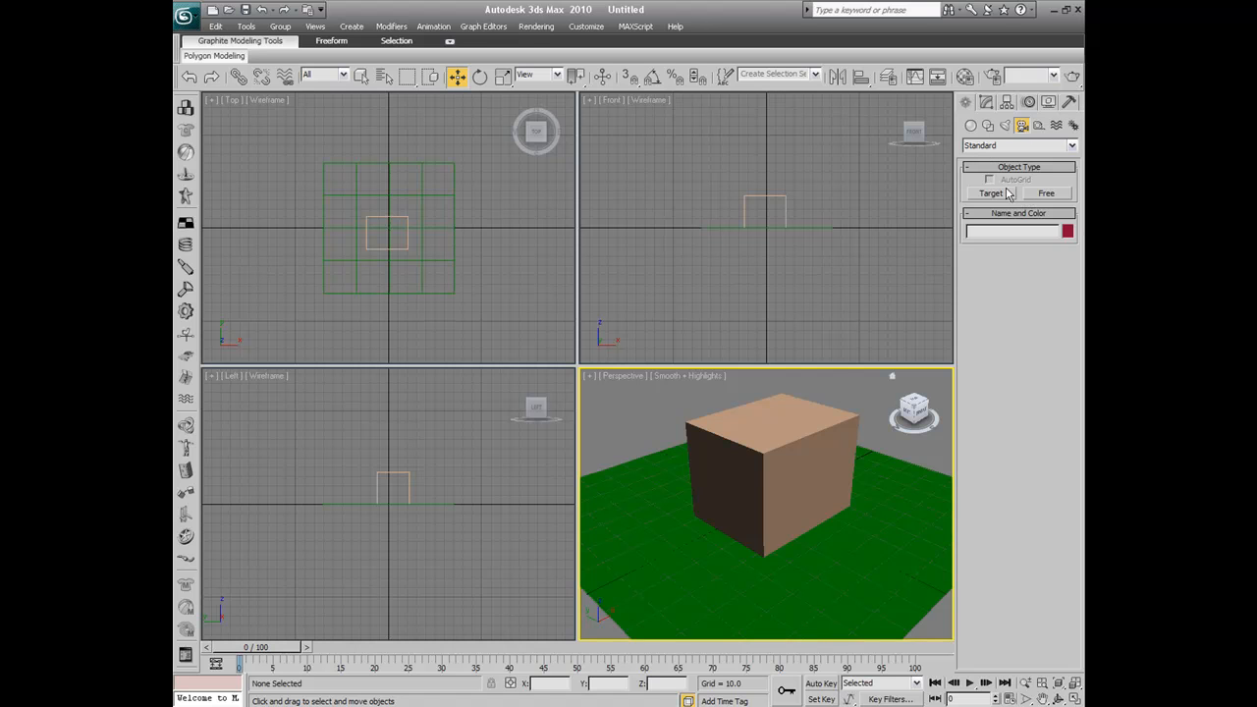
left_click(991, 193)
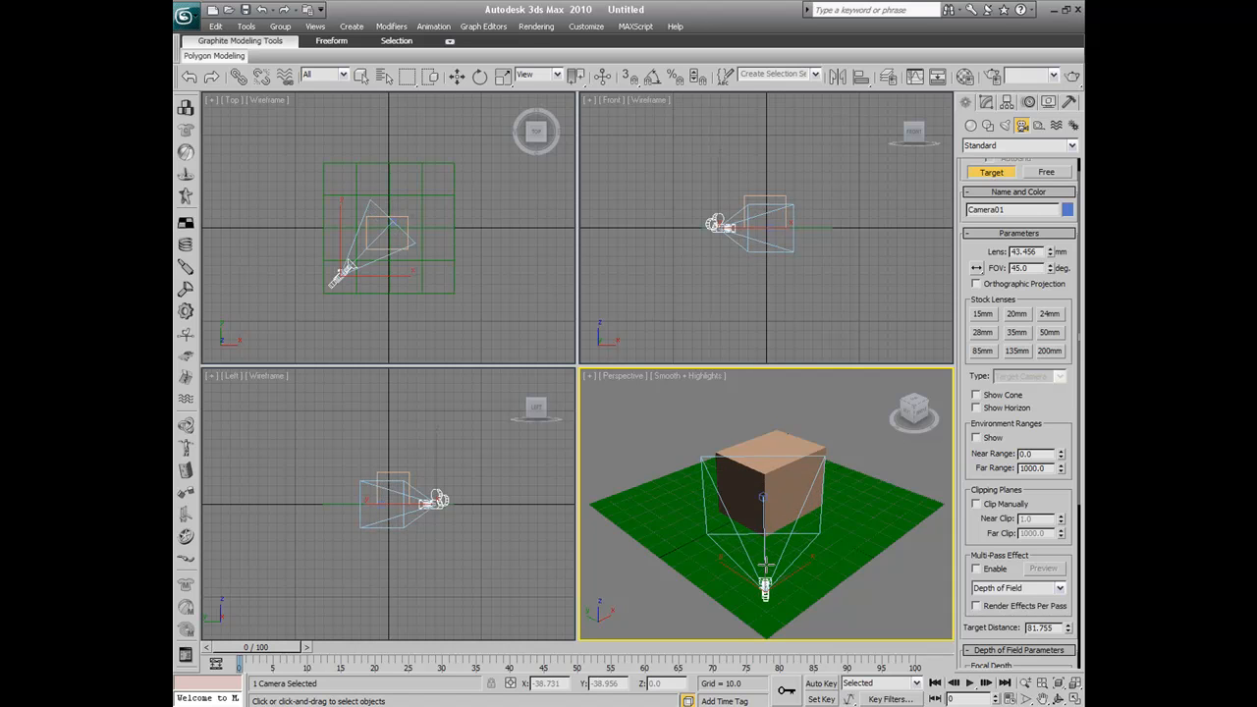
left_click(457, 76)
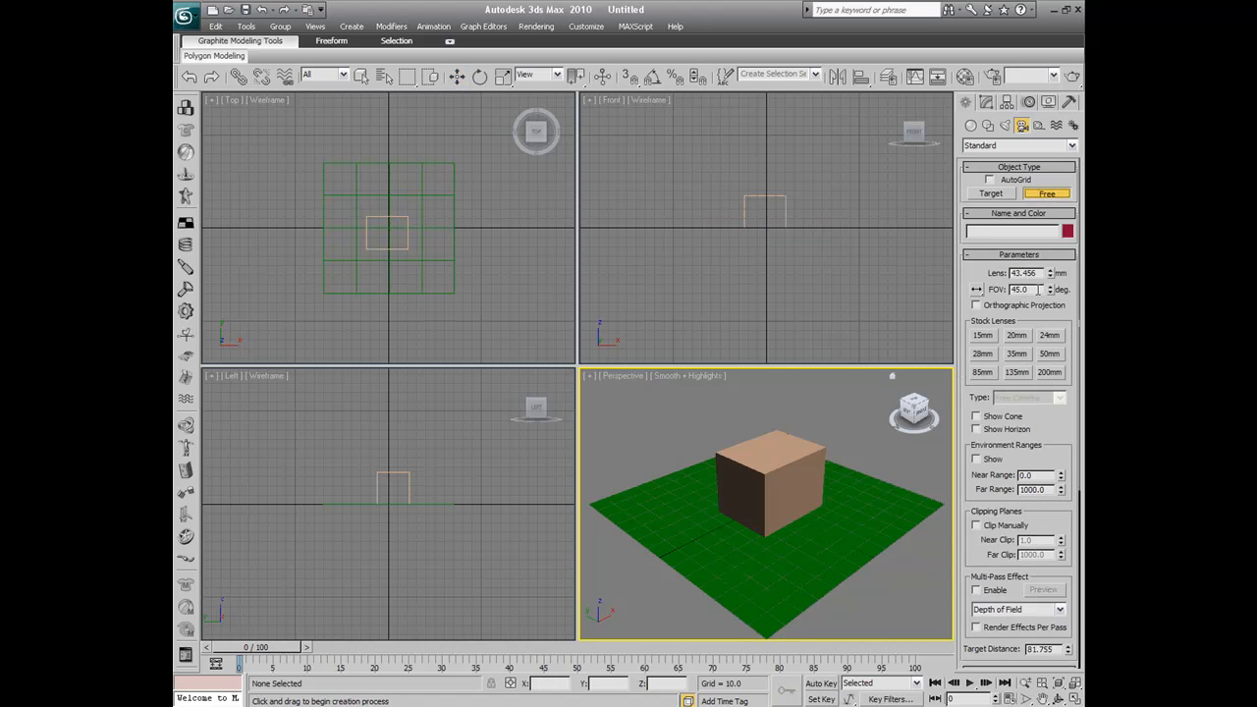
mouse_move(992, 325)
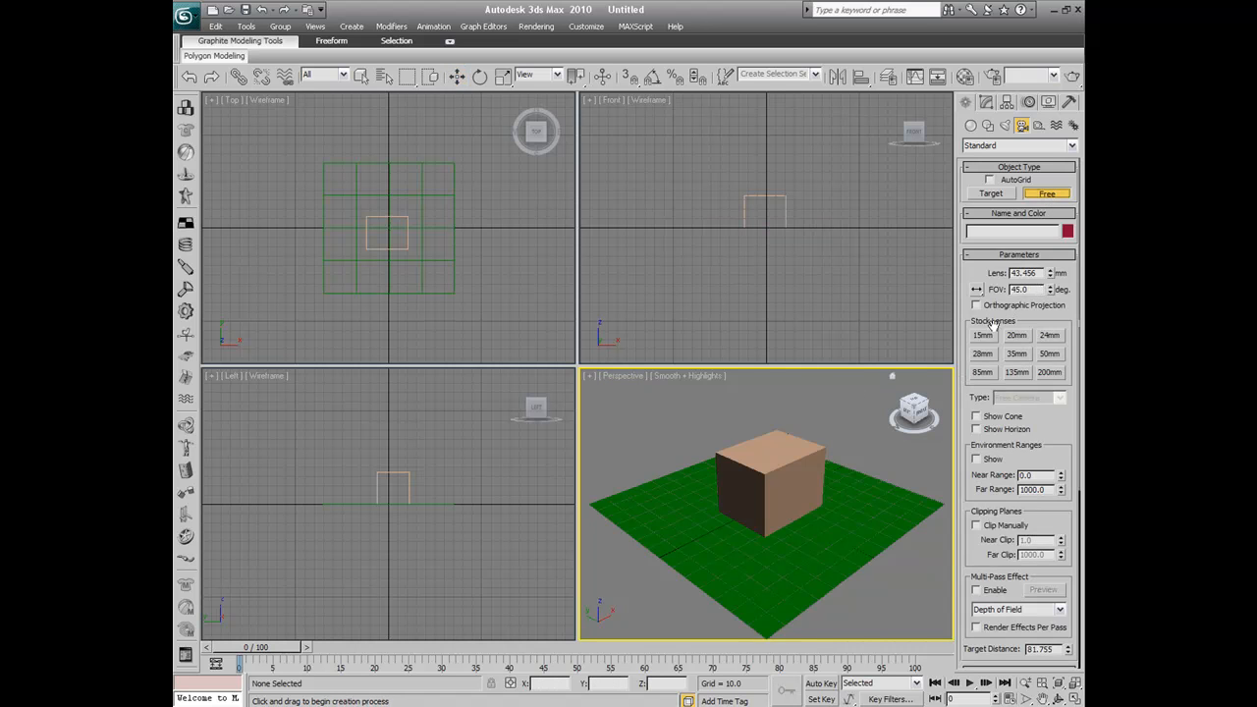
mouse_move(1001, 332)
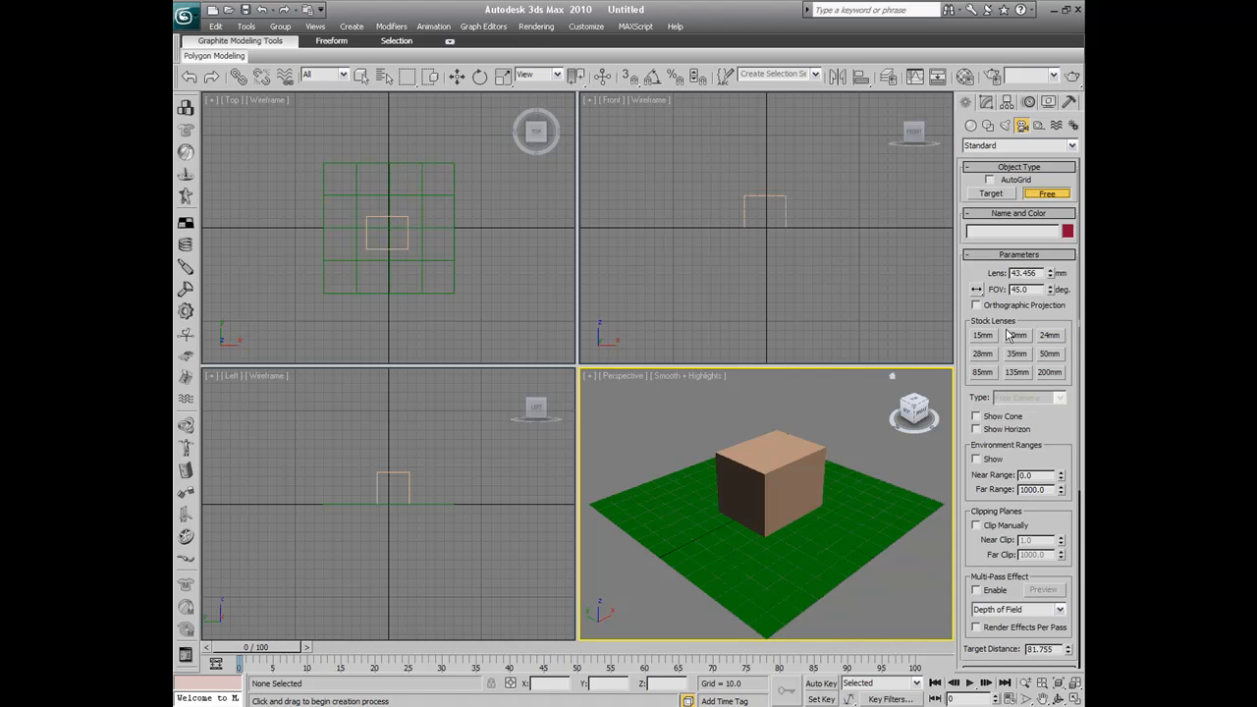
- Place a Free camera Camera01 with a 20mm lens above the box, looking down
left_click(1017, 335)
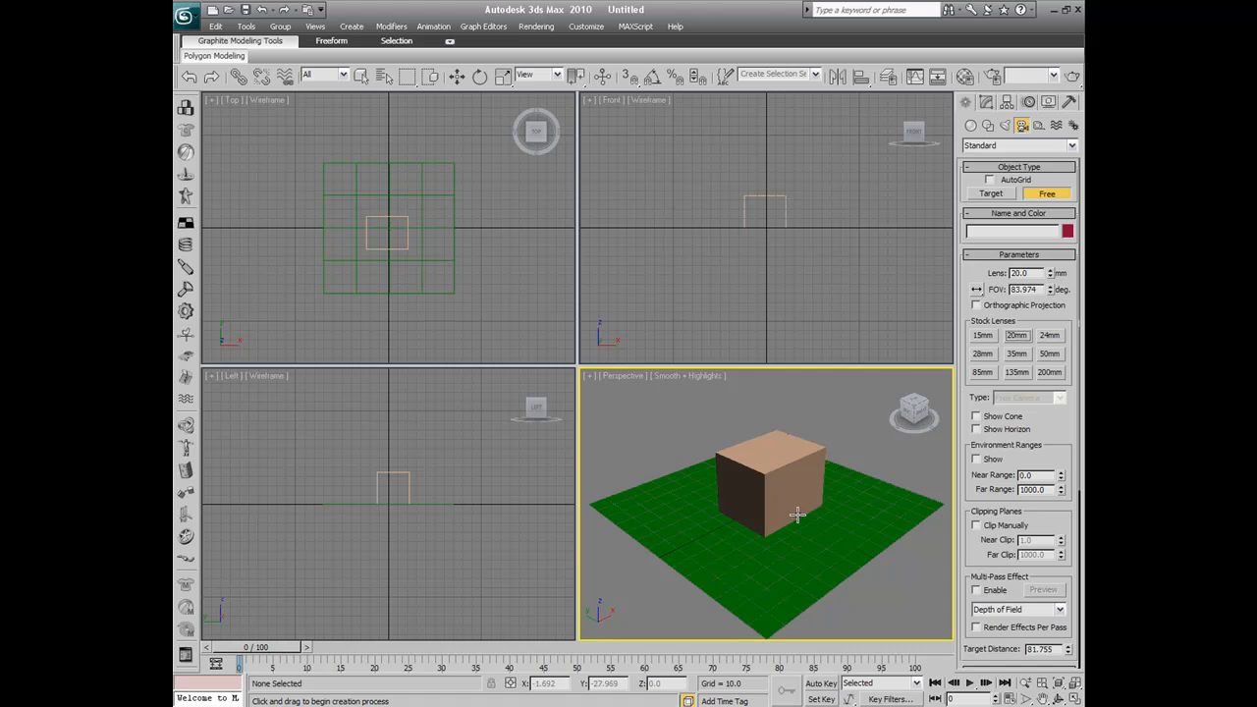
mouse_move(761, 590)
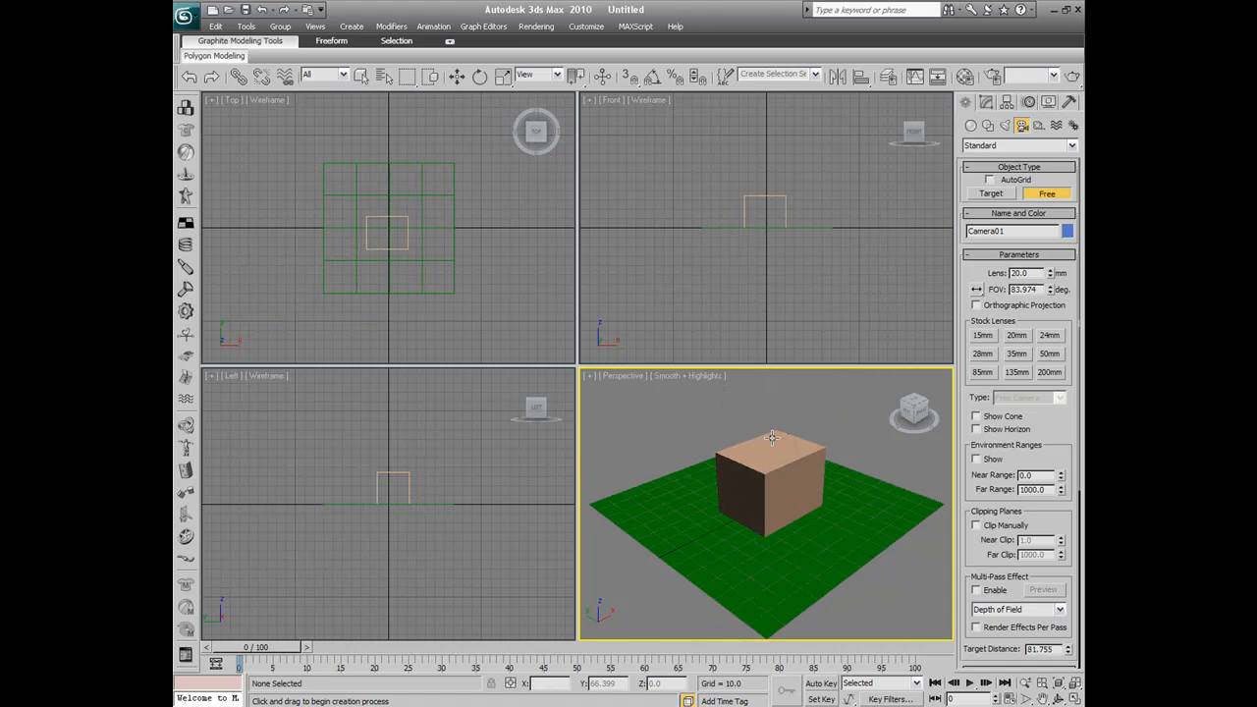
left_click(982, 335)
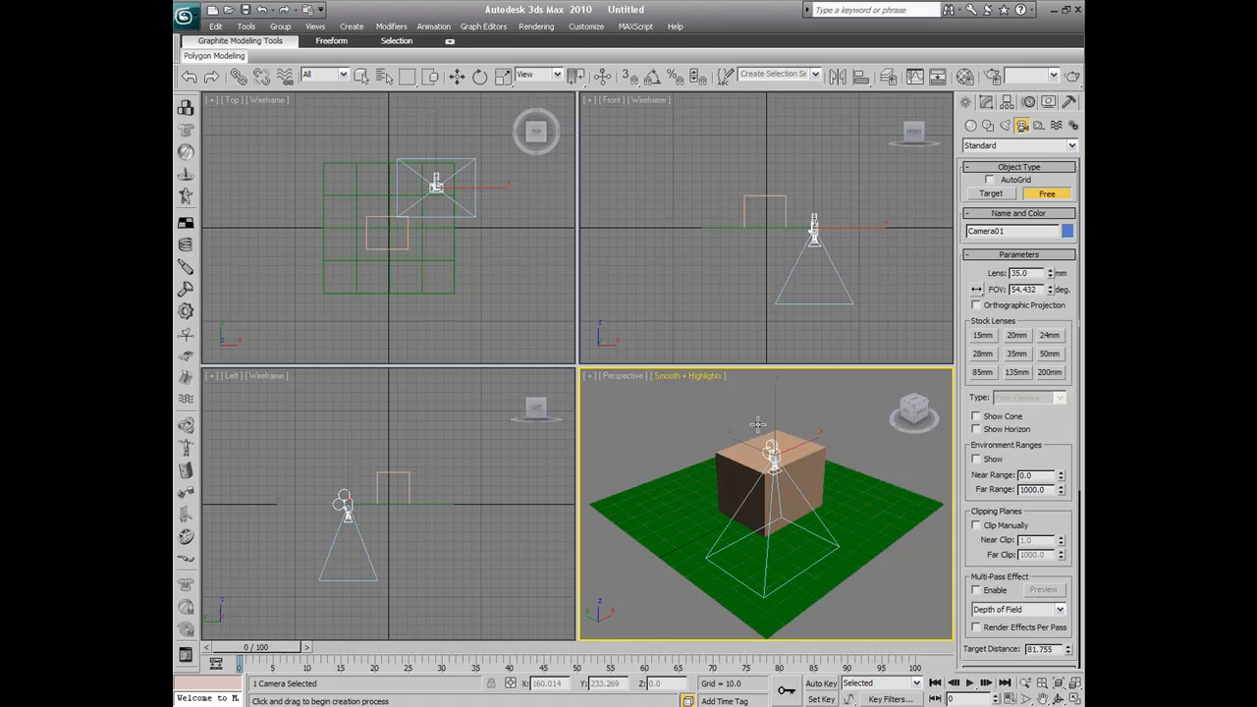
mouse_move(587, 27)
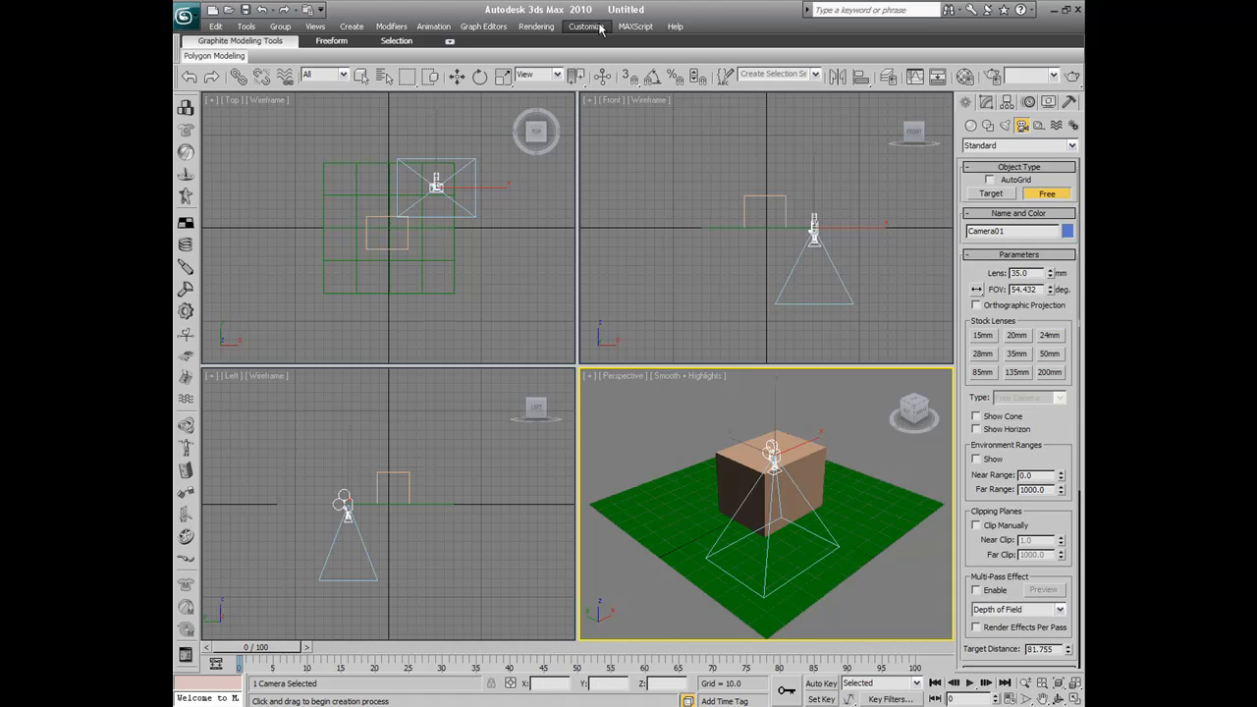
- Move Camera01 from the box out to the near edge of the green plane
left_click(478, 75)
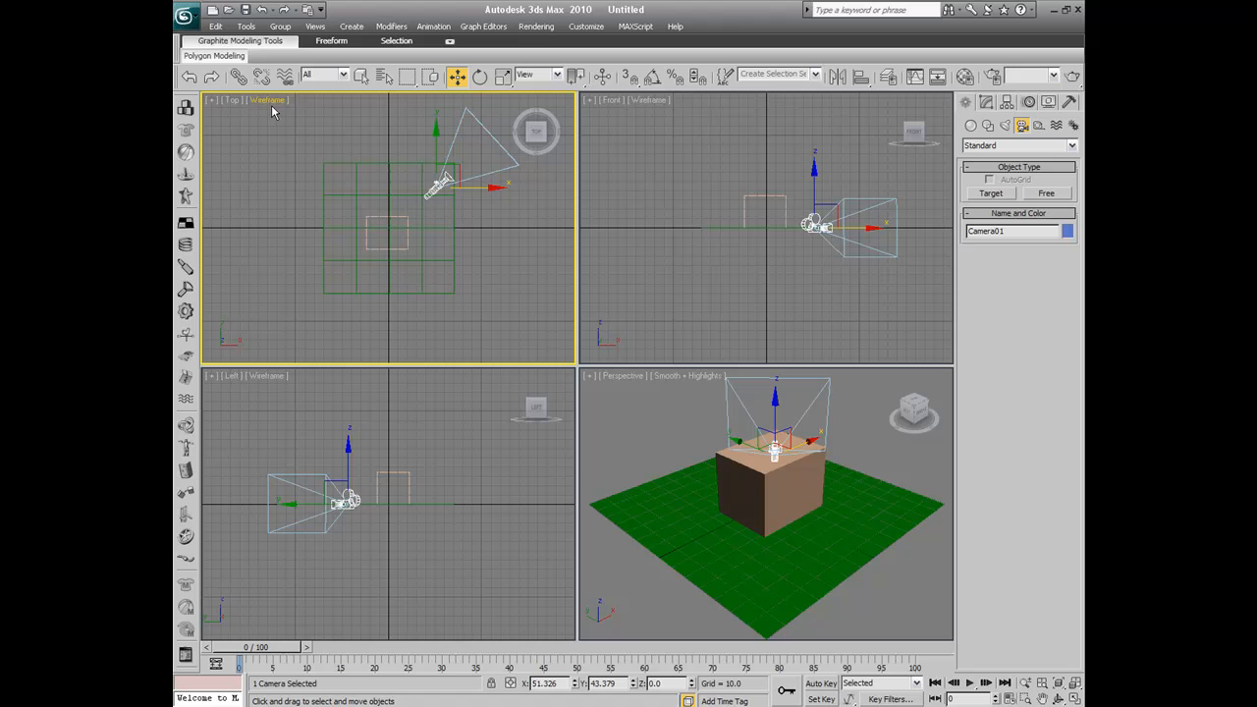
mouse_move(470, 150)
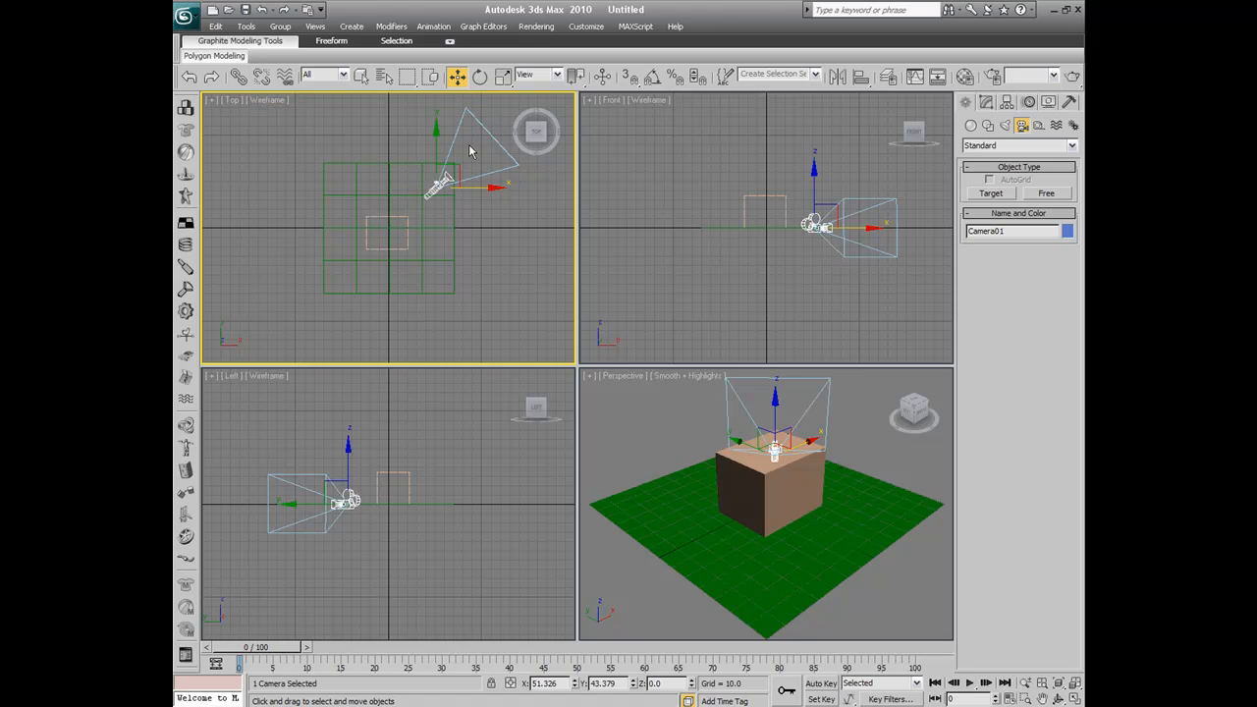
mouse_move(711, 392)
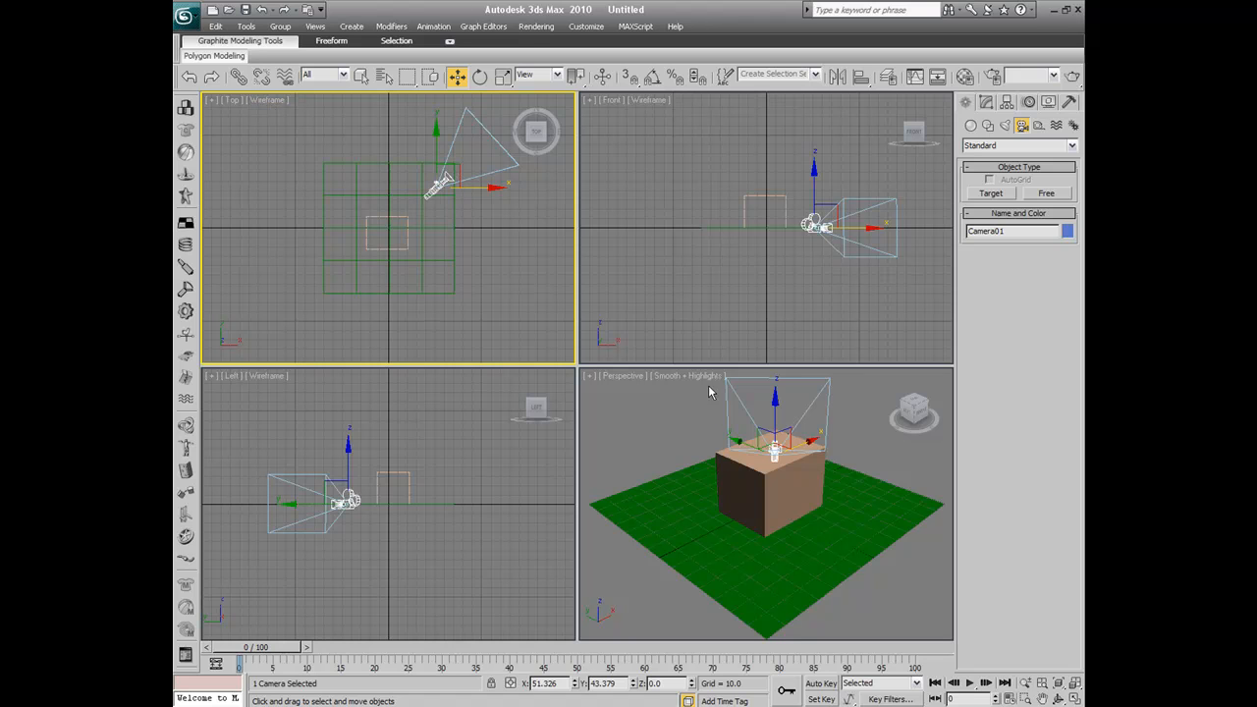
mouse_move(923, 514)
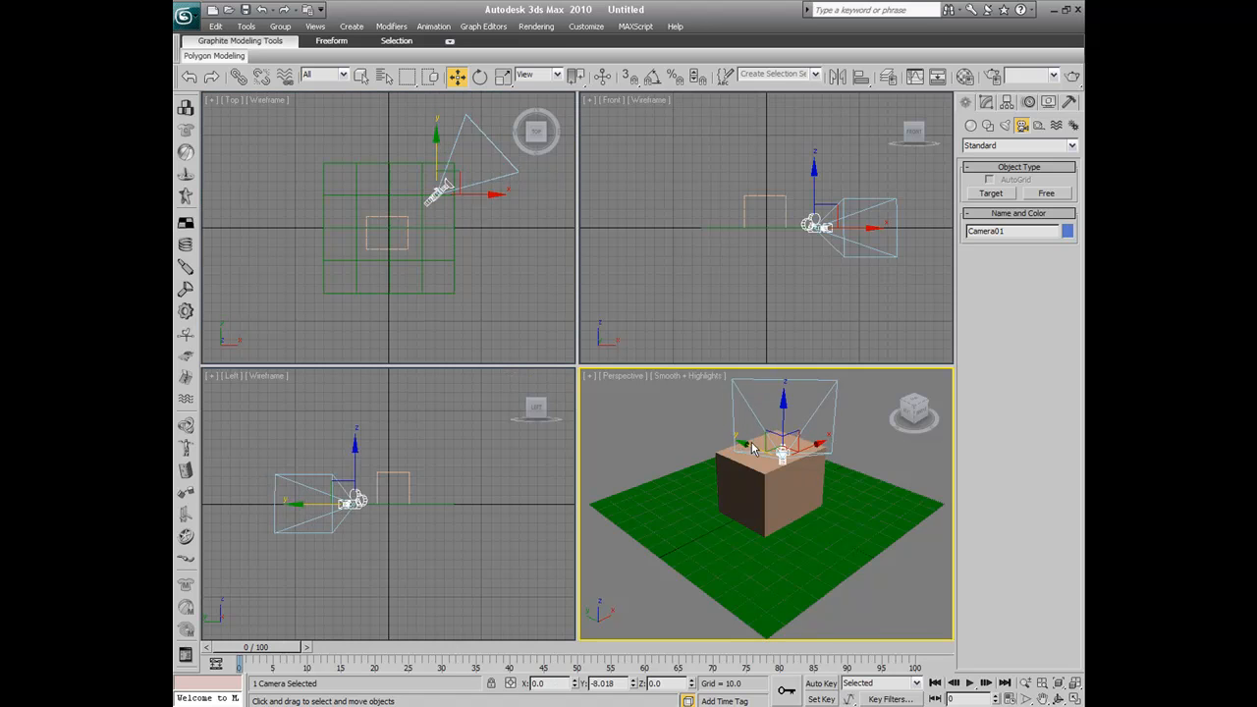
left_click_drag(752, 446, 859, 491)
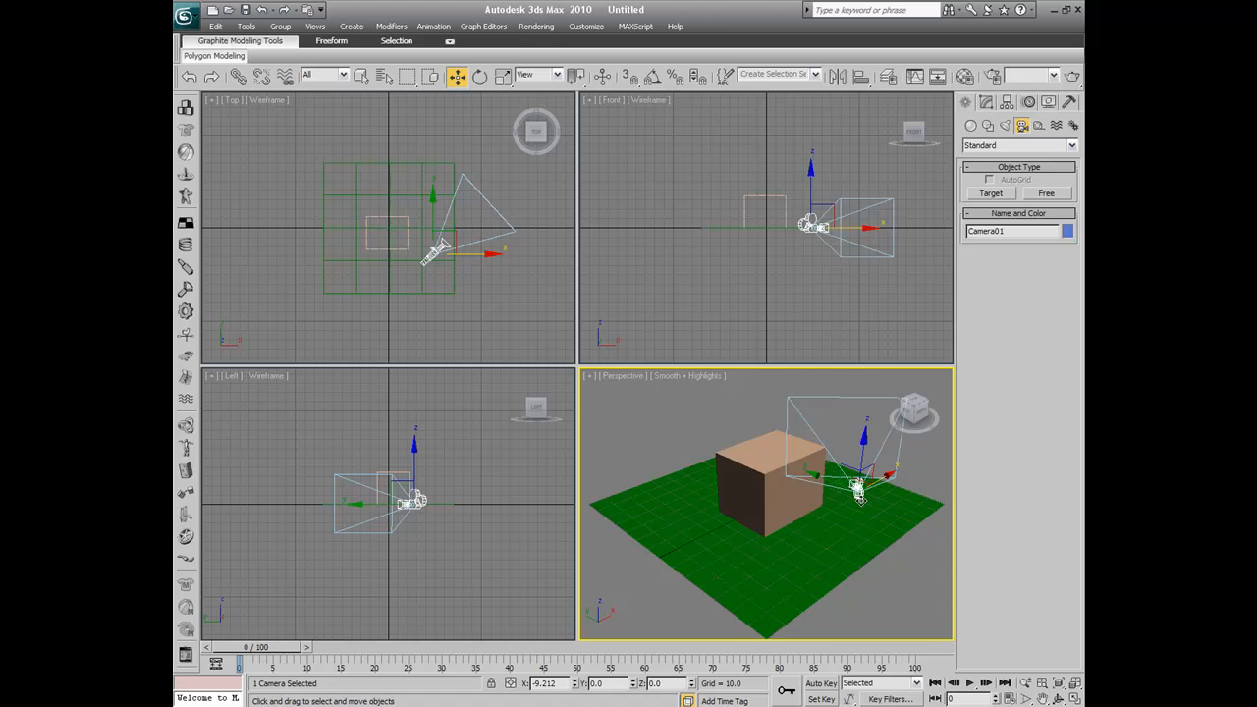
left_click_drag(860, 491, 761, 545)
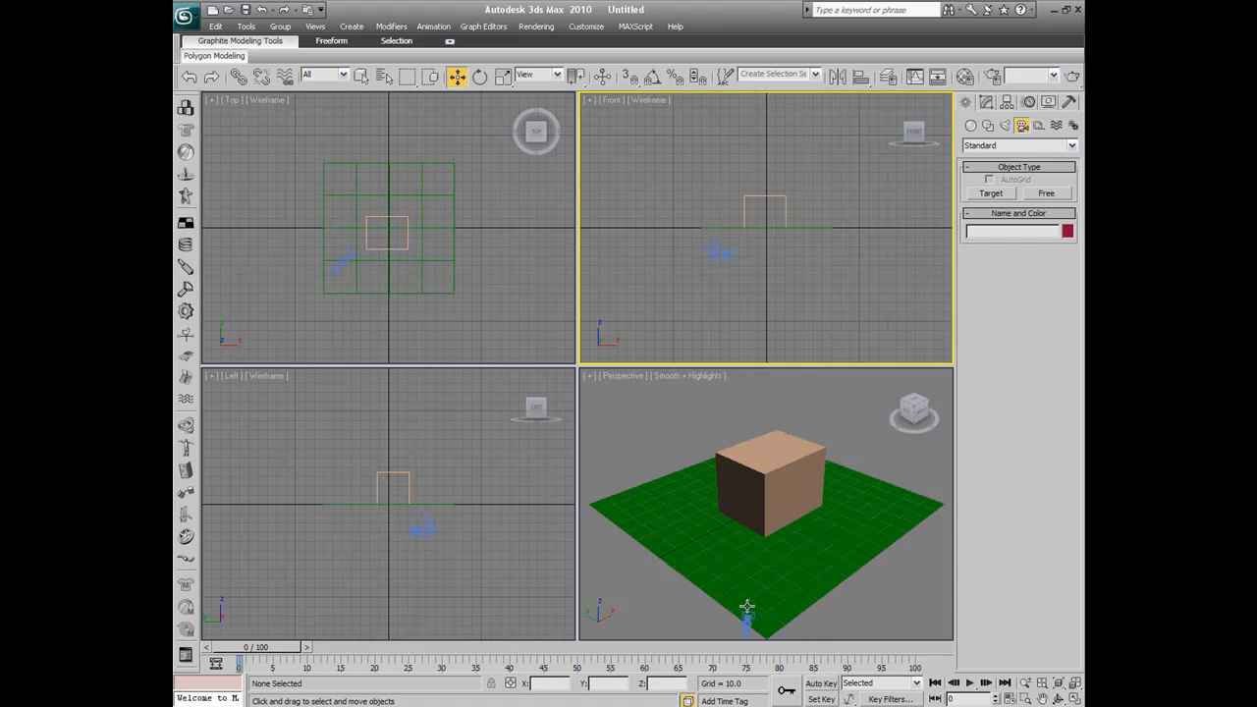
- Lift Camera01 slightly above the plane along Z and tilt it toward the box
left_click(769, 481)
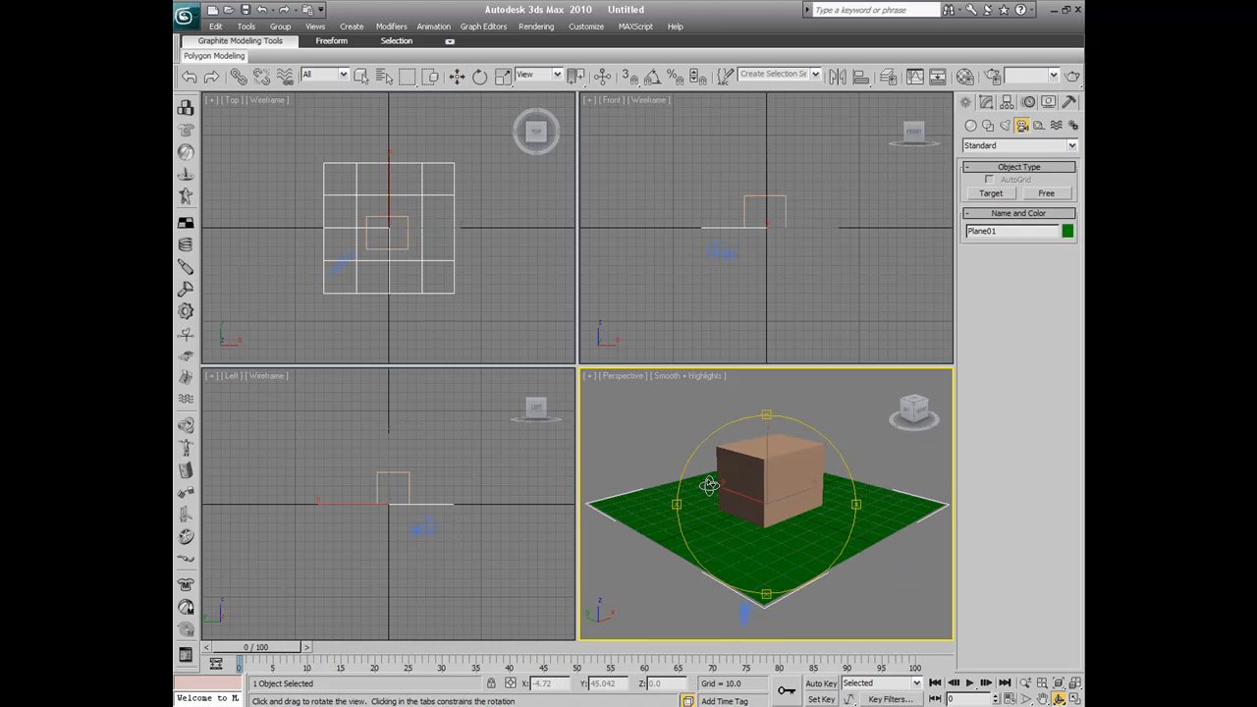
left_click(456, 75)
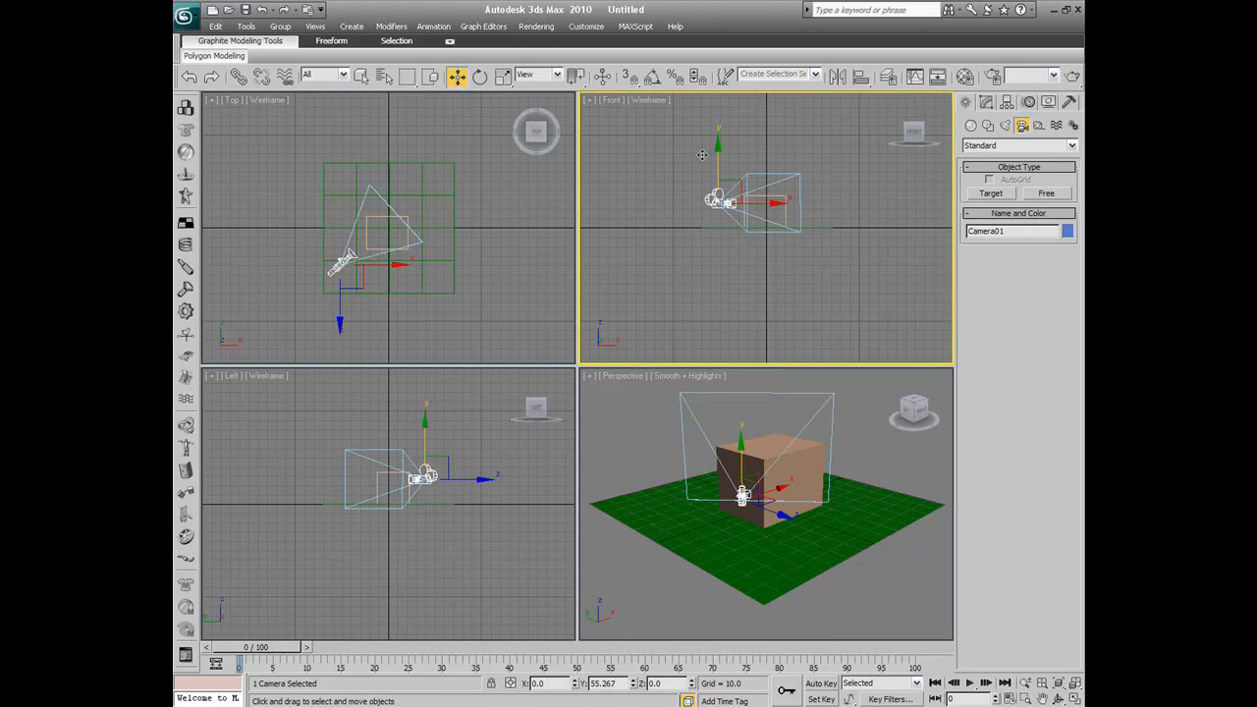
left_click_drag(716, 171, 717, 211)
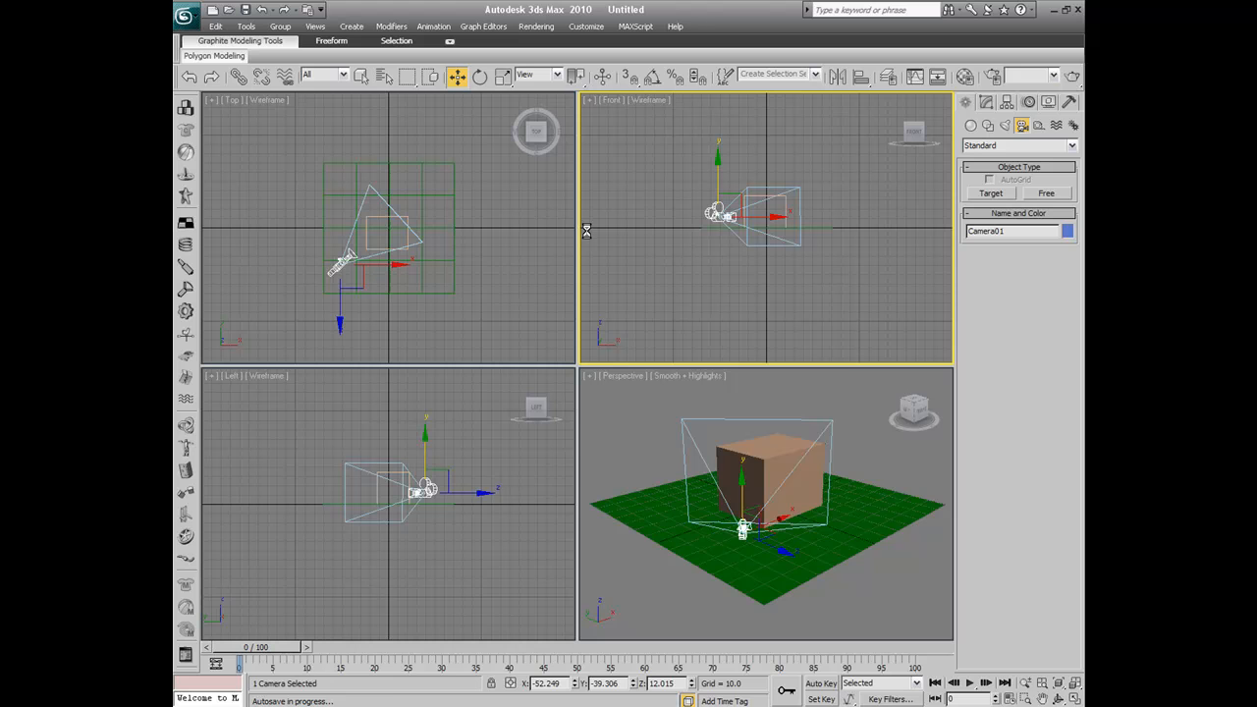
left_click(480, 77)
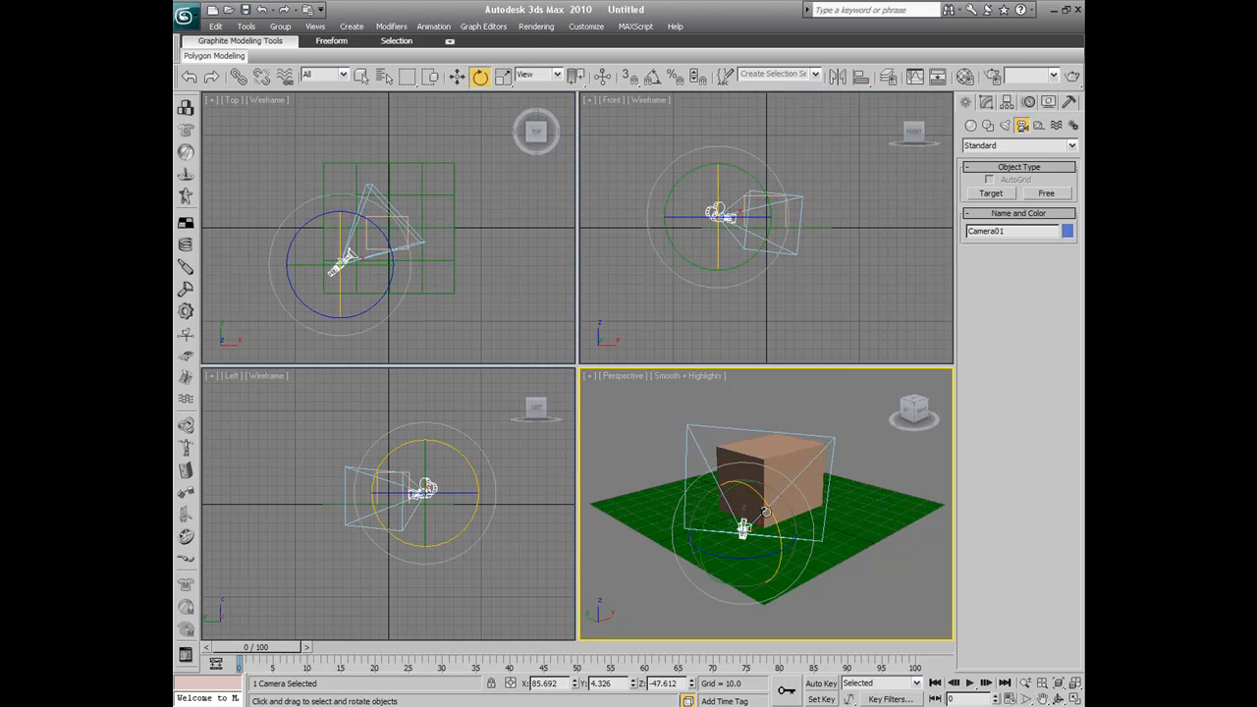
left_click(455, 76)
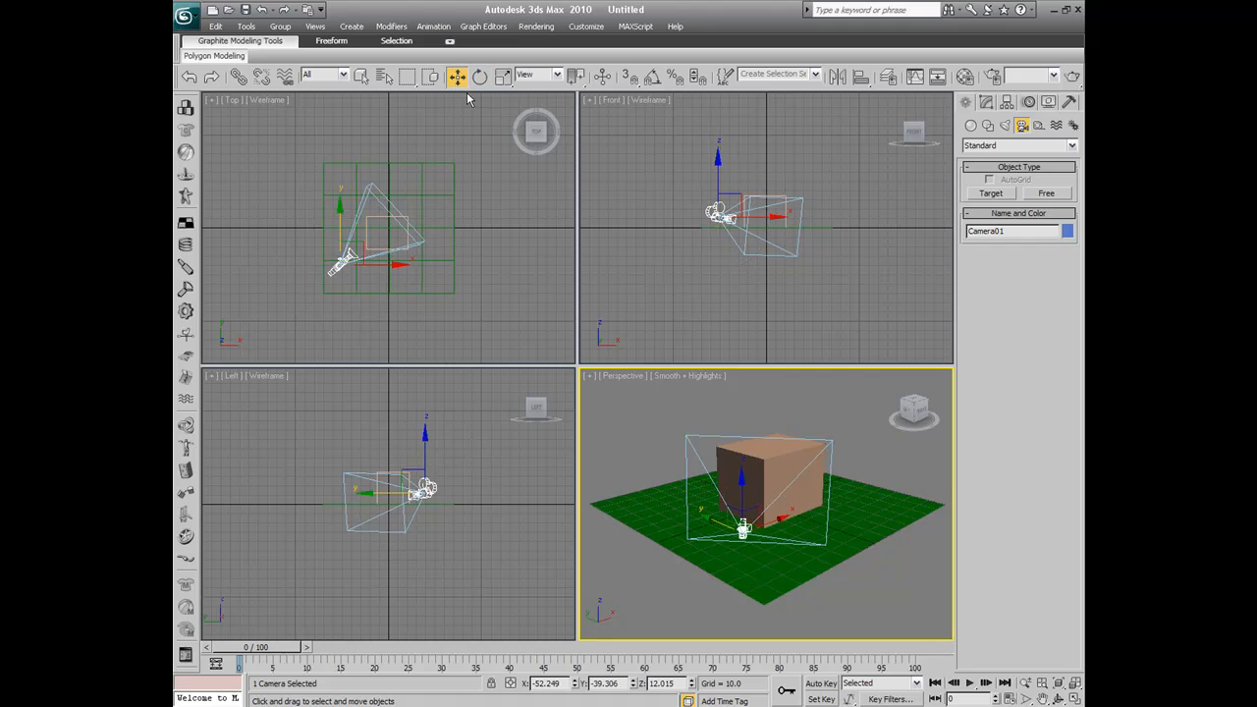
mouse_move(766, 538)
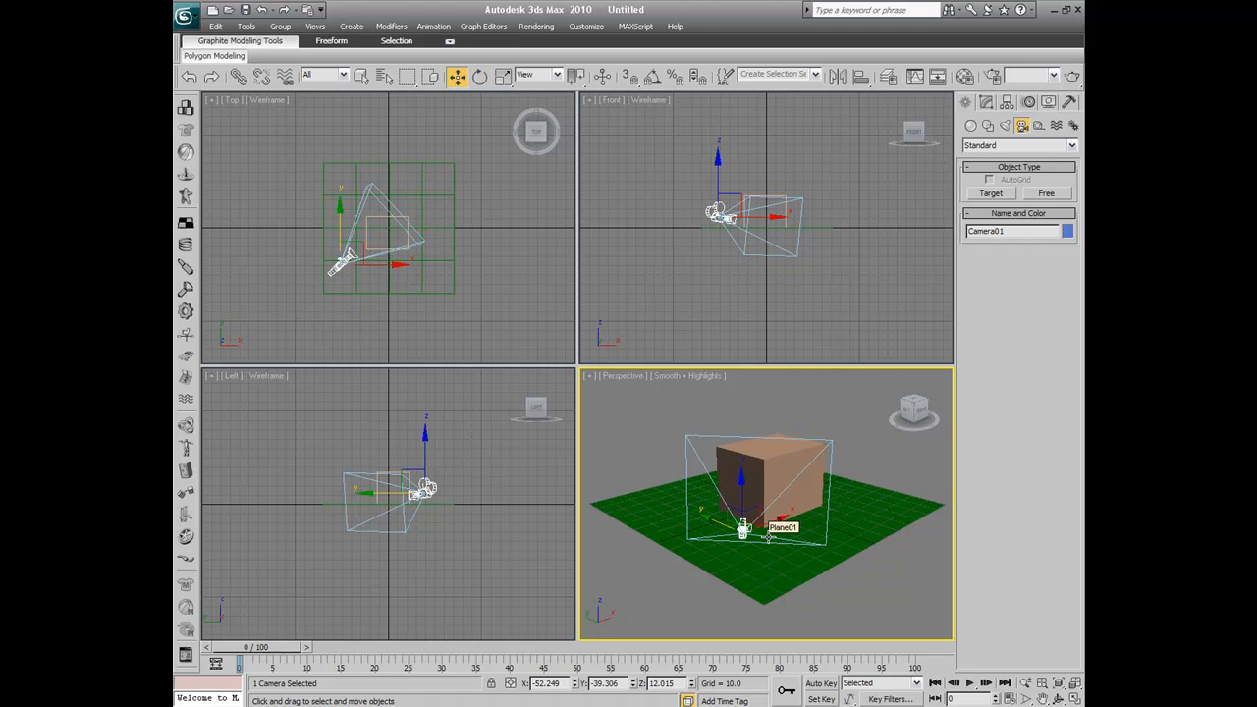
mouse_move(840, 557)
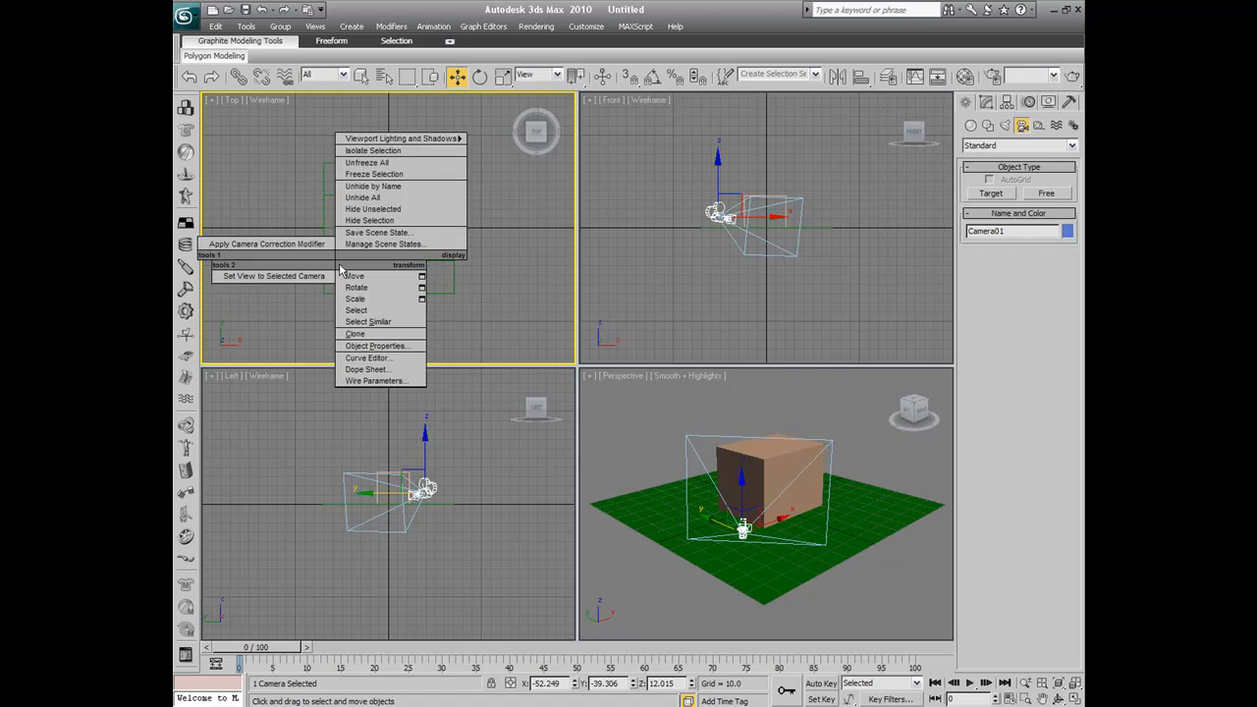
mouse_move(312, 281)
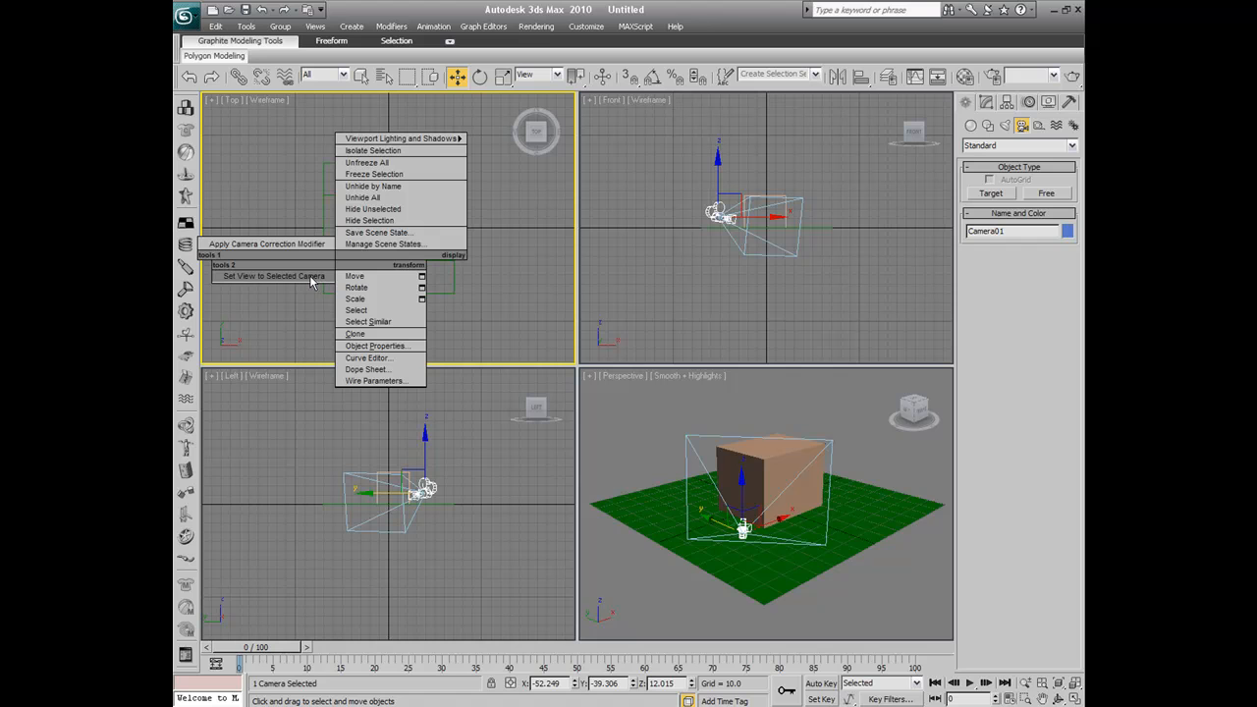
- Set a viewport to Camera01, pull the camera higher and farther back, and enable Auto Key
left_click(273, 276)
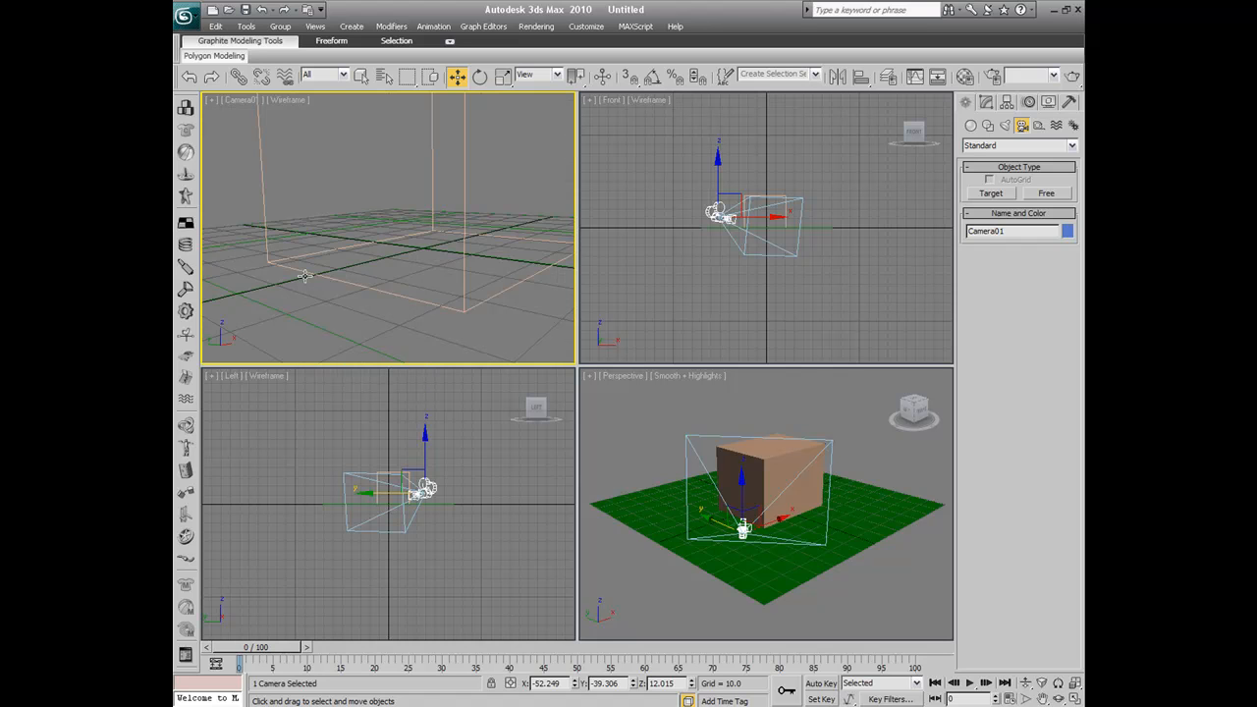
mouse_move(400, 288)
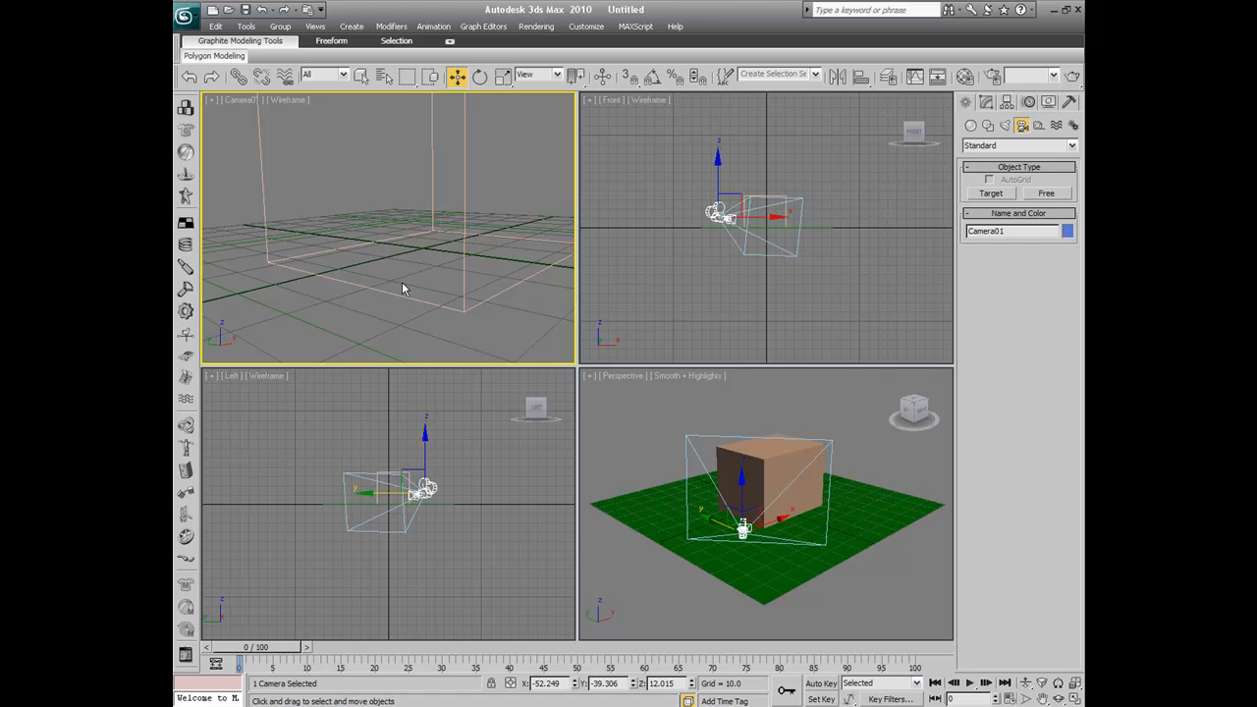
mouse_move(435, 253)
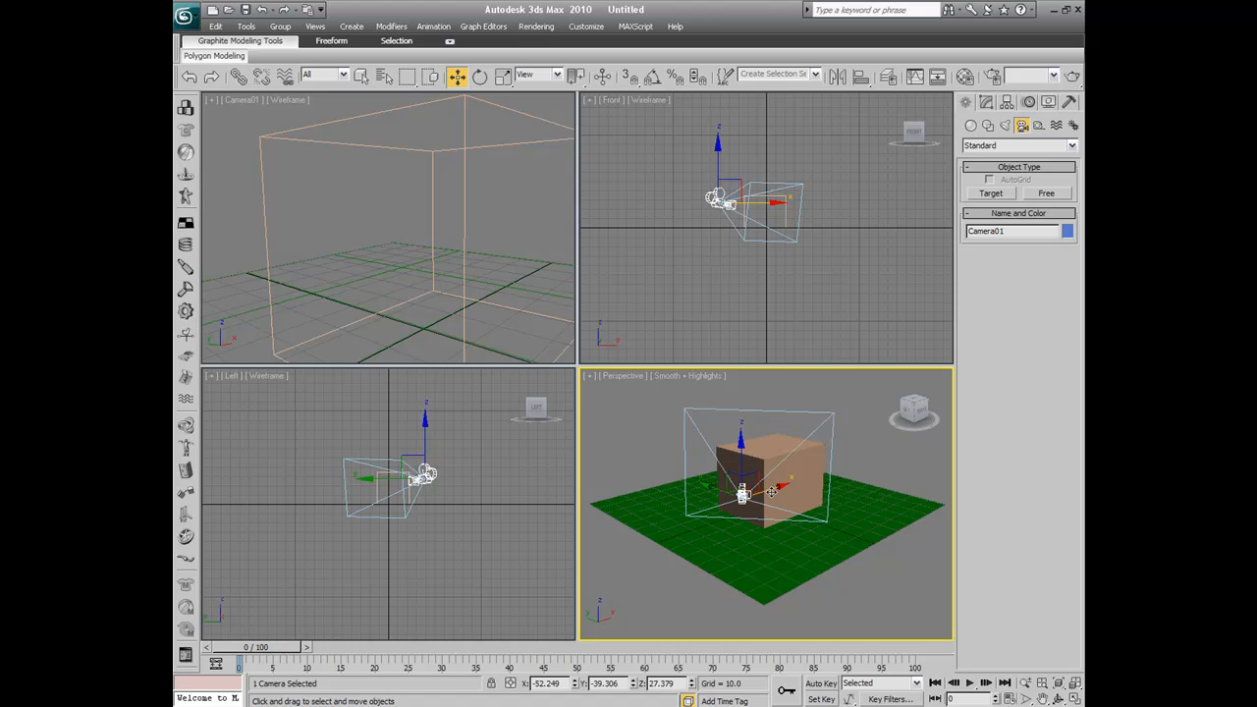
left_click_drag(744, 496, 790, 489)
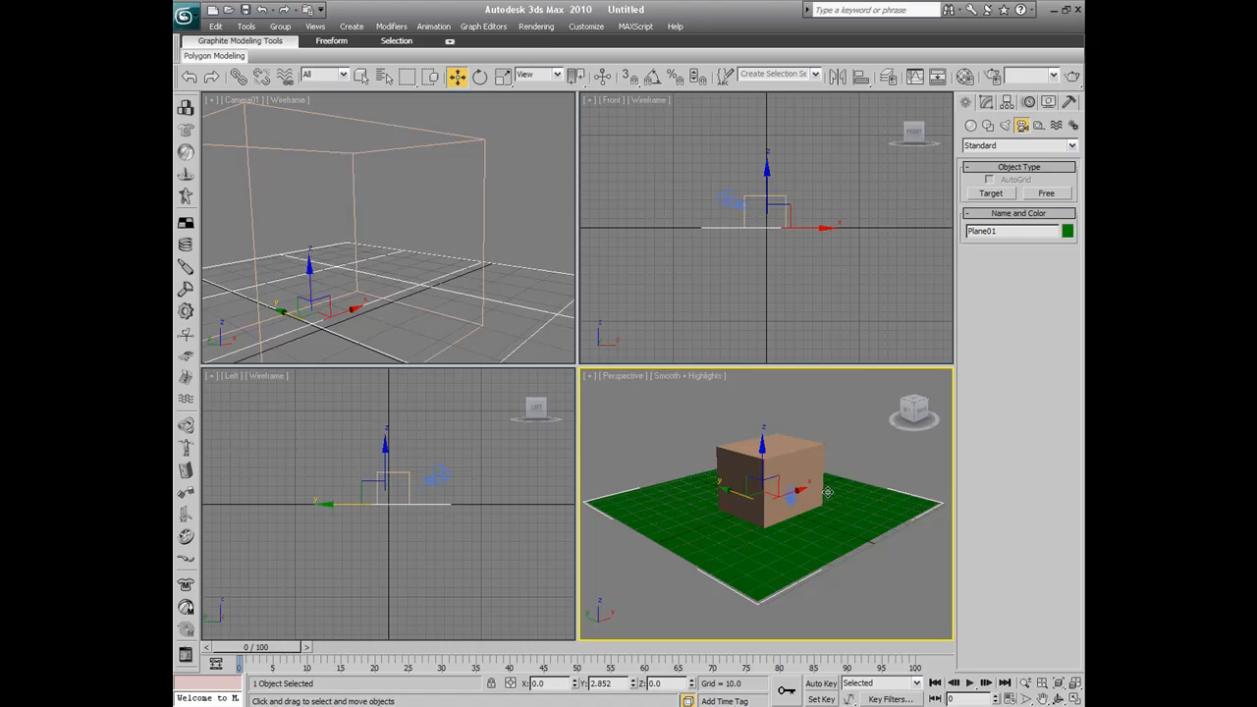
left_click_drag(805, 491, 790, 493)
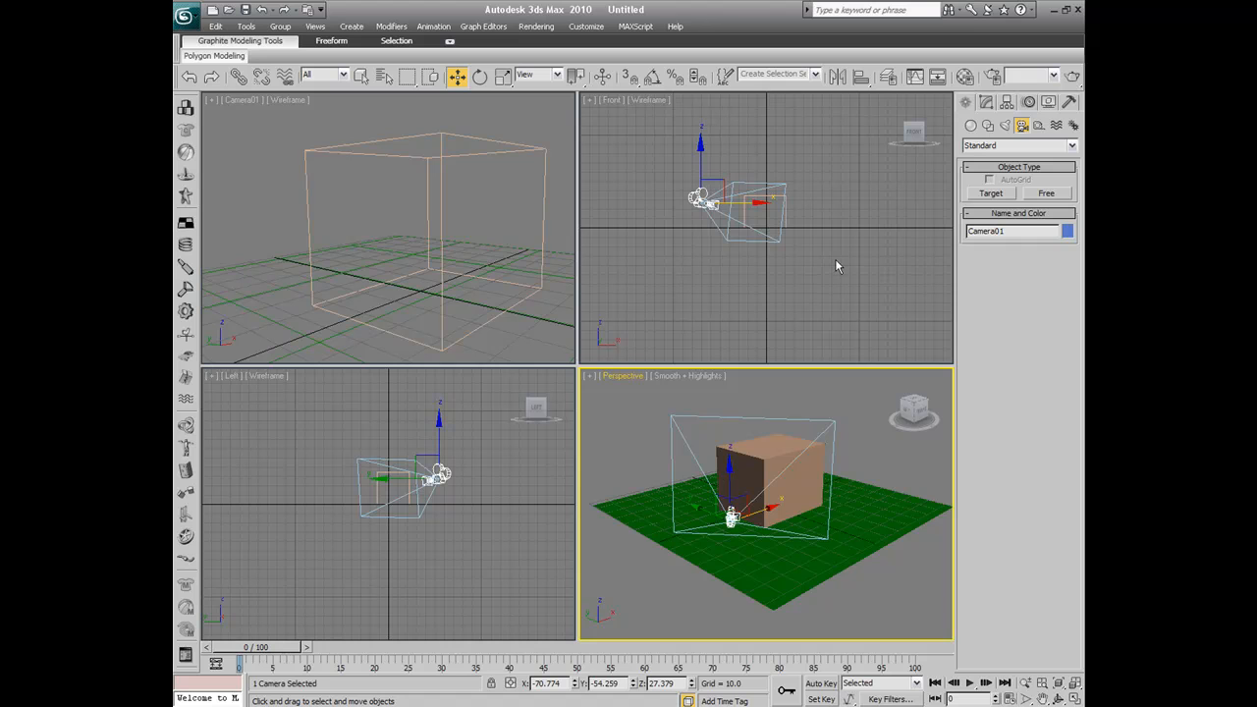
mouse_move(664, 557)
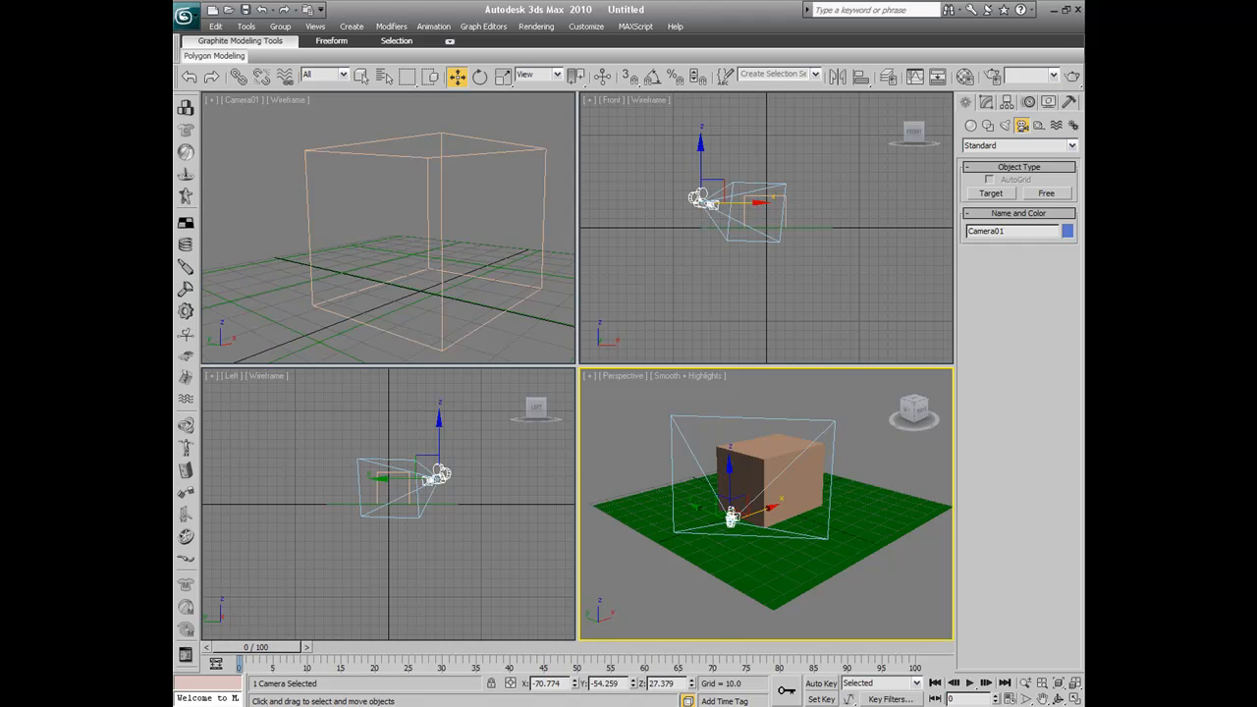
left_click(820, 682)
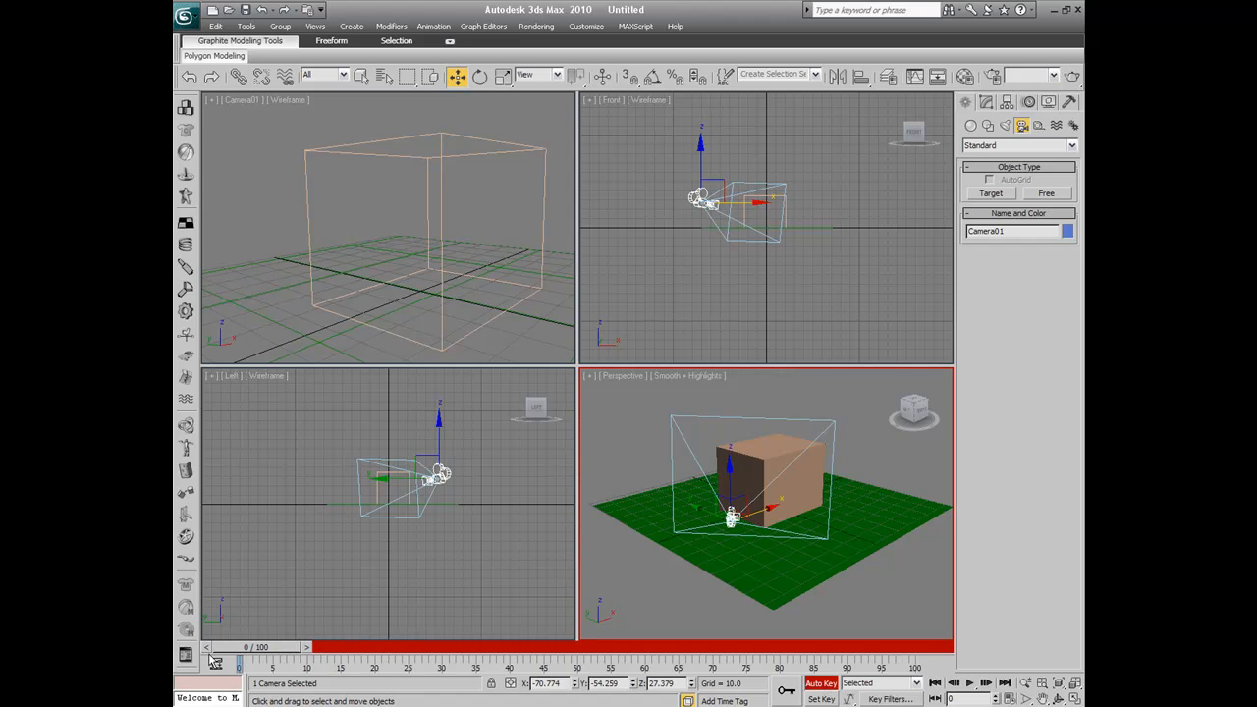
mouse_move(297, 511)
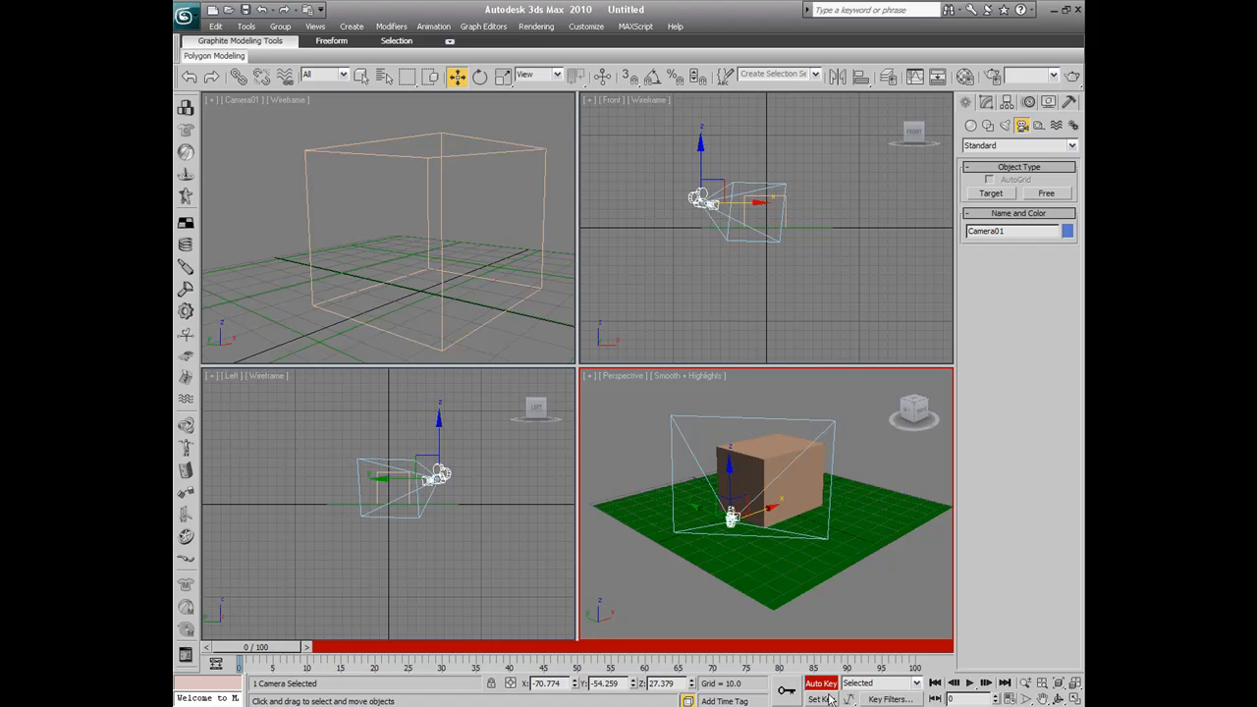
mouse_move(643, 534)
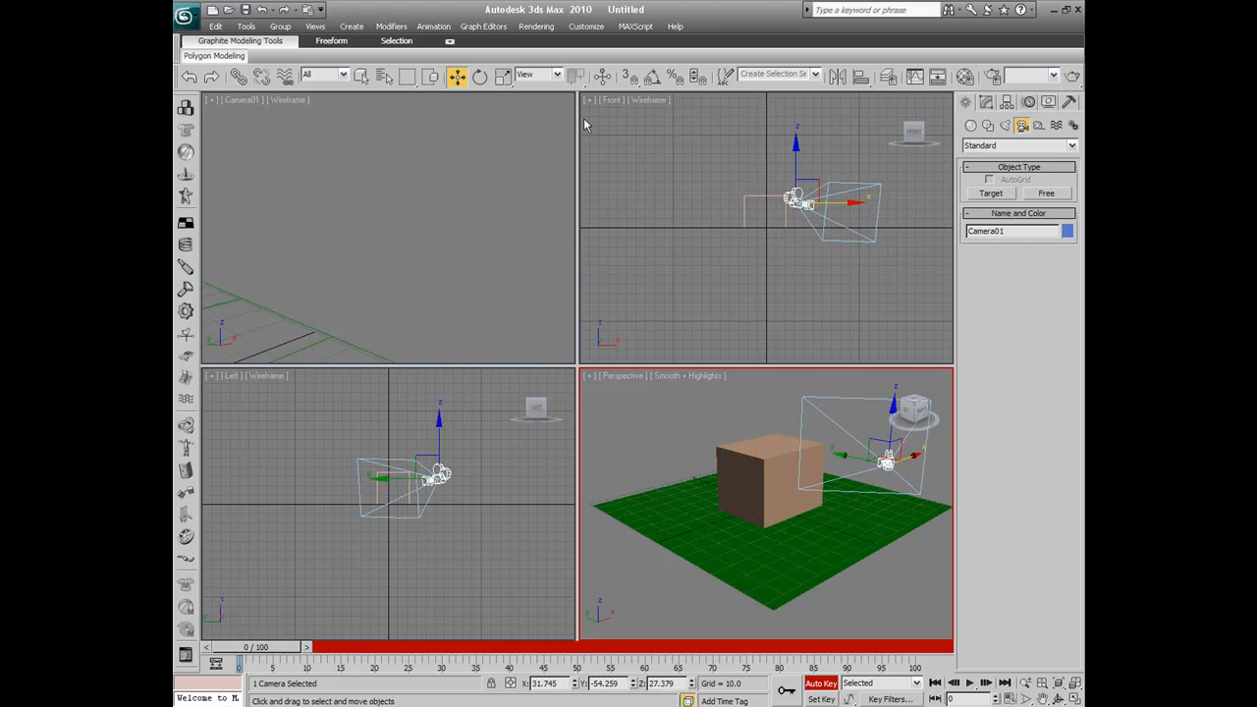
- At frame 40, rotate Camera01 on the box's right side to face the box
left_click(479, 76)
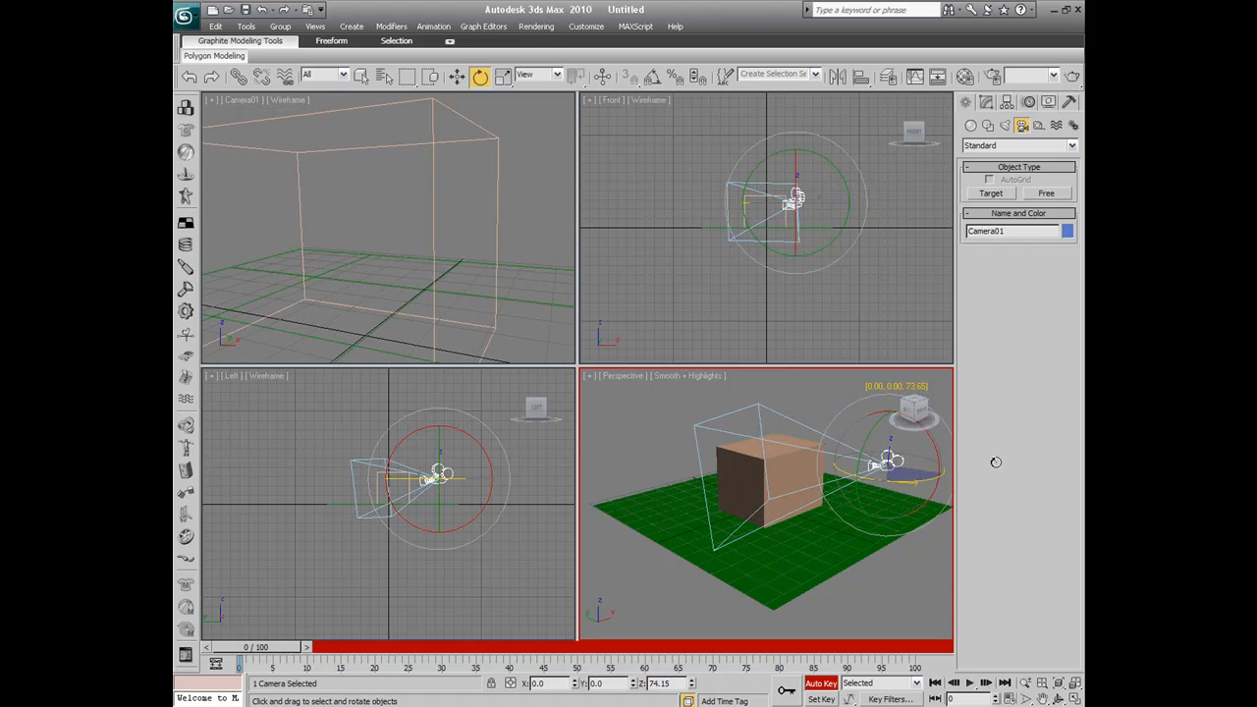
left_click(456, 76)
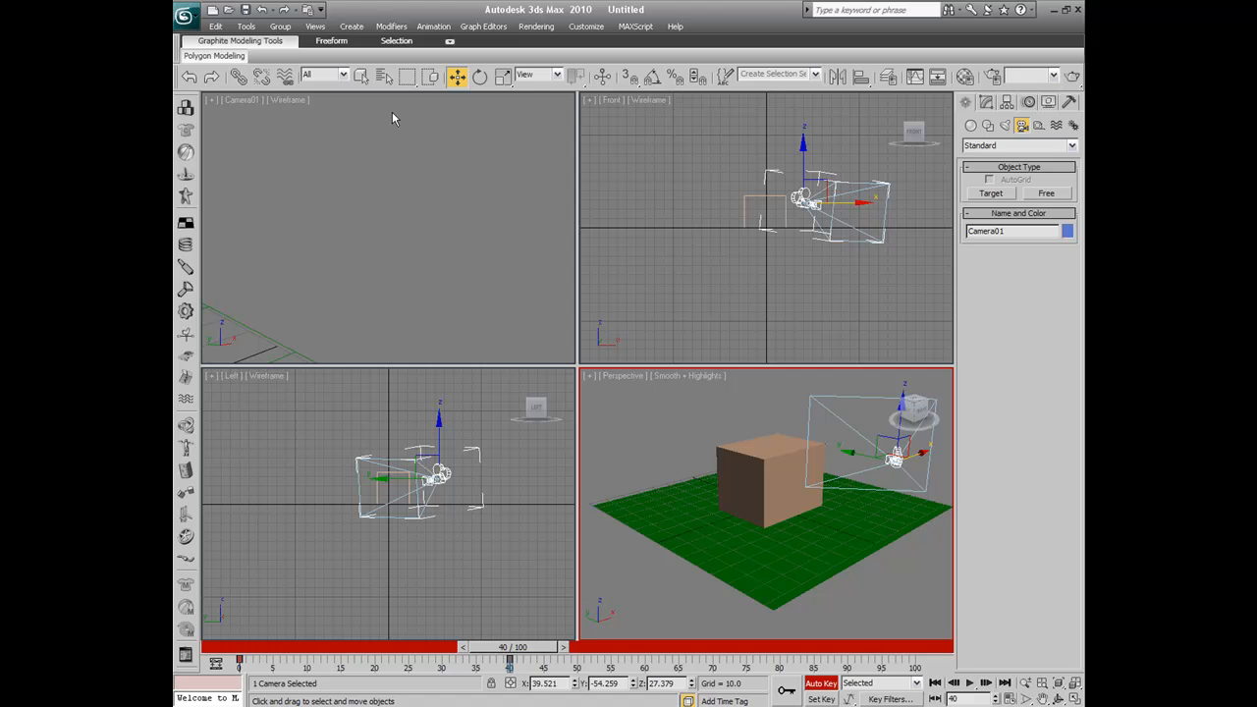
- Finish turning the camera, rewind to frame 0 and play back the camera animation
left_click(480, 77)
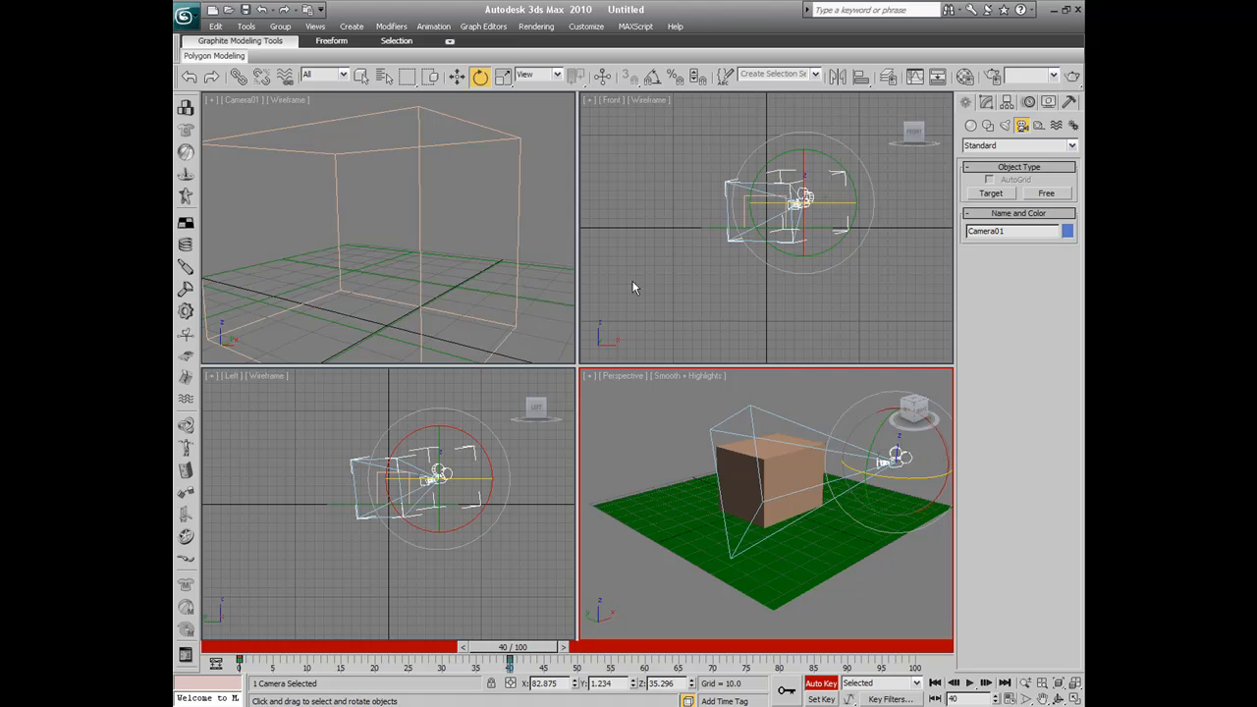
left_click(456, 77)
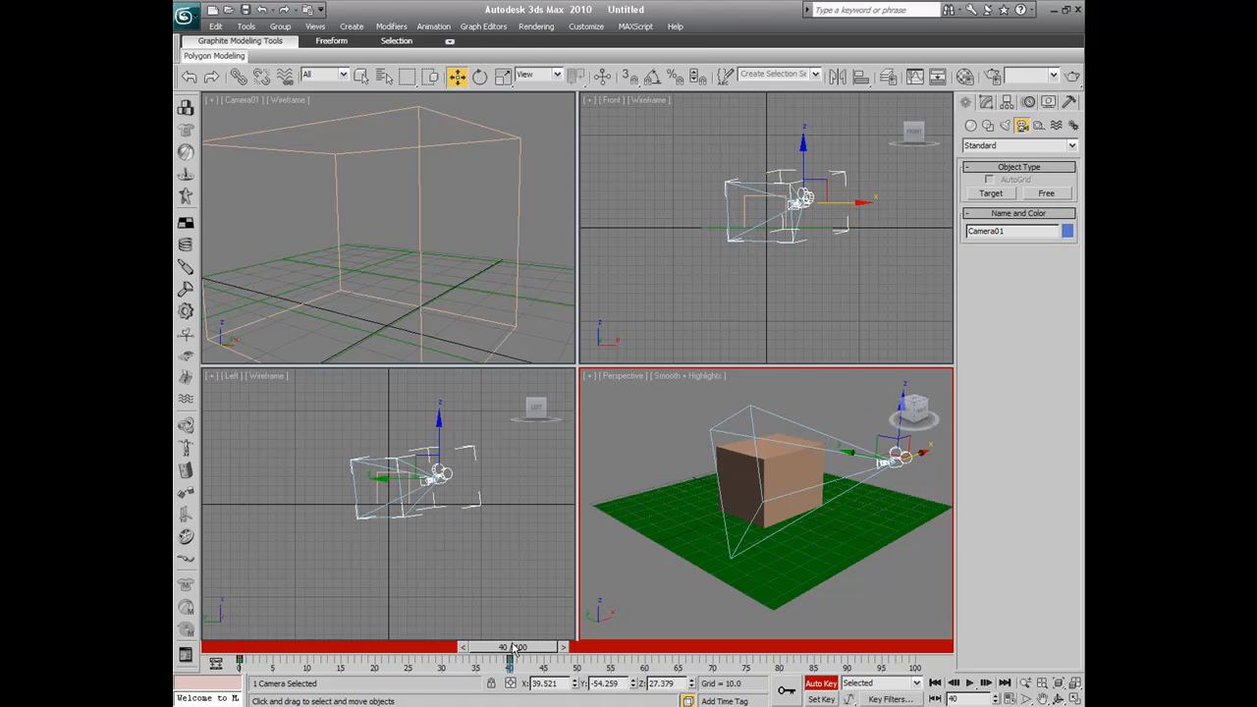
left_click_drag(511, 646, 245, 647)
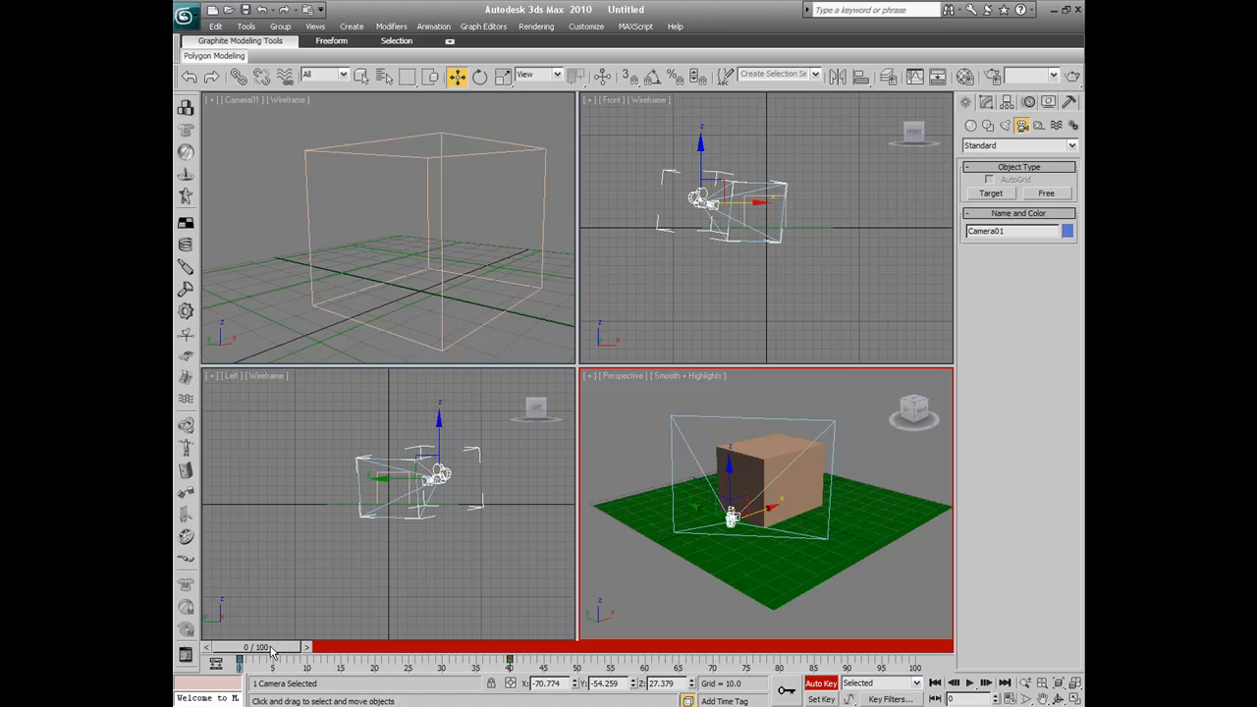
left_click(968, 683)
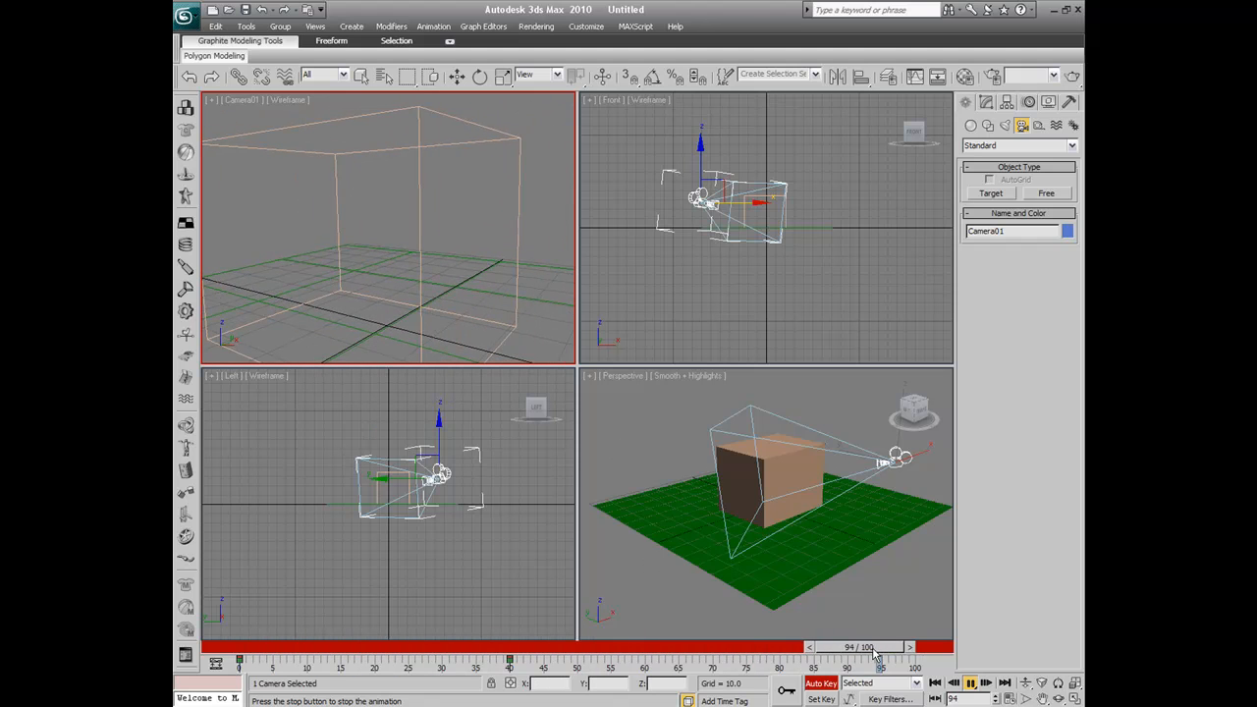
- Scrub the time slider on to frame 80 and move Camera01 above the box
left_click_drag(874, 646, 567, 646)
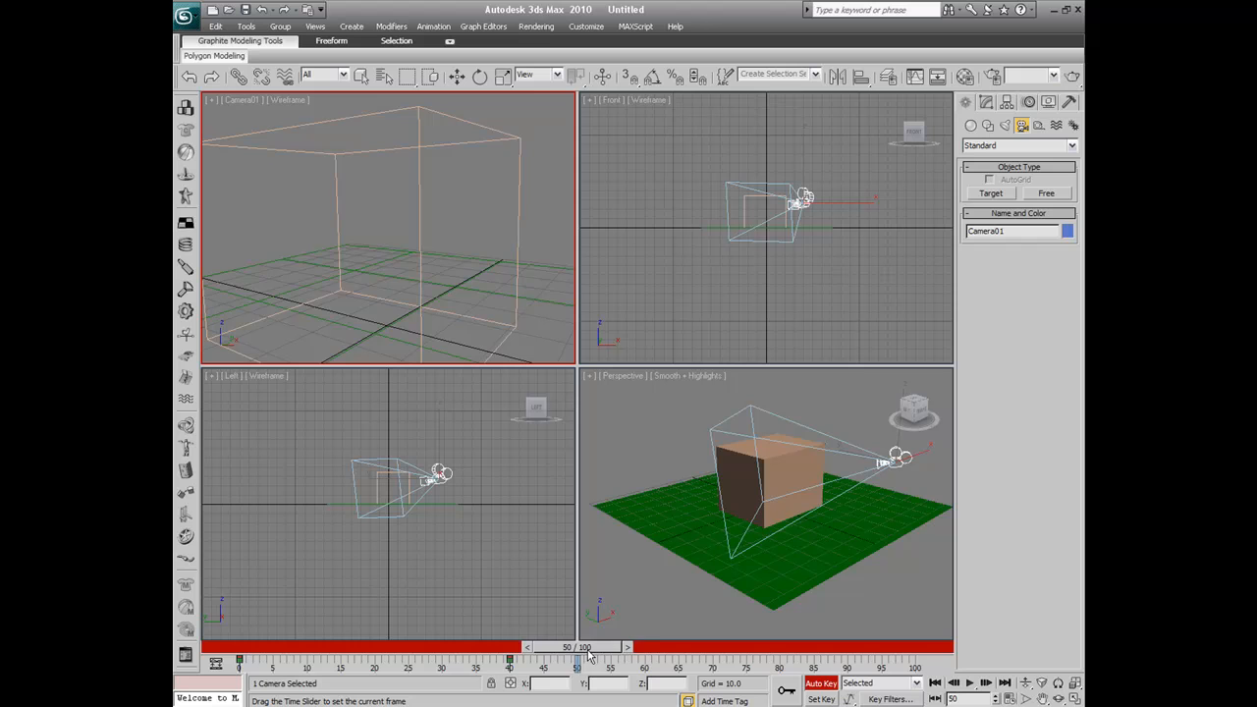
left_click_drag(589, 646, 717, 647)
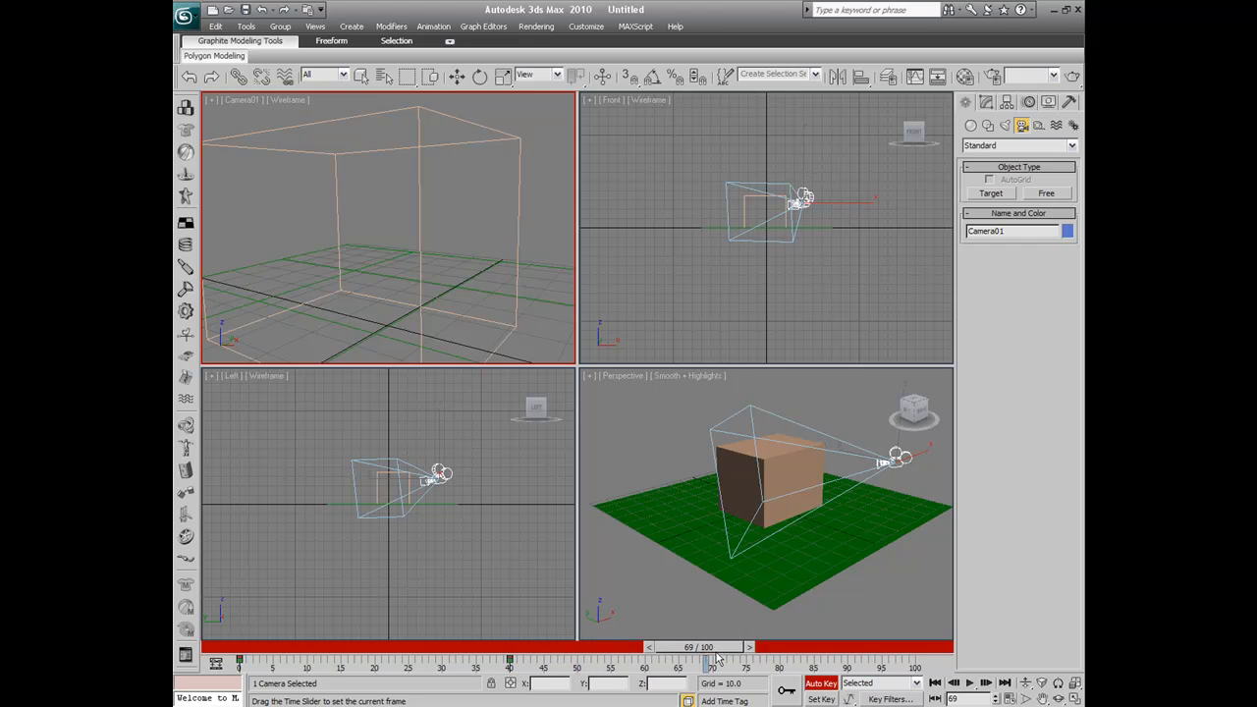
left_click(457, 77)
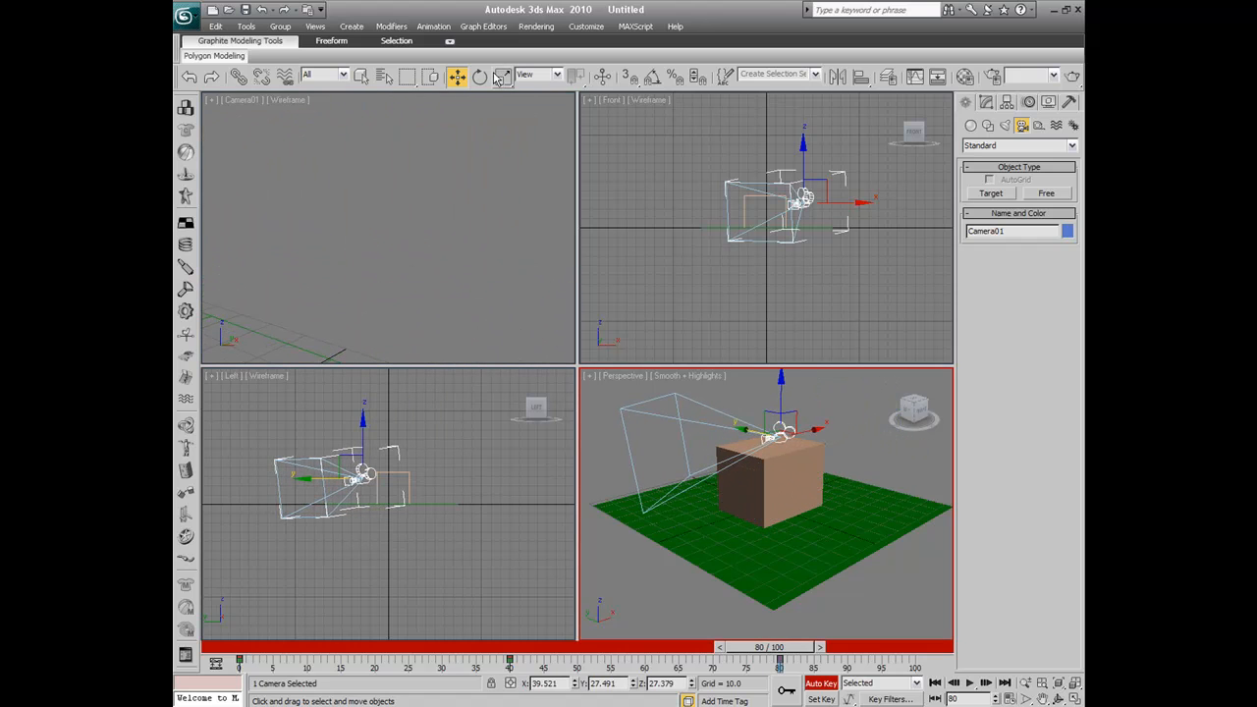
- Aim the camera at frame 80, then advance the time slider to frame 100
left_click(479, 75)
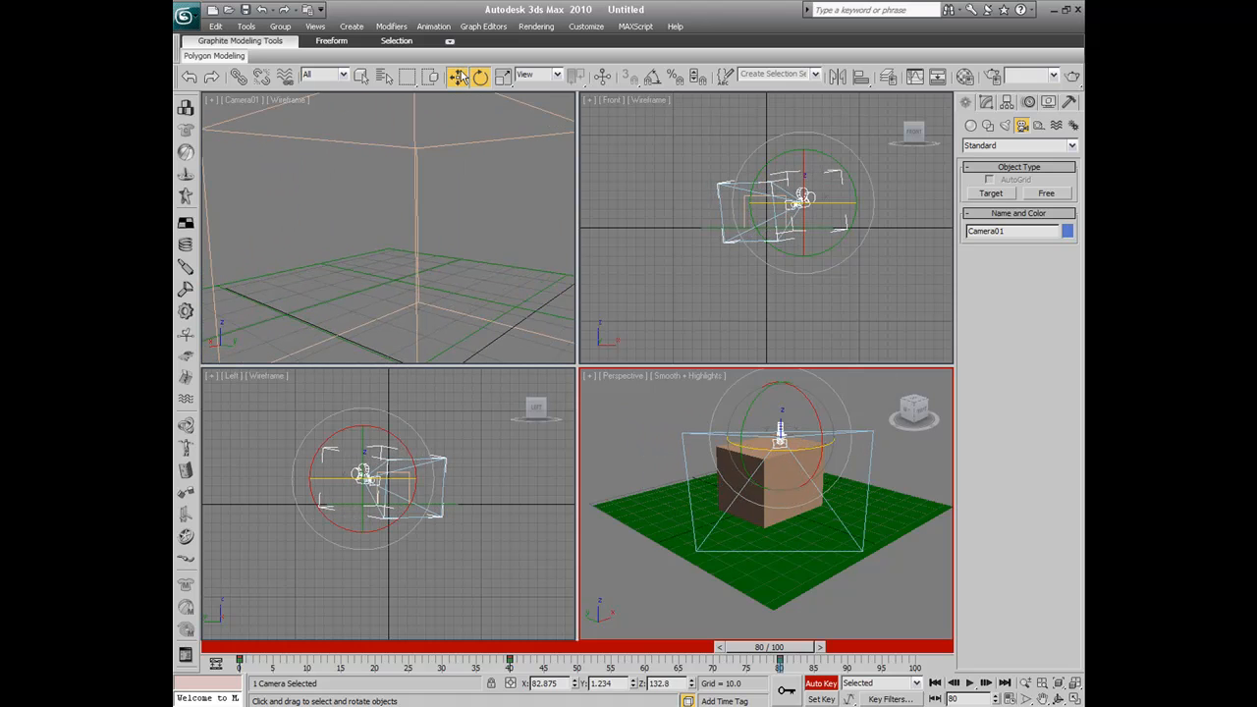
left_click(456, 77)
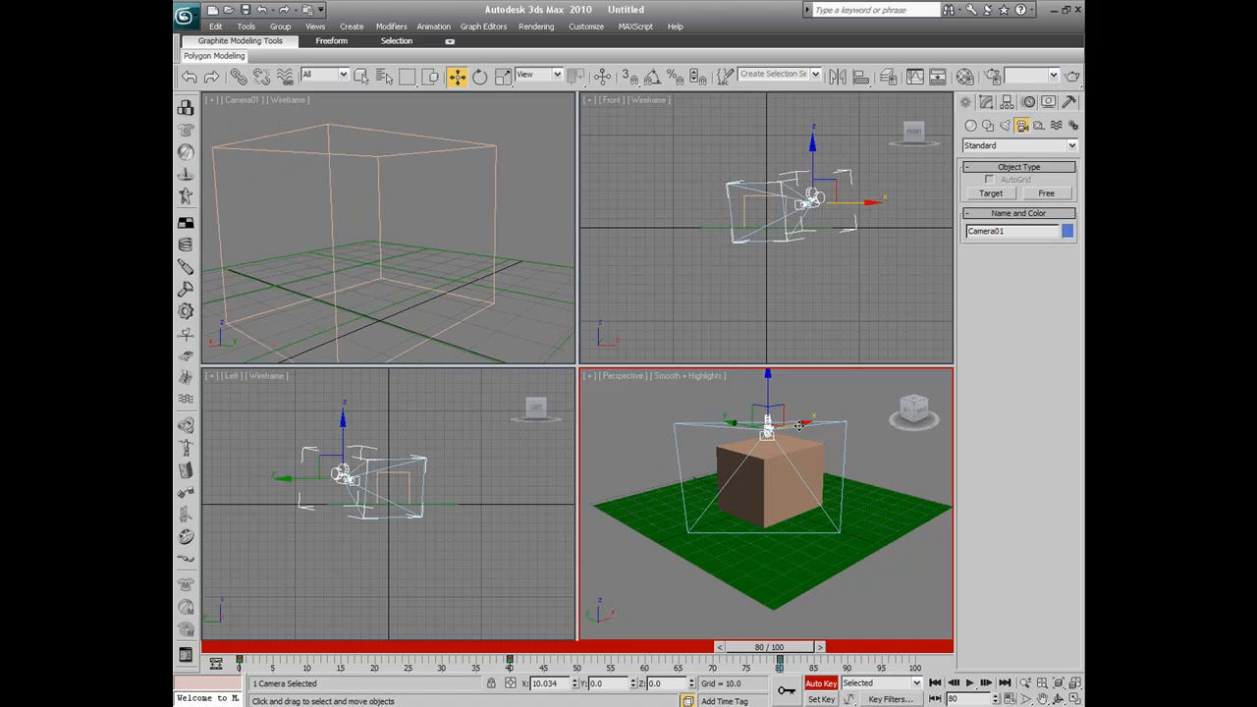
left_click_drag(778, 646, 869, 646)
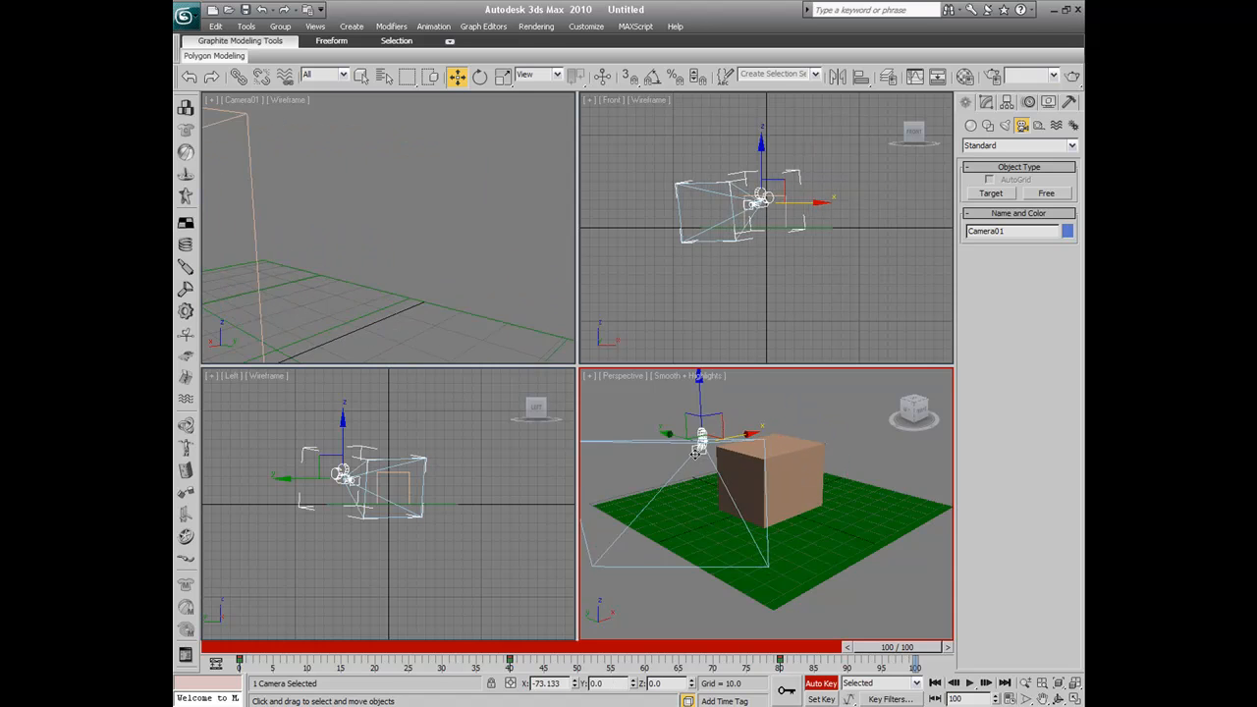
- Key Camera01 beside the box turned toward it at frame 100, then rewind to frame 0
left_click(479, 77)
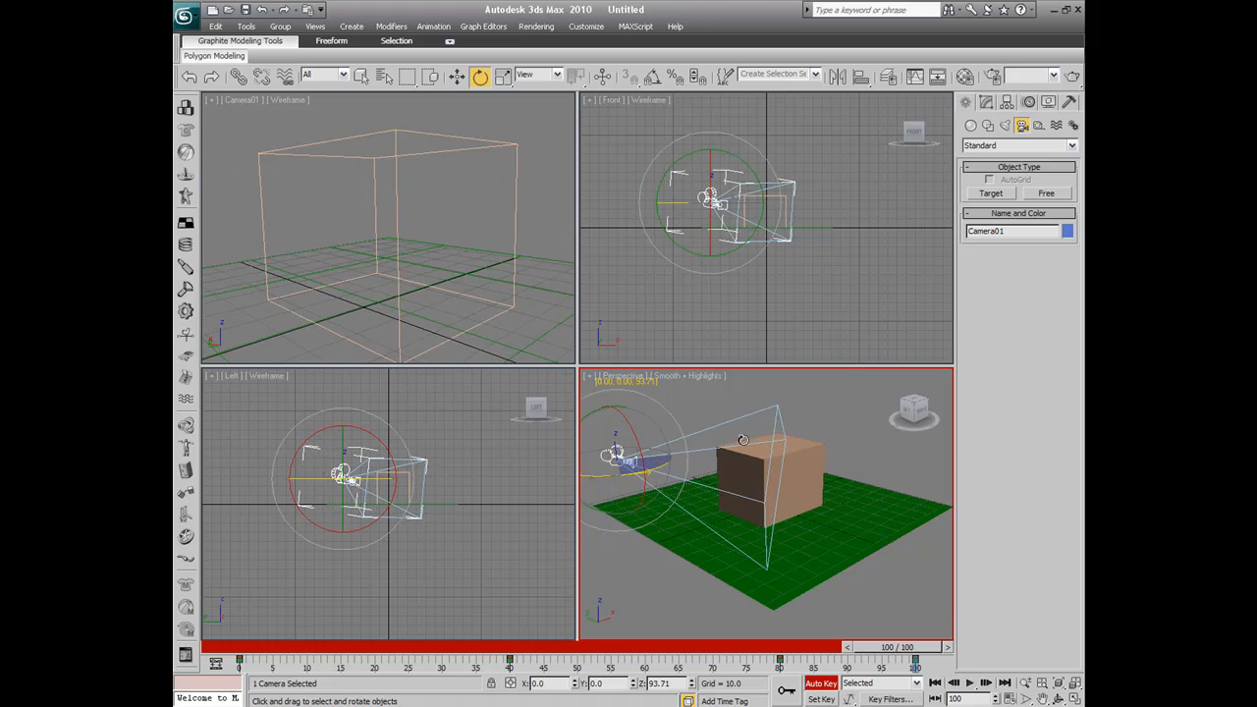
left_click(456, 76)
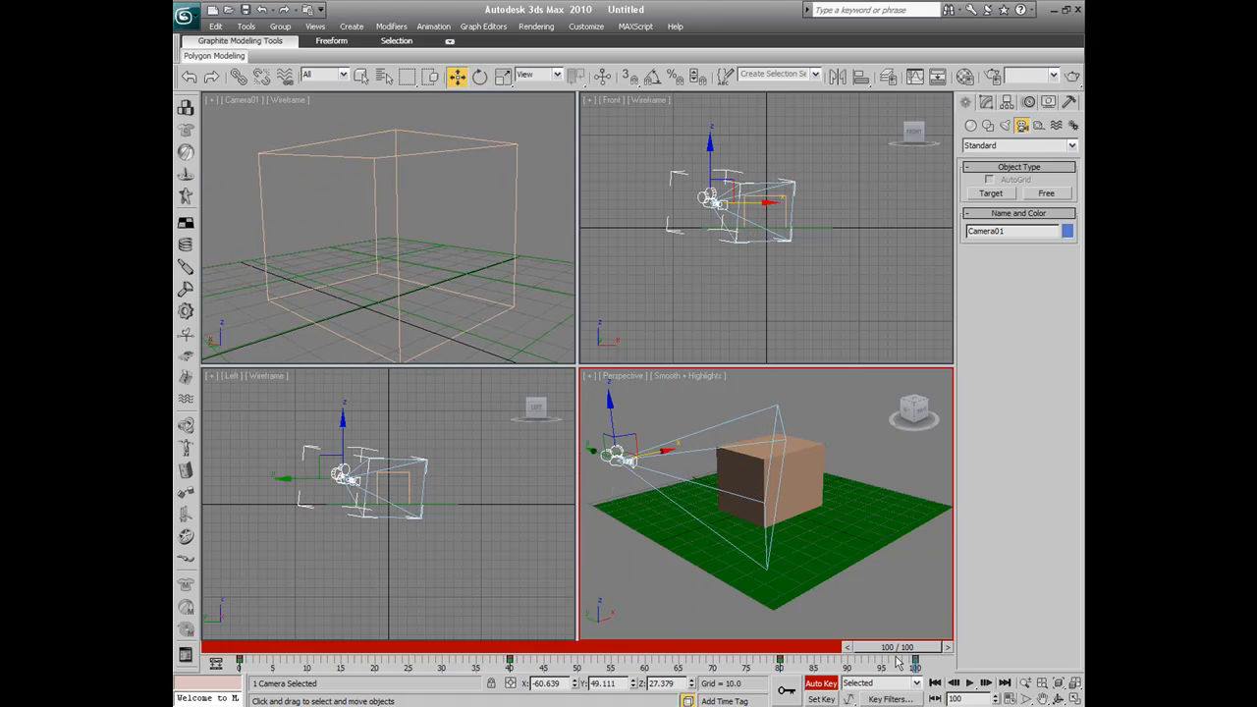
left_click_drag(898, 646, 211, 646)
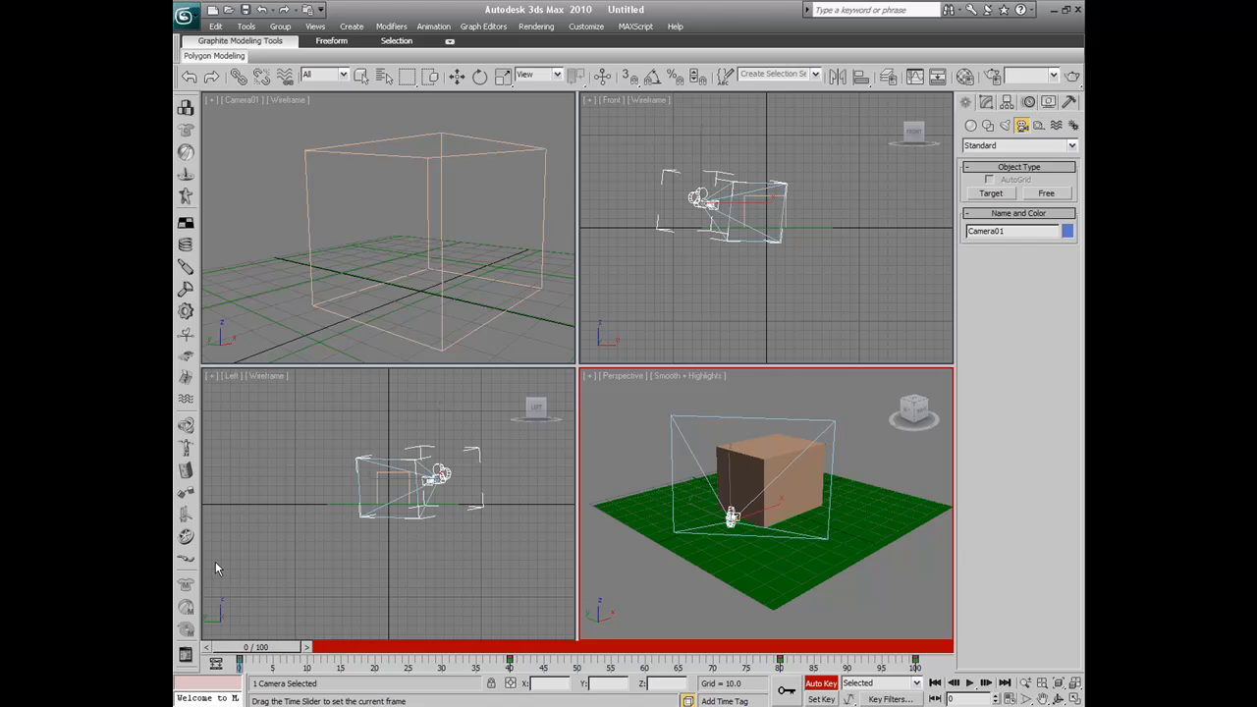
- Turn Auto Key keyframe recording off after briefly toggling it
left_click(455, 76)
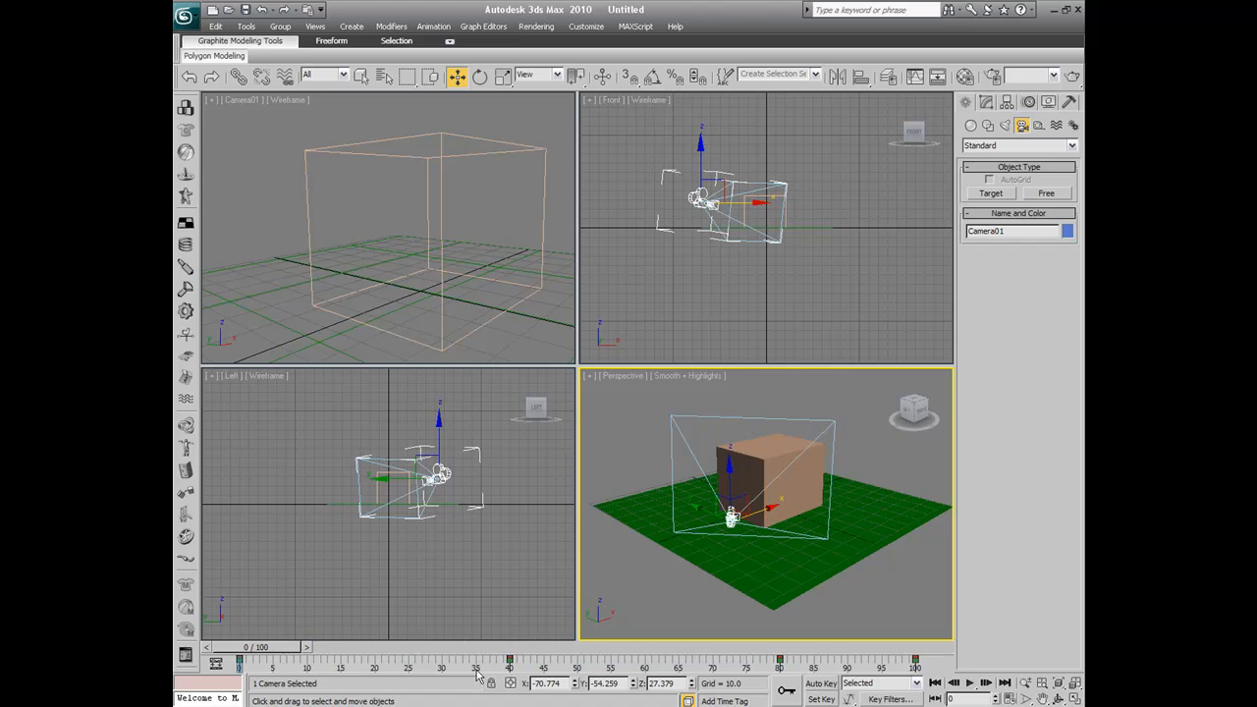
mouse_move(851, 669)
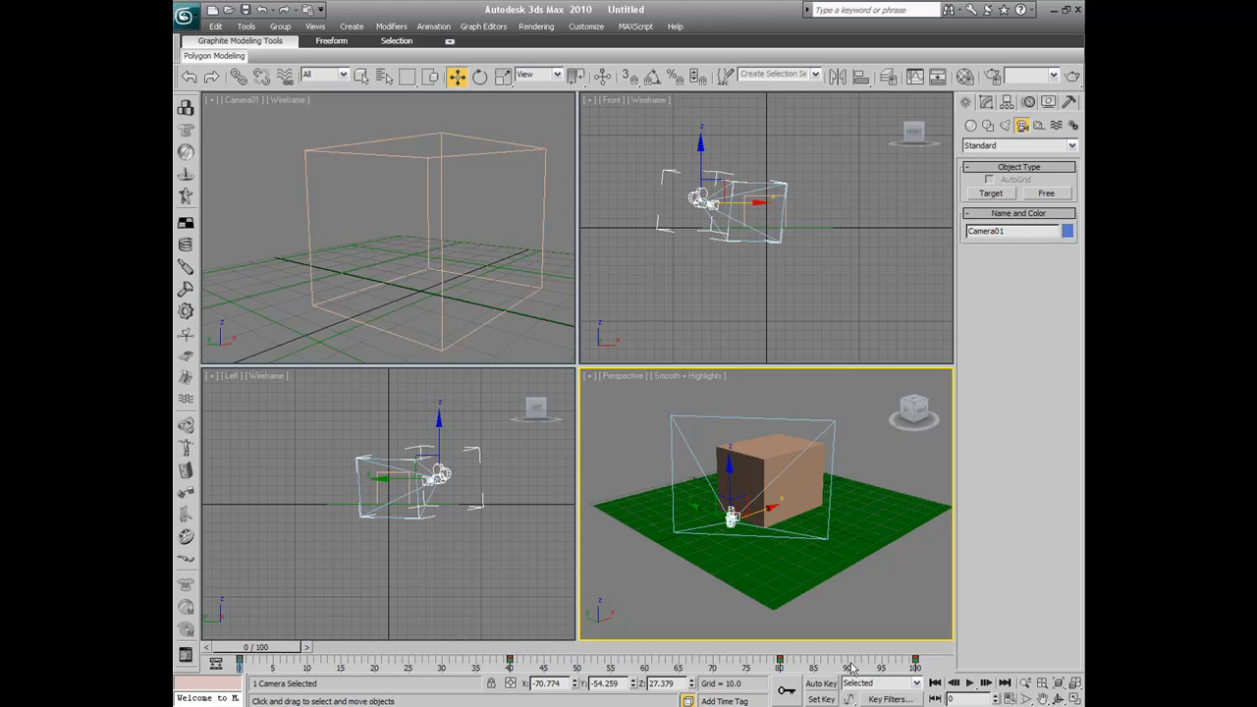
left_click(821, 682)
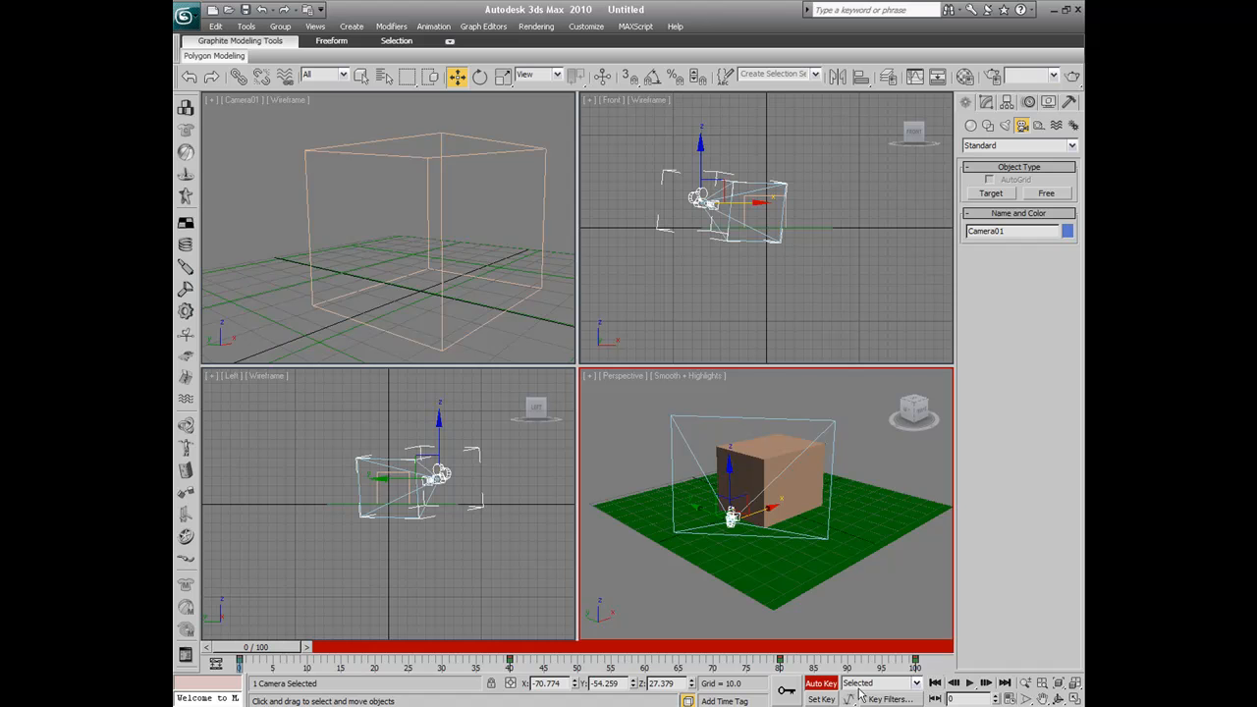
left_click(766, 506)
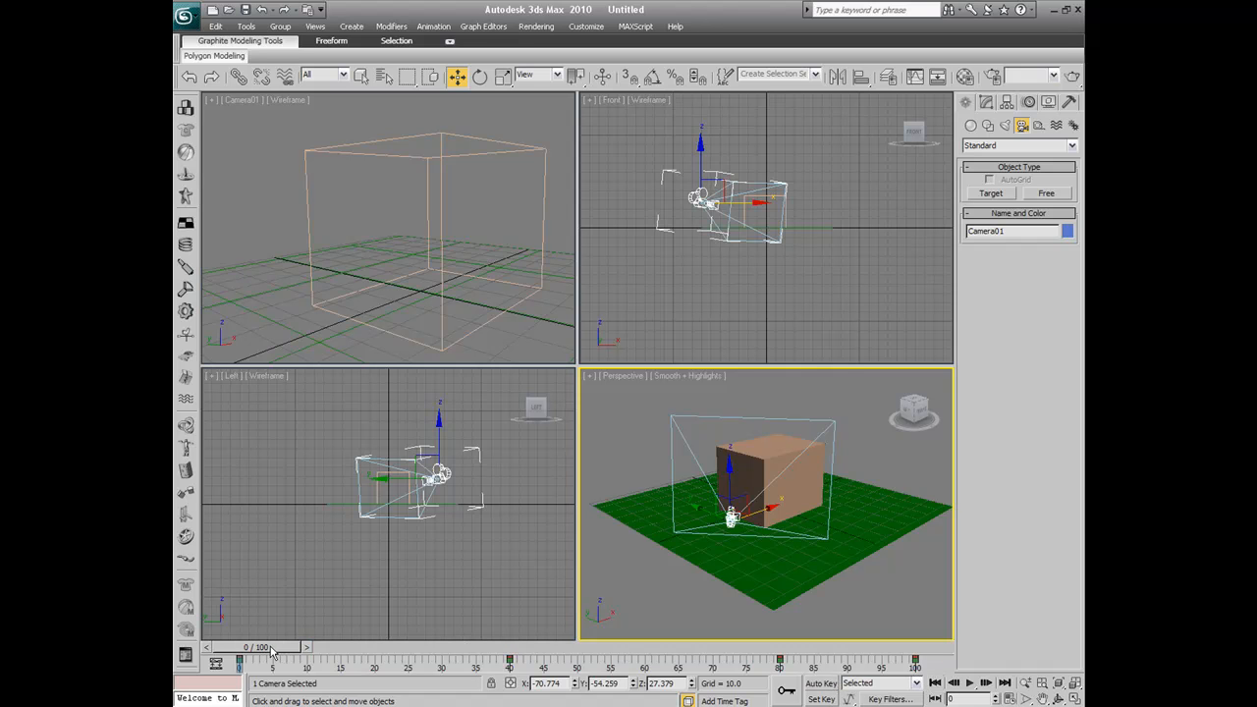
- Scrub the time slider, return to frame 0, play the camera animation, then stop
left_click_drag(240, 662, 781, 663)
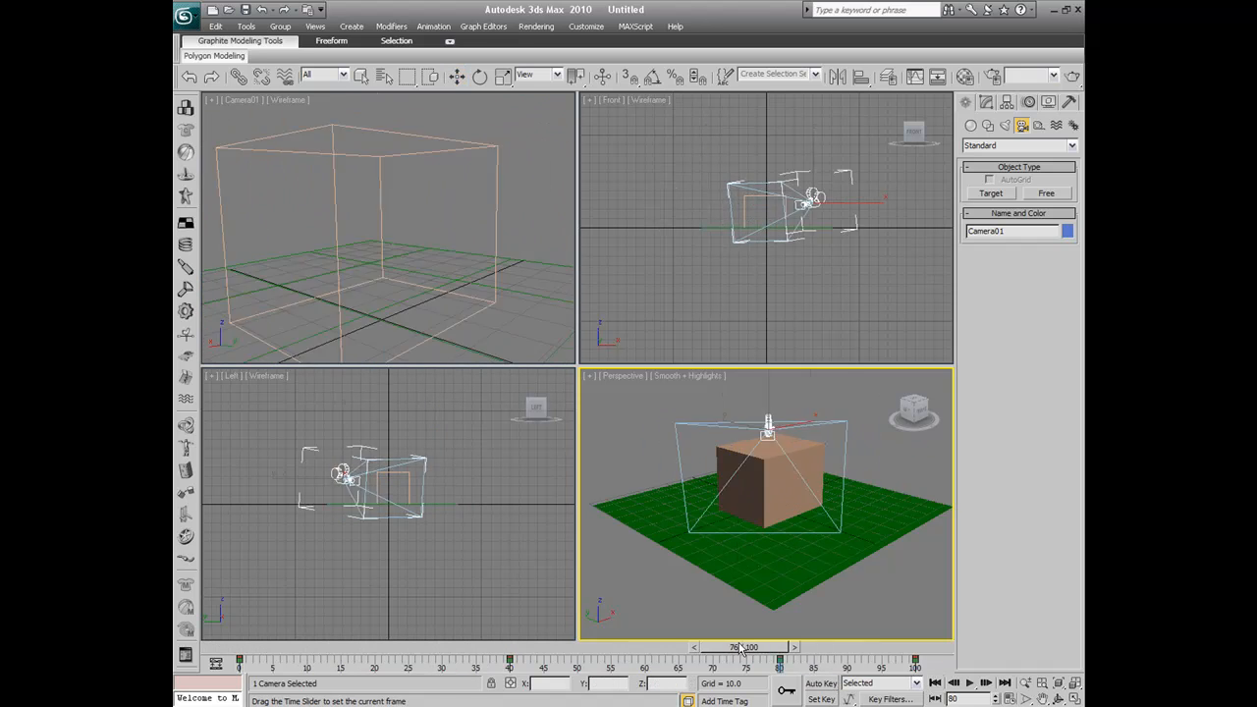
left_click(457, 75)
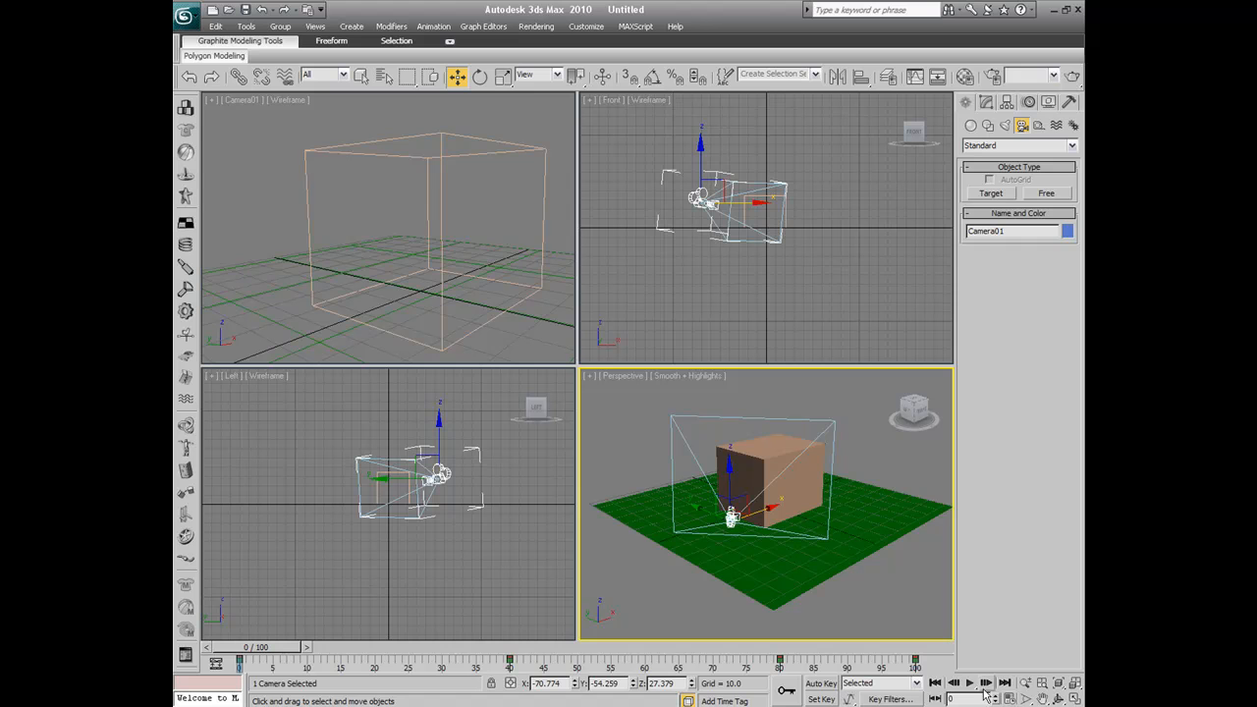
left_click(968, 682)
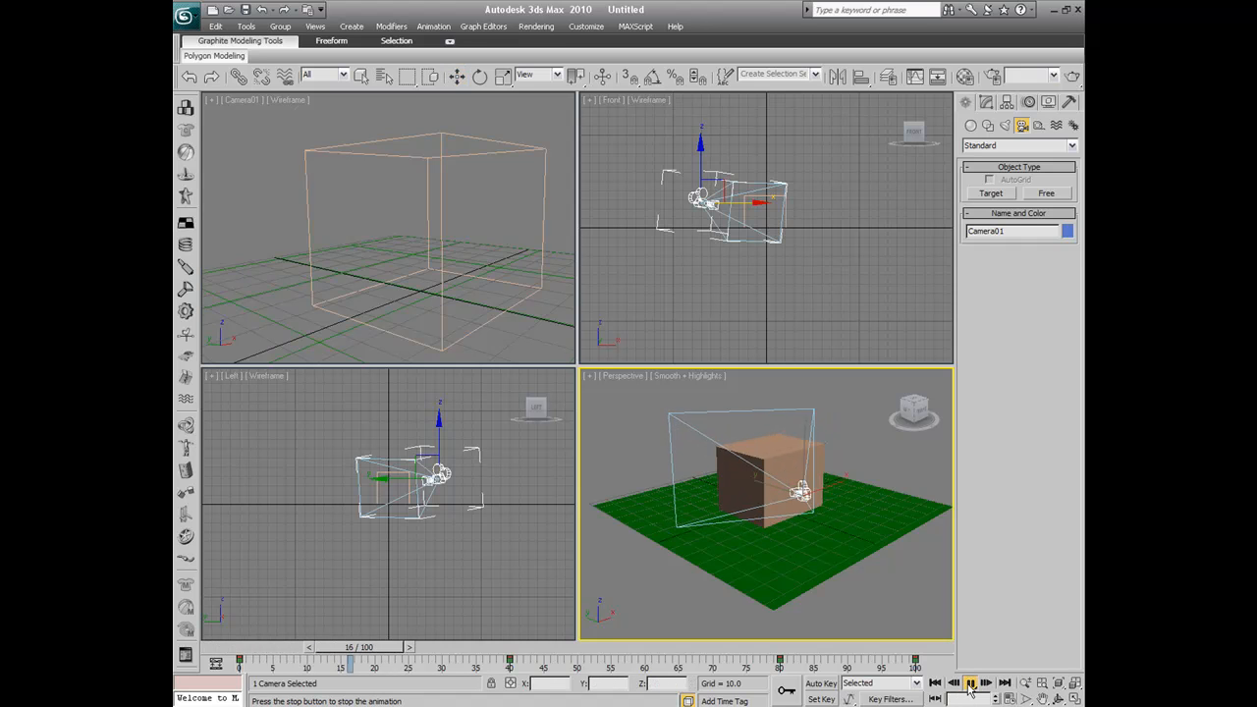
left_click(970, 683)
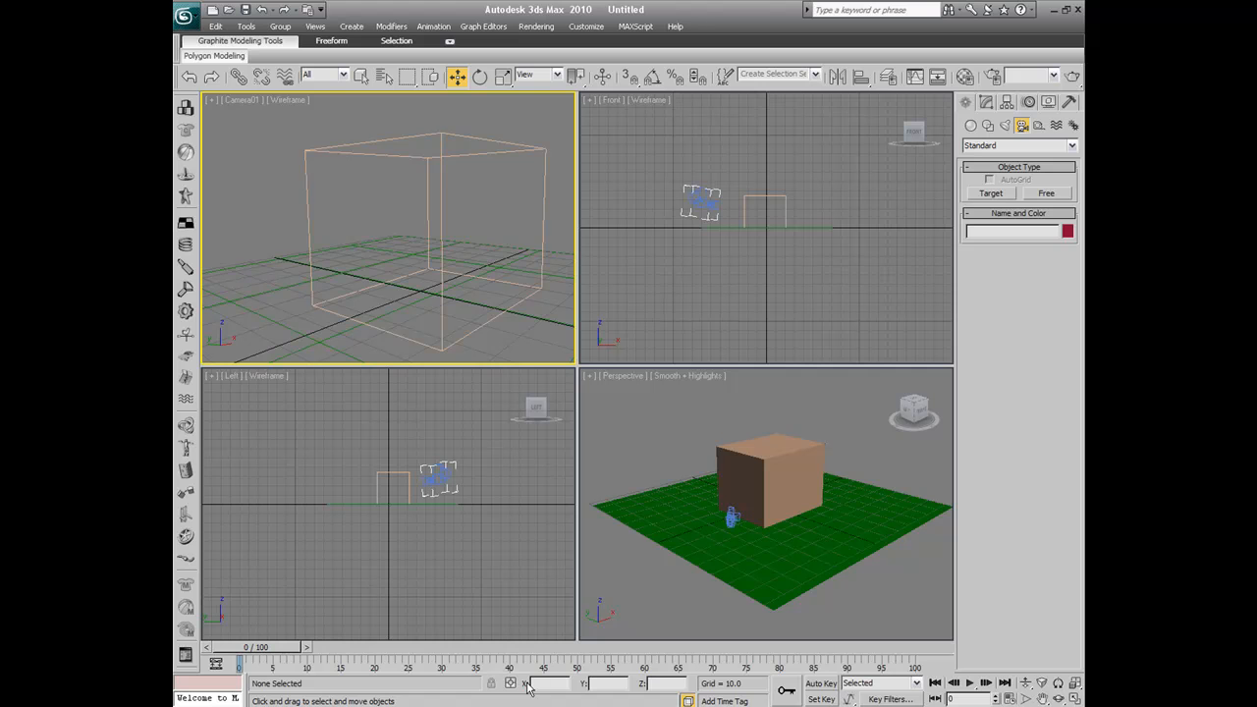
- In Render Setup, set the time output to the Active Time Segment (0–100)
left_click(536, 25)
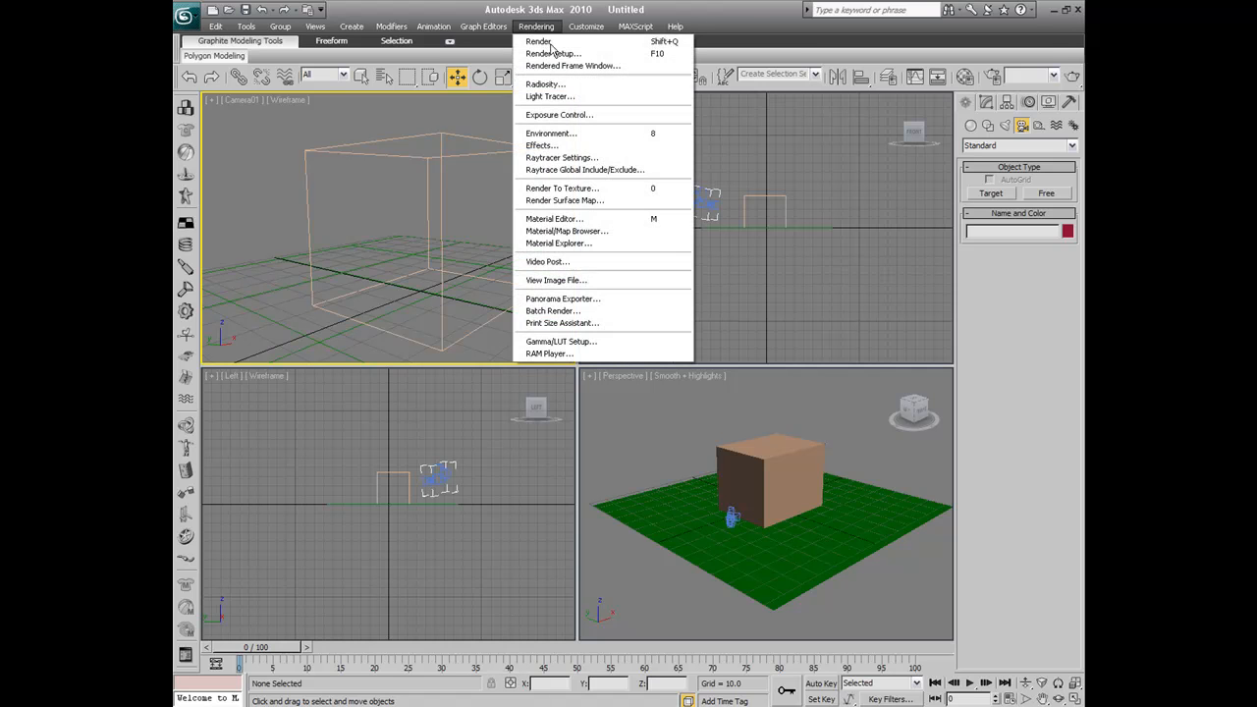
left_click(553, 53)
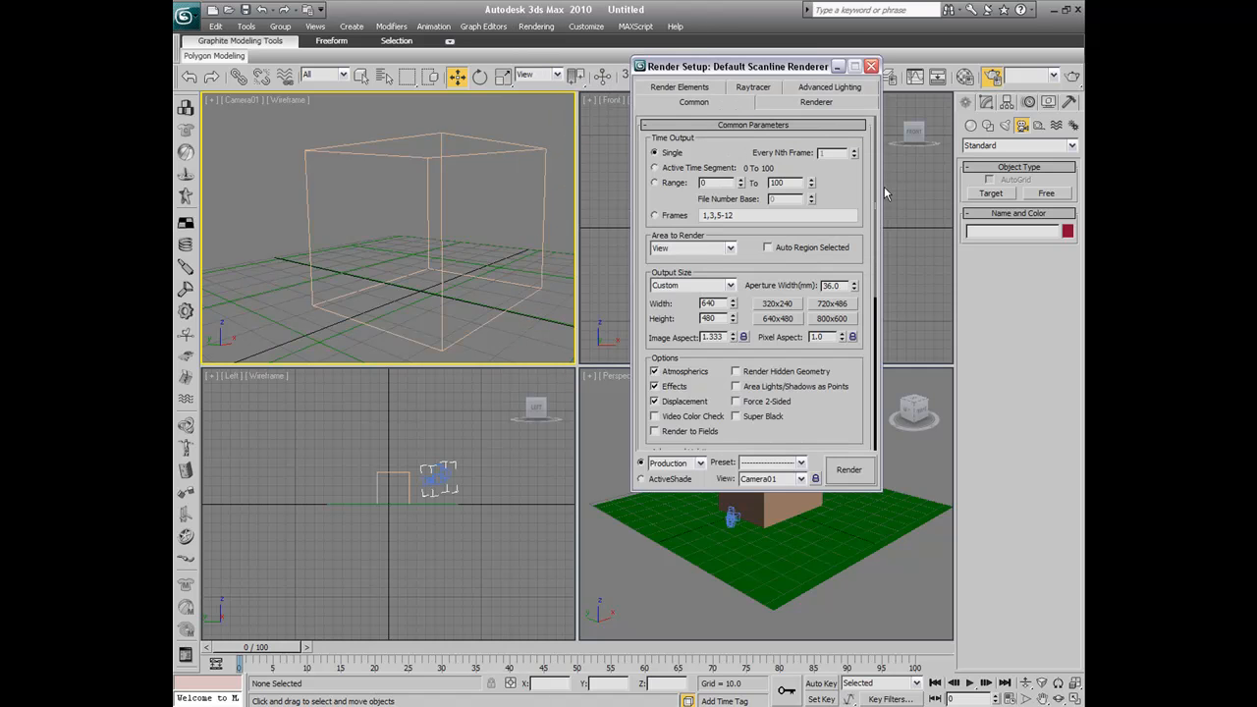
left_click(655, 167)
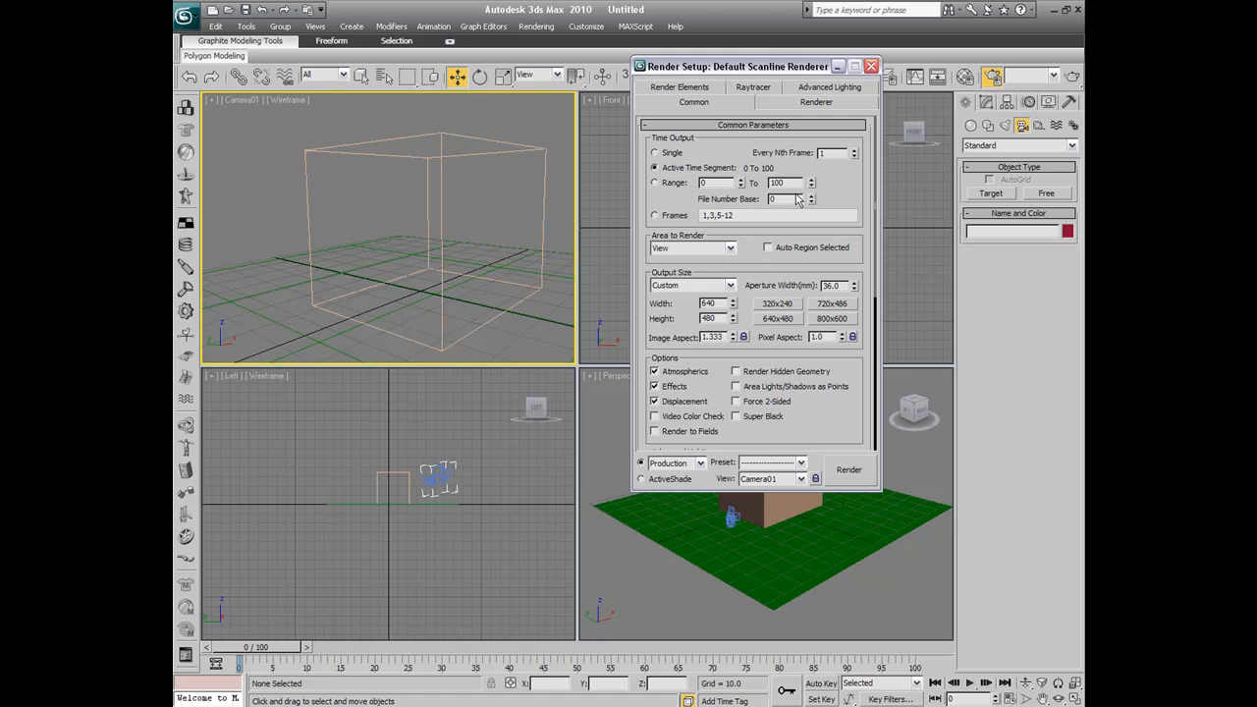
scroll("down", 3)
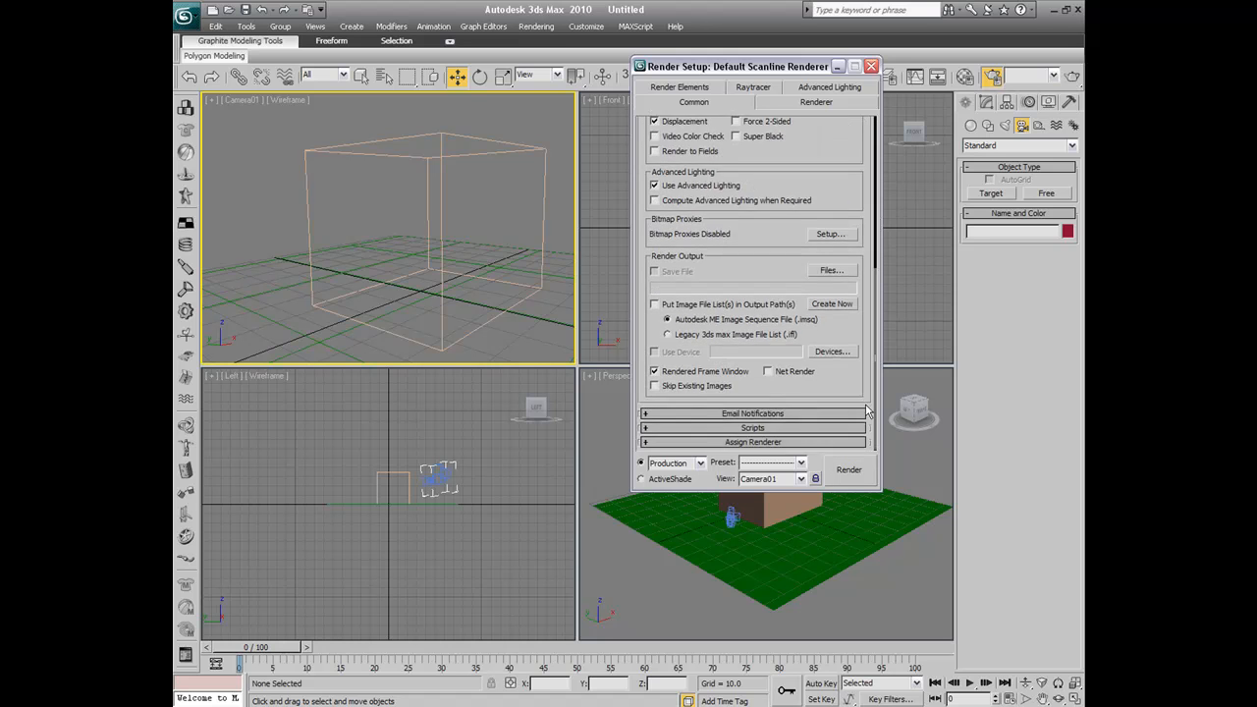
- Inspect the output Files chooser, cancel it, and set the render view to Camera01
left_click(830, 270)
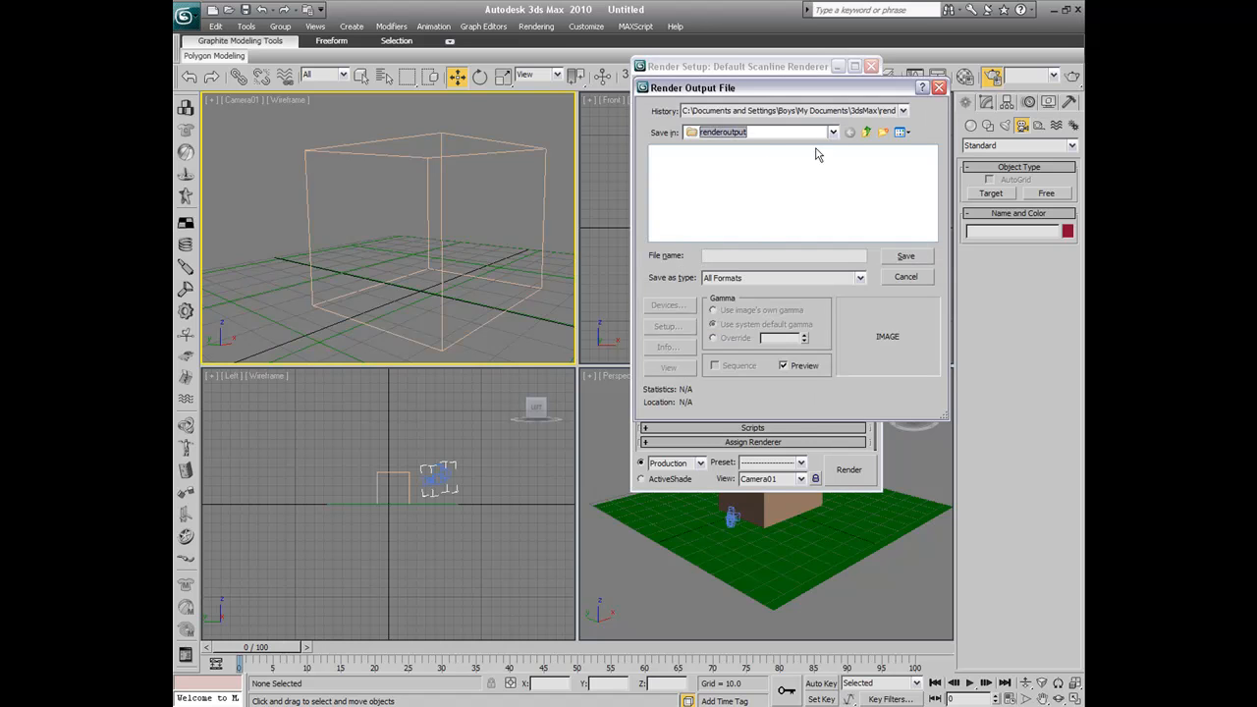
left_click(832, 132)
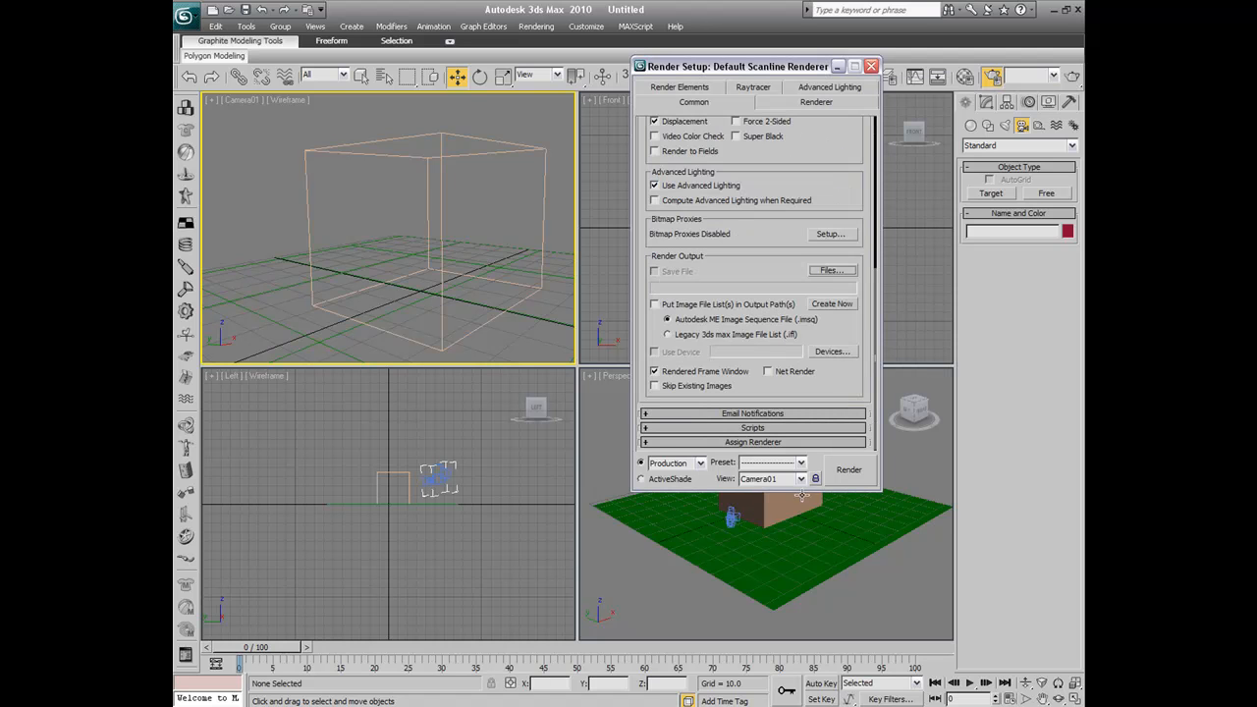
mouse_move(786, 488)
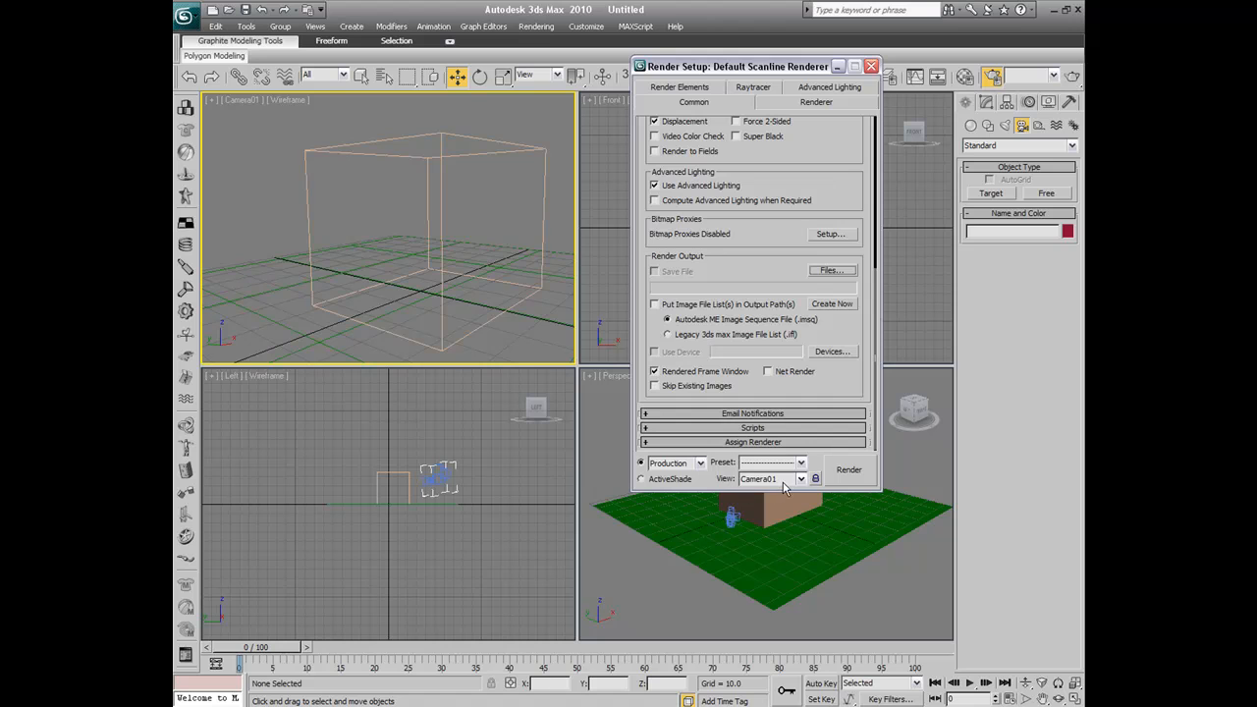
left_click(799, 479)
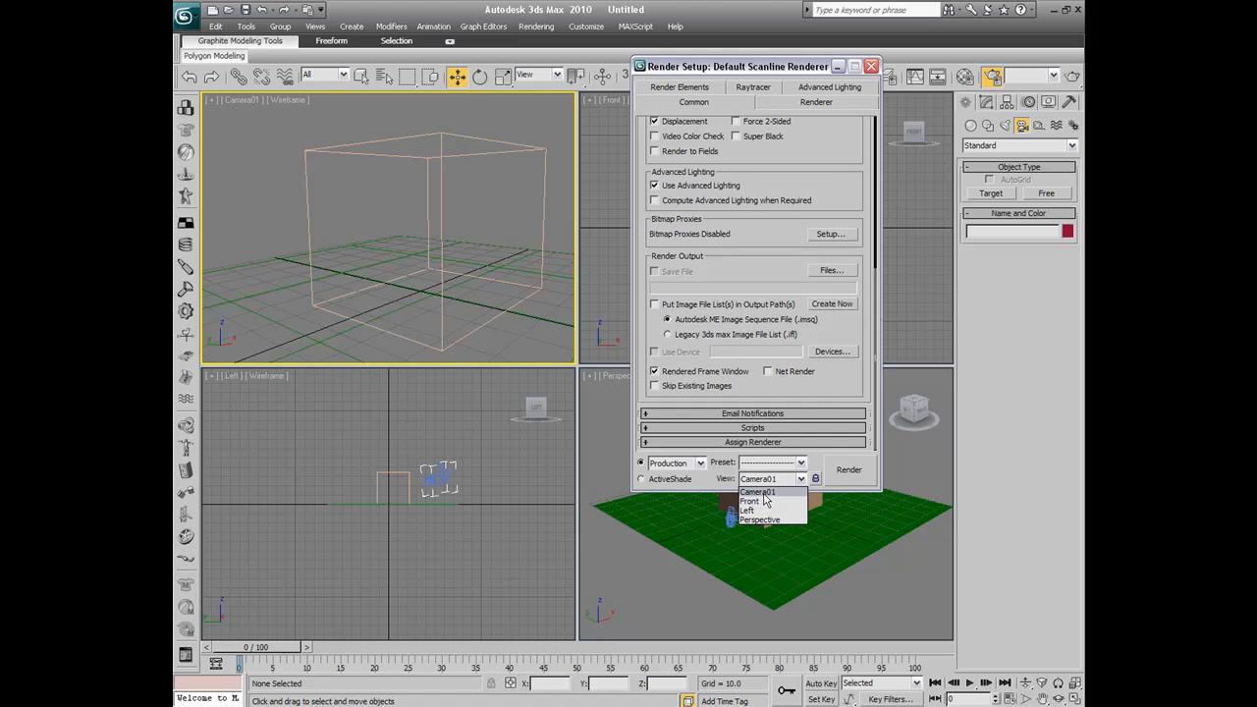
left_click(758, 492)
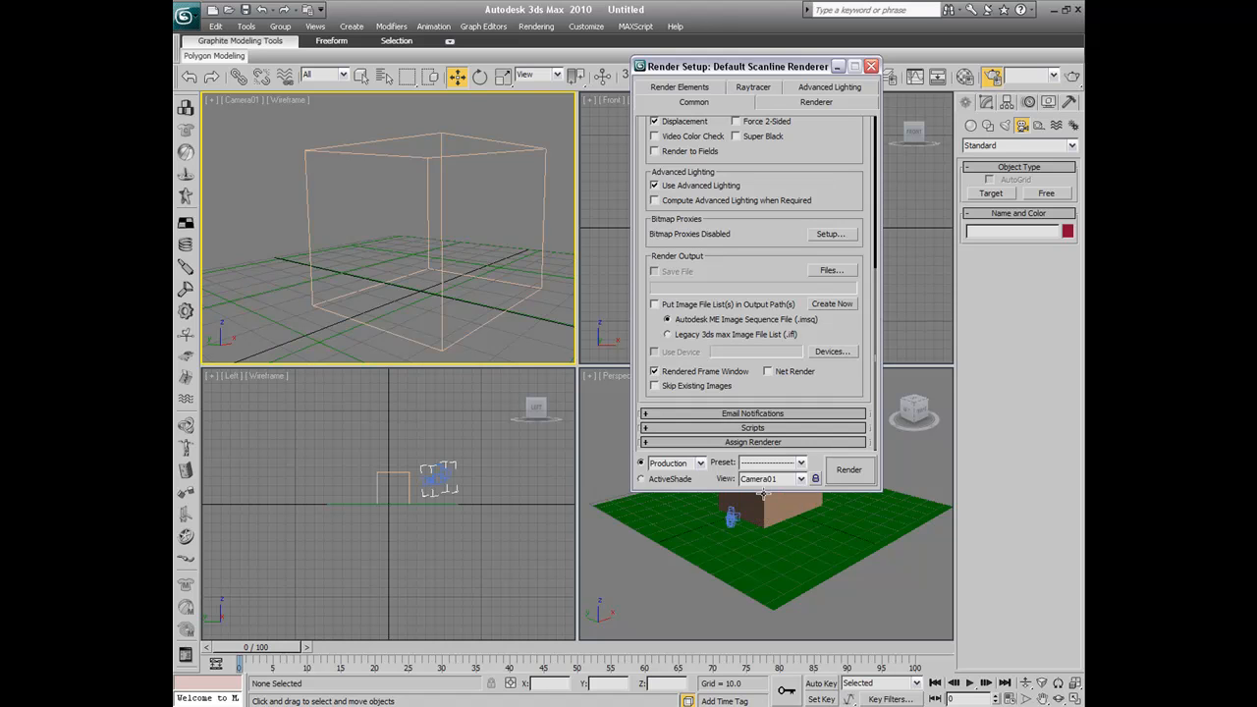
mouse_move(739, 47)
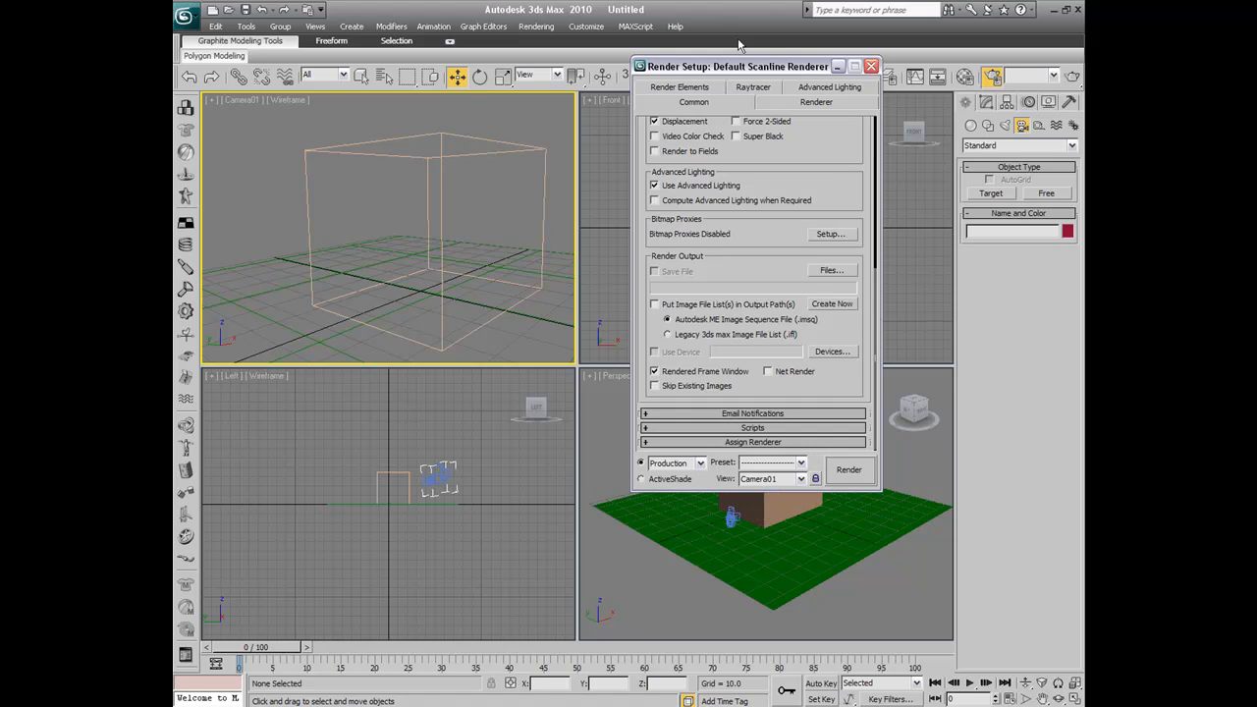